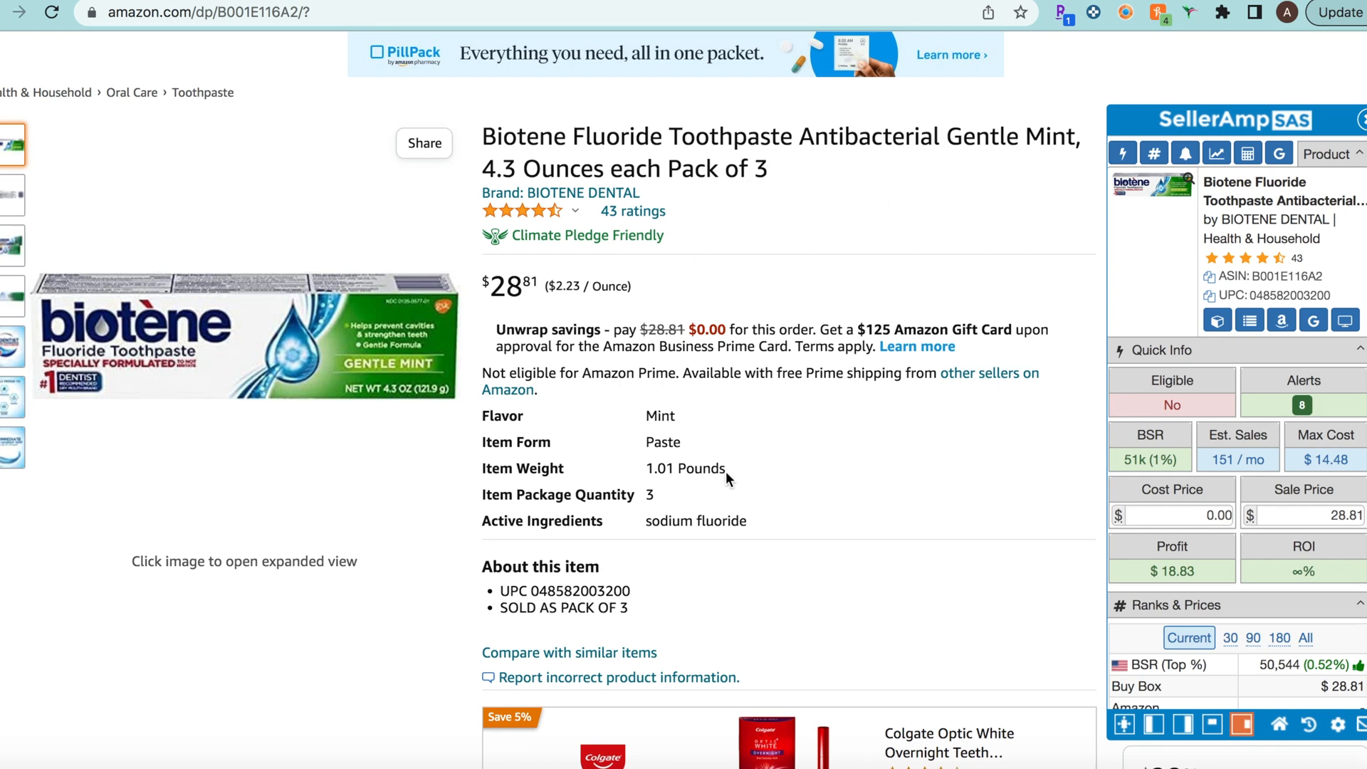
Step: Scroll down the Amazon page to Keepa's price history, sales rank and offers charts
{"action": "scroll", "scroll_direction": "down", "scroll_amount": 3}
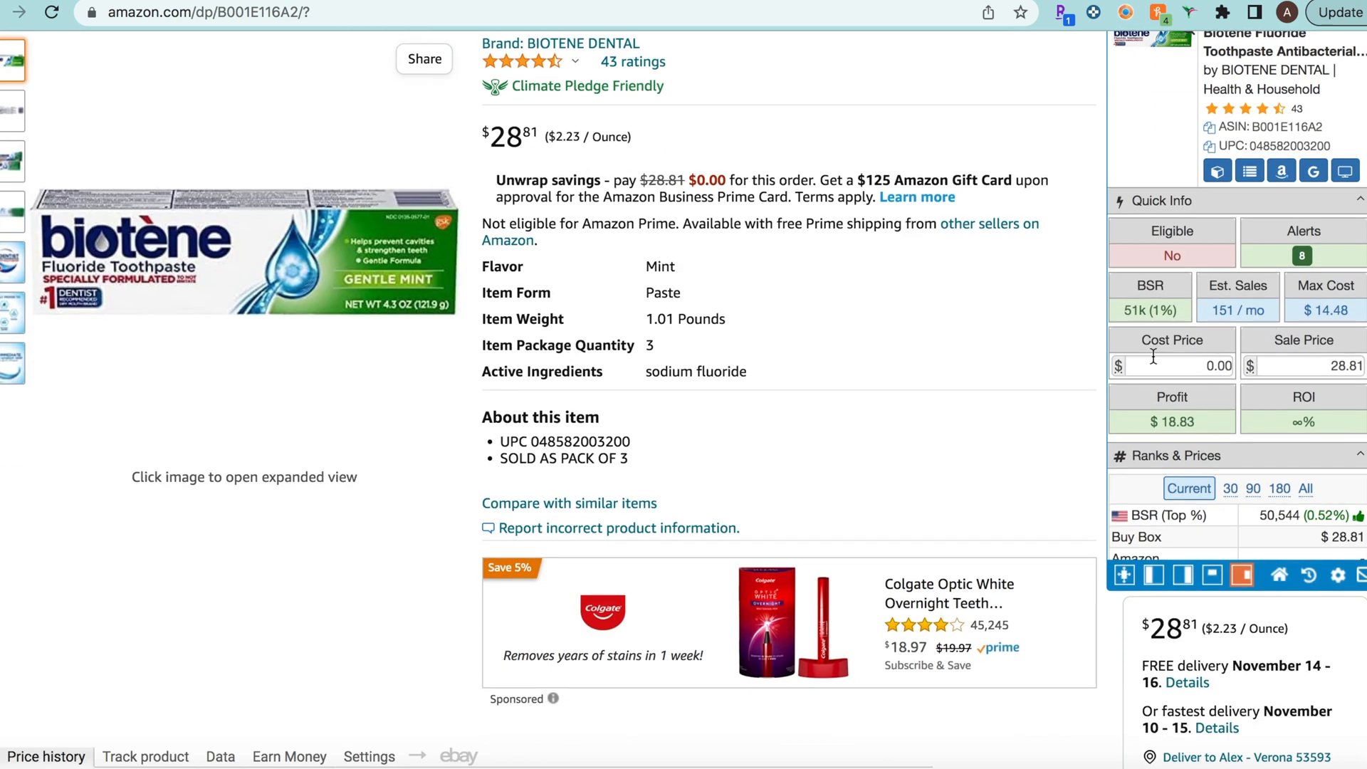
{"action": "mouse_move", "coordinate": [1274, 326]}
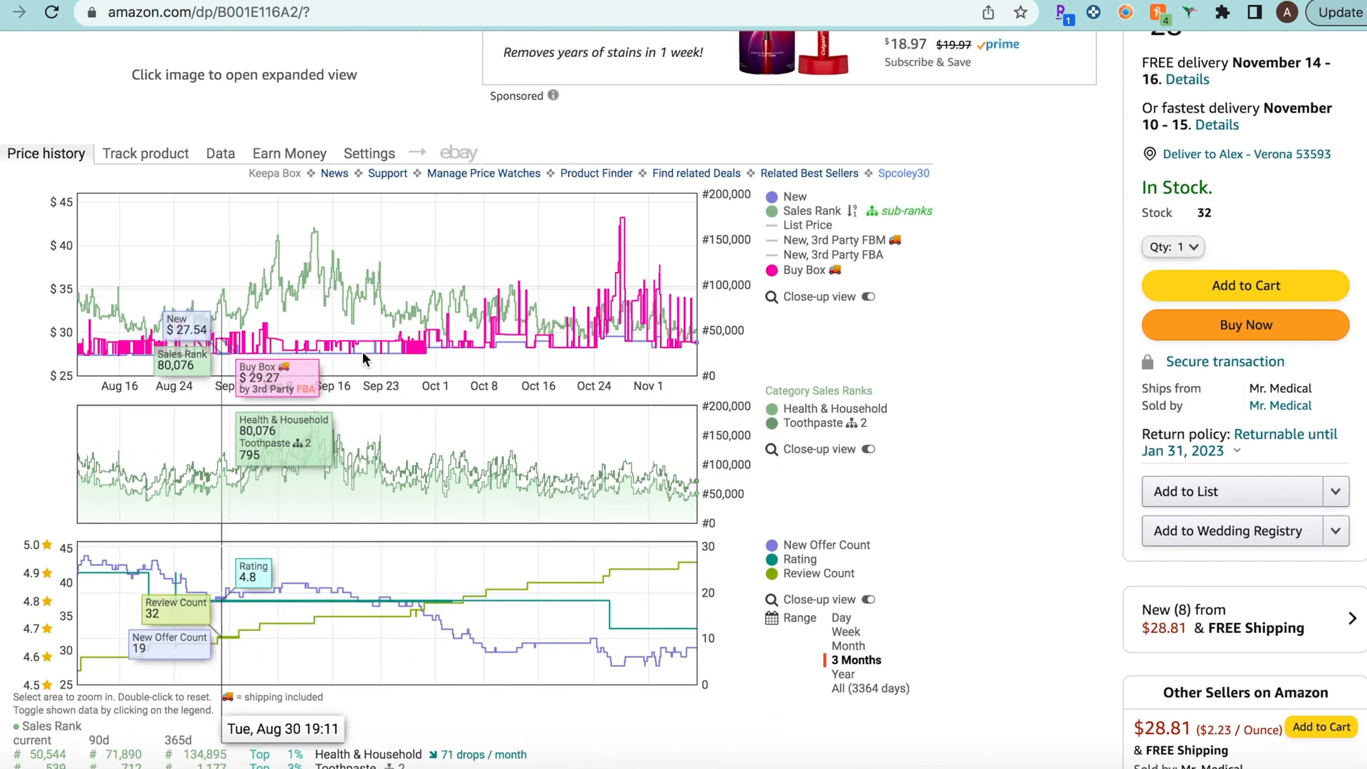
{"action": "mouse_move", "coordinate": [1028, 317]}
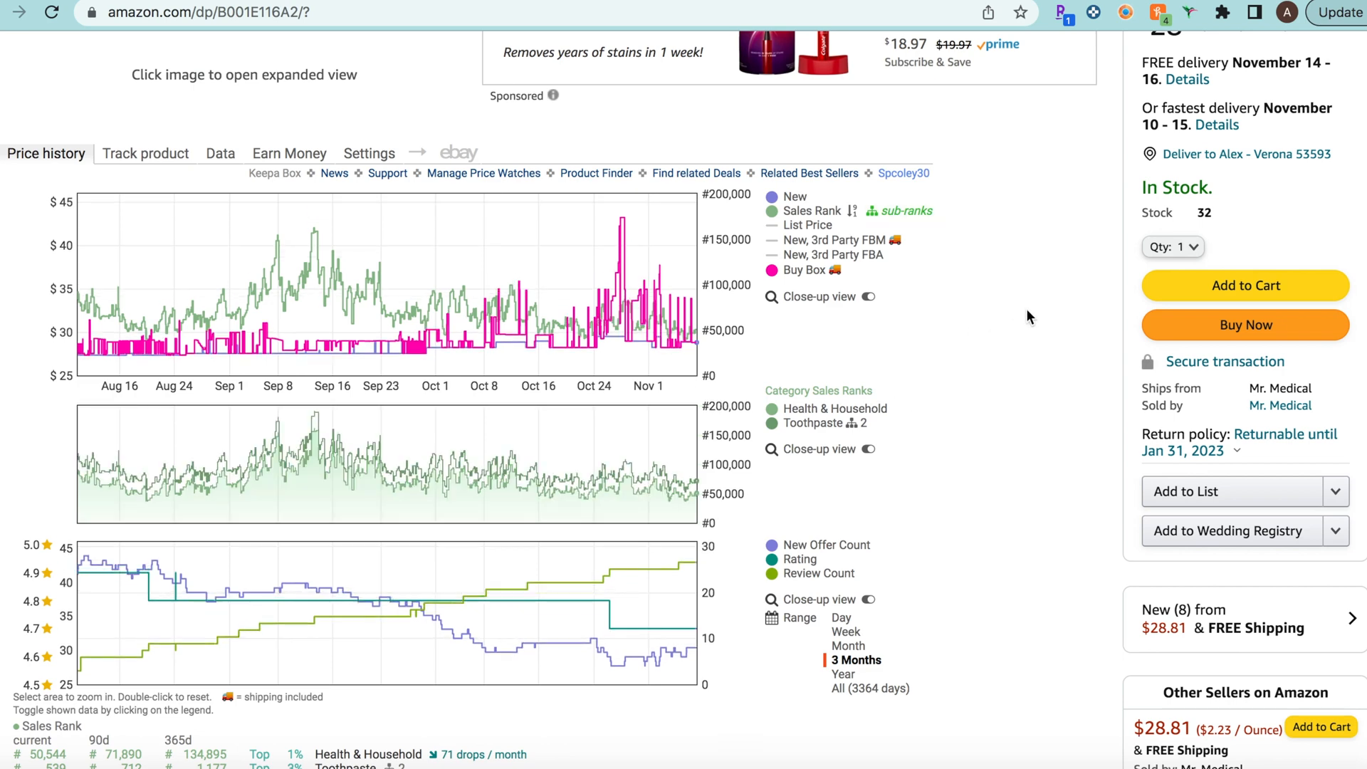
{"action": "mouse_move", "coordinate": [1024, 293]}
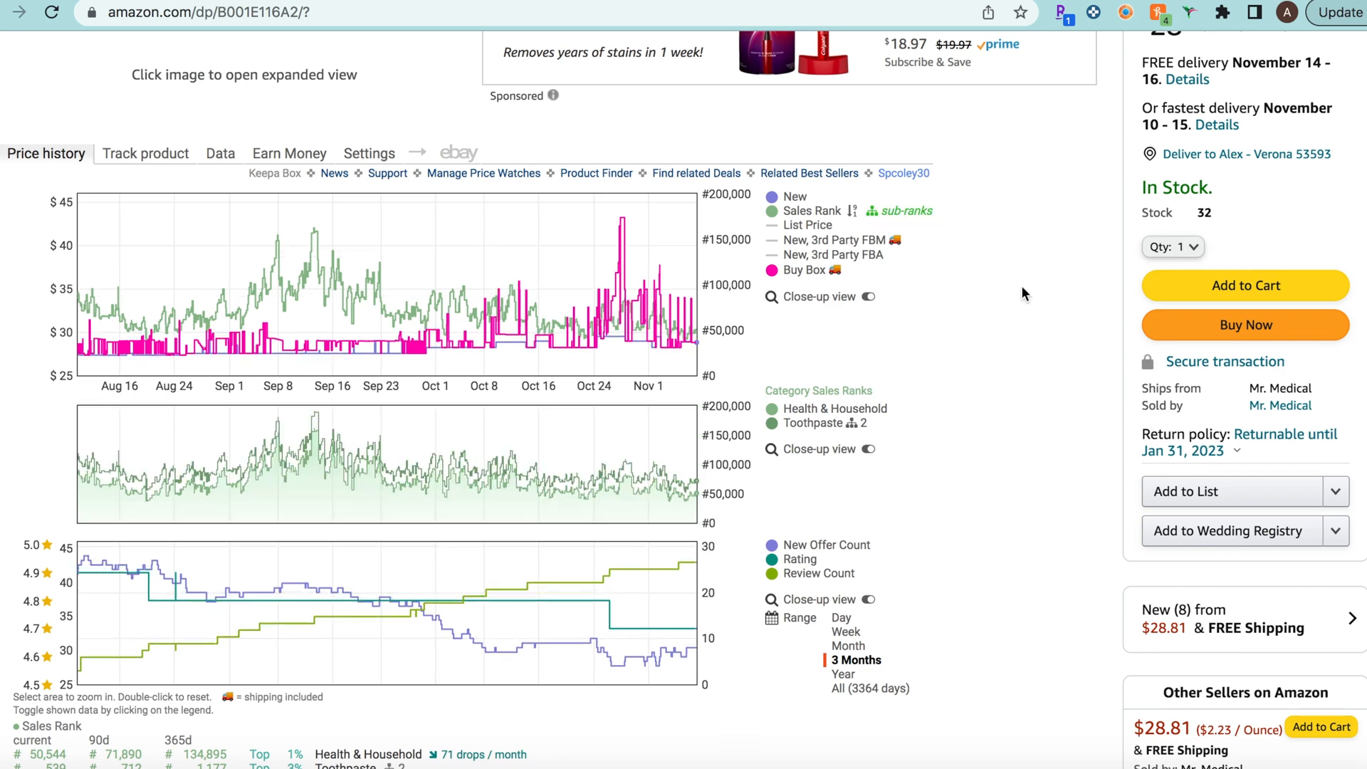
{"action": "mouse_move", "coordinate": [980, 353]}
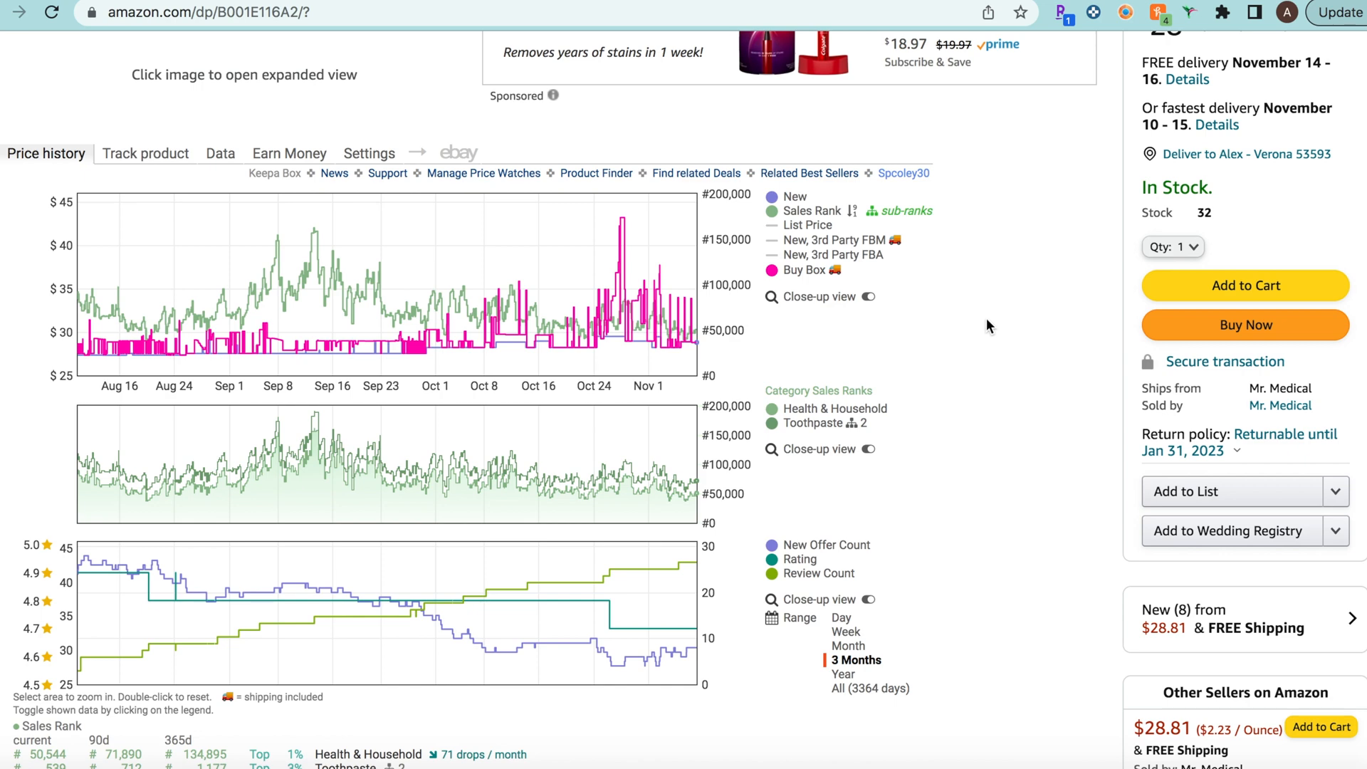
{"action": "mouse_move", "coordinate": [332, 358]}
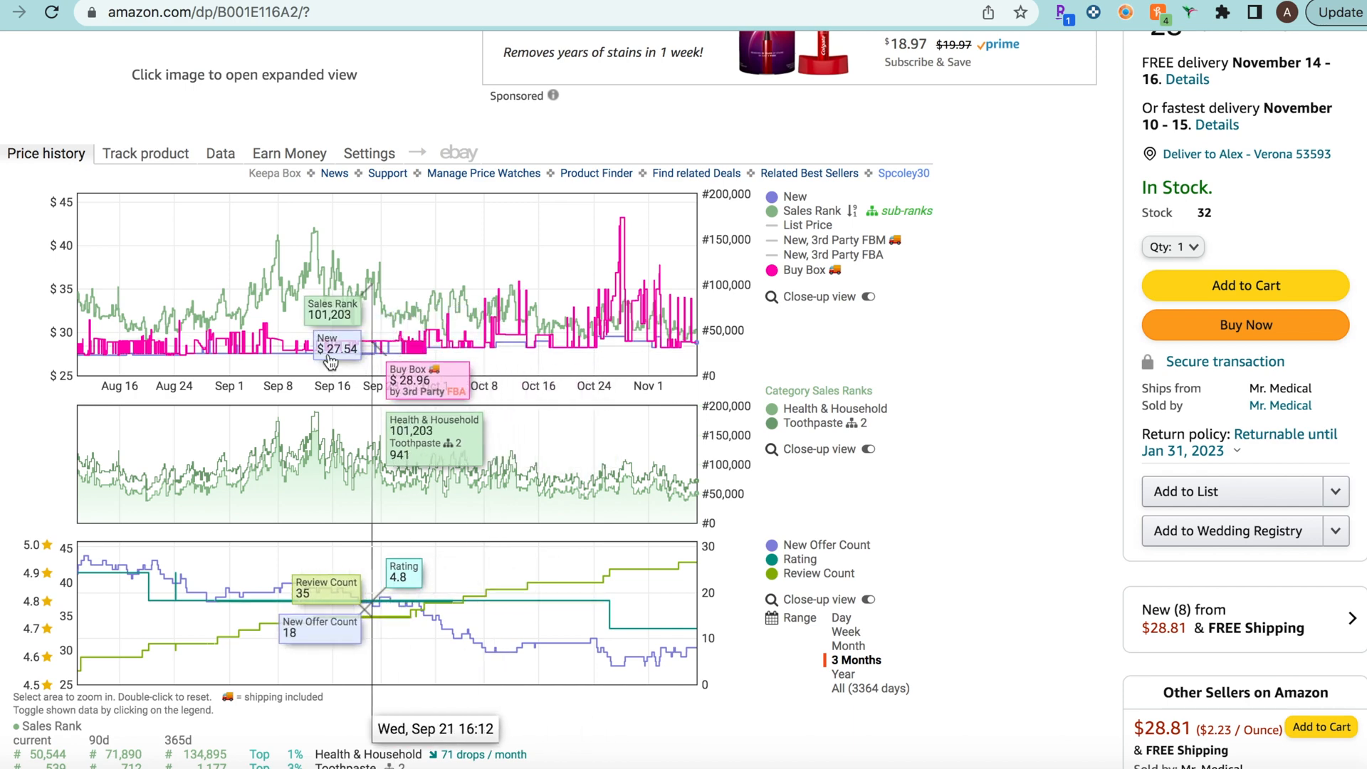
{"action": "mouse_move", "coordinate": [612, 341]}
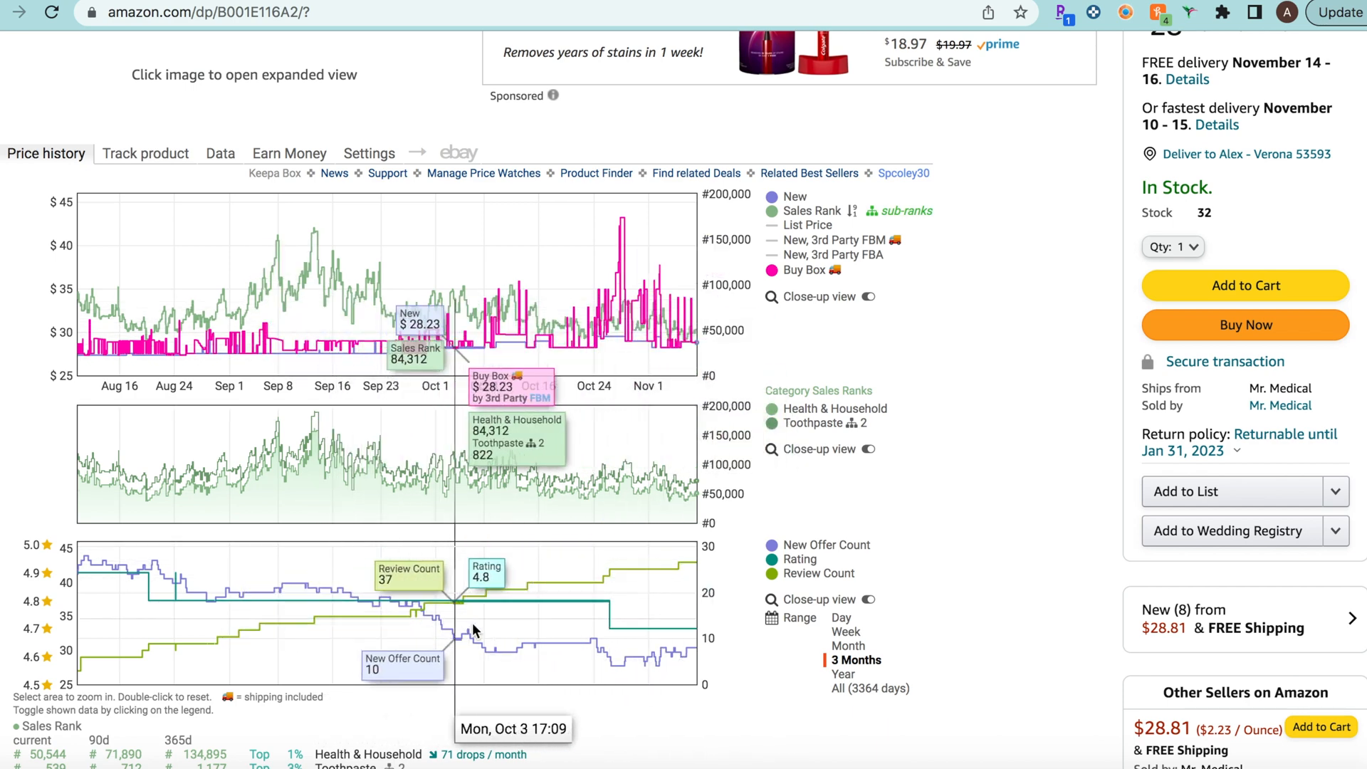
{"action": "mouse_move", "coordinate": [675, 580]}
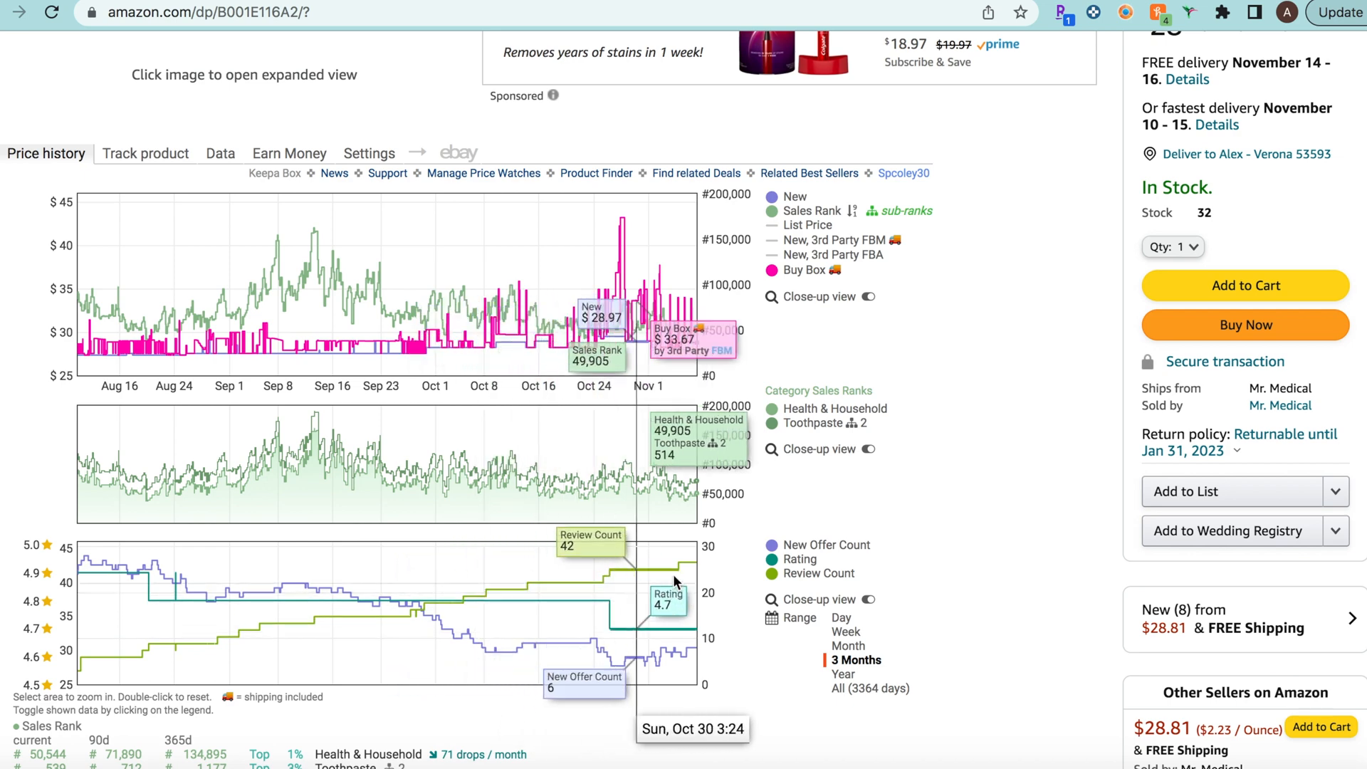
{"action": "mouse_move", "coordinate": [933, 506]}
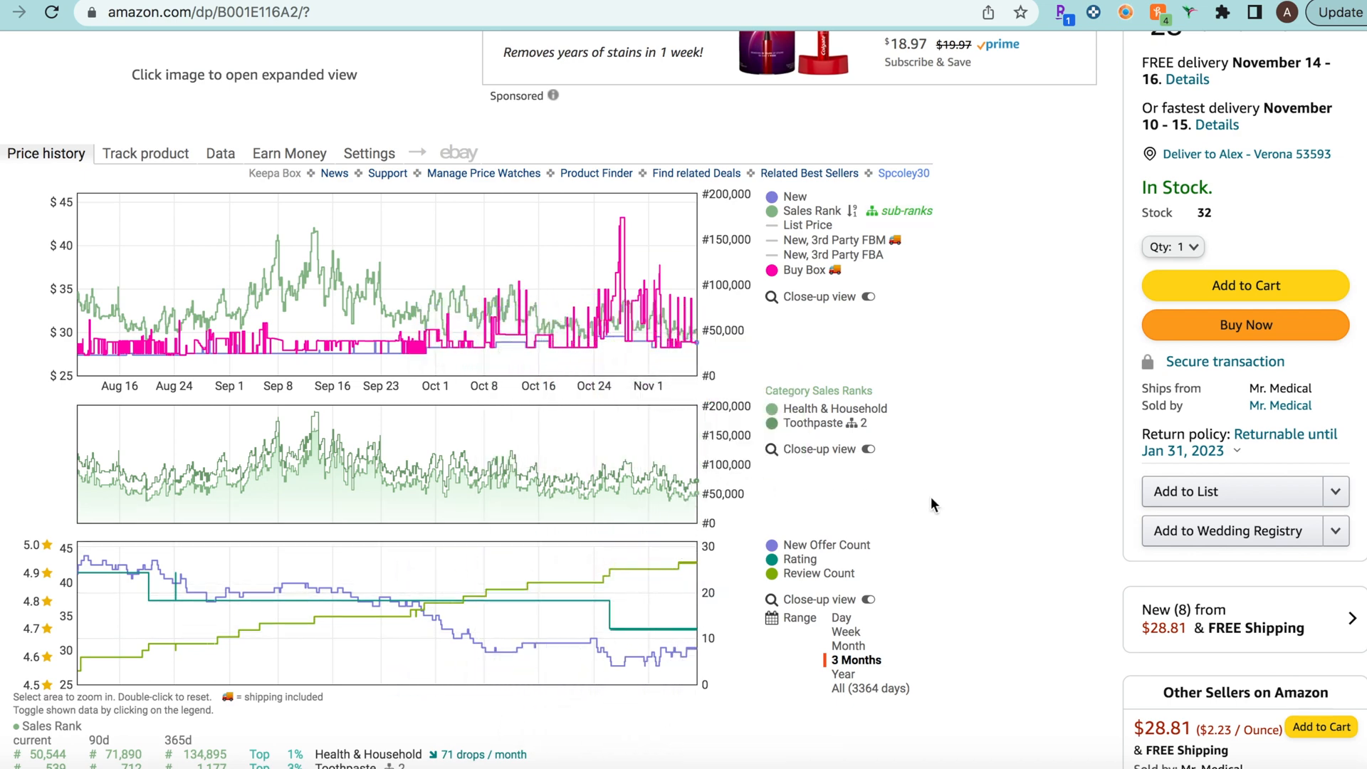
{"action": "mouse_move", "coordinate": [966, 383]}
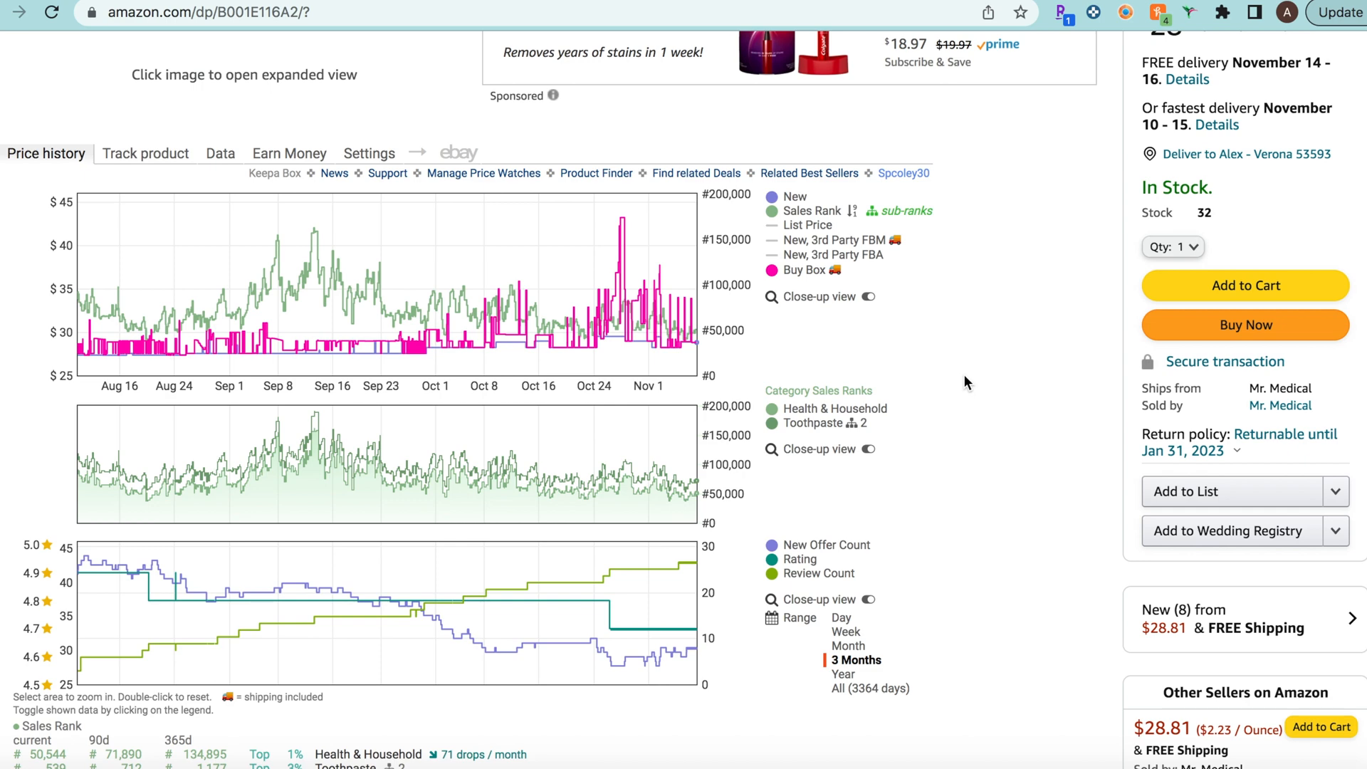
Step: Switch Keepa to the Data tab showing Product Details with current and average ranks and prices
{"action": "left_click", "coordinate": [220, 154]}
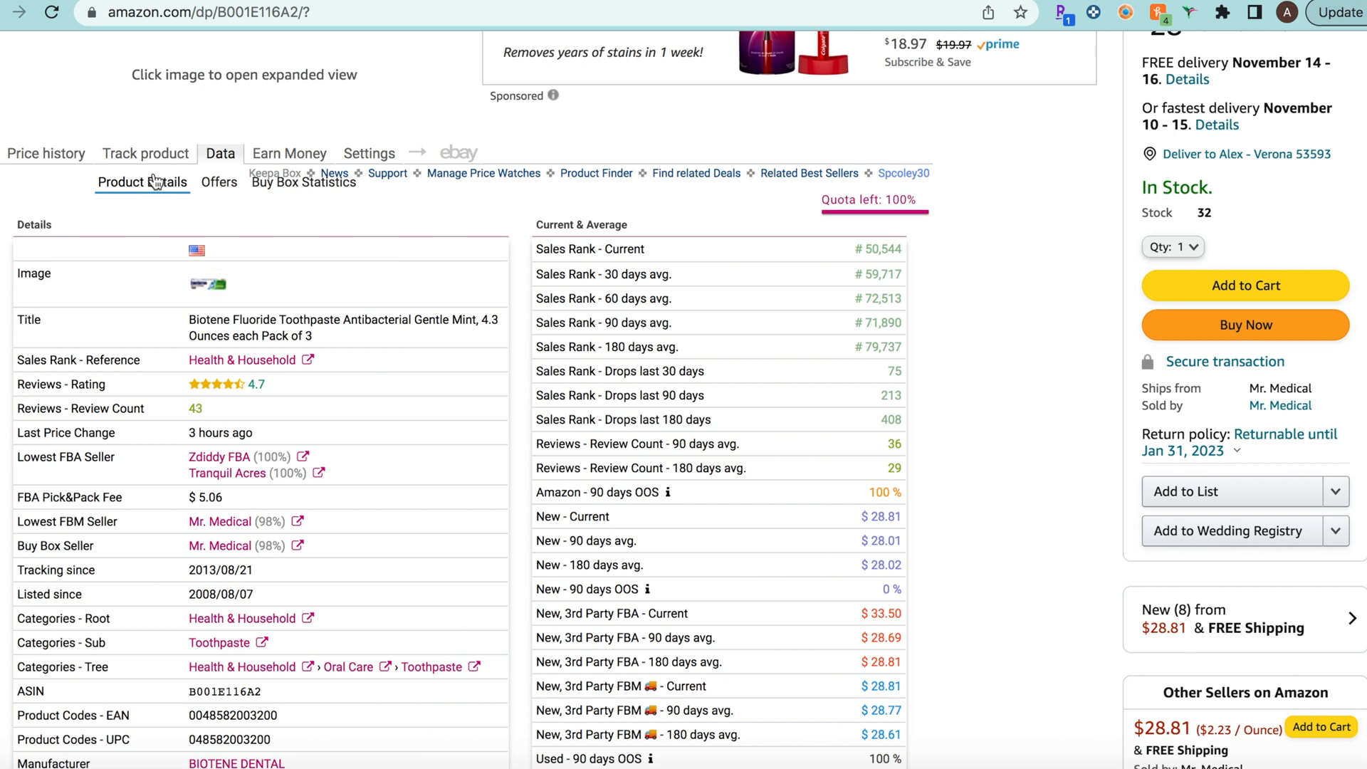
{"action": "mouse_move", "coordinate": [235, 206]}
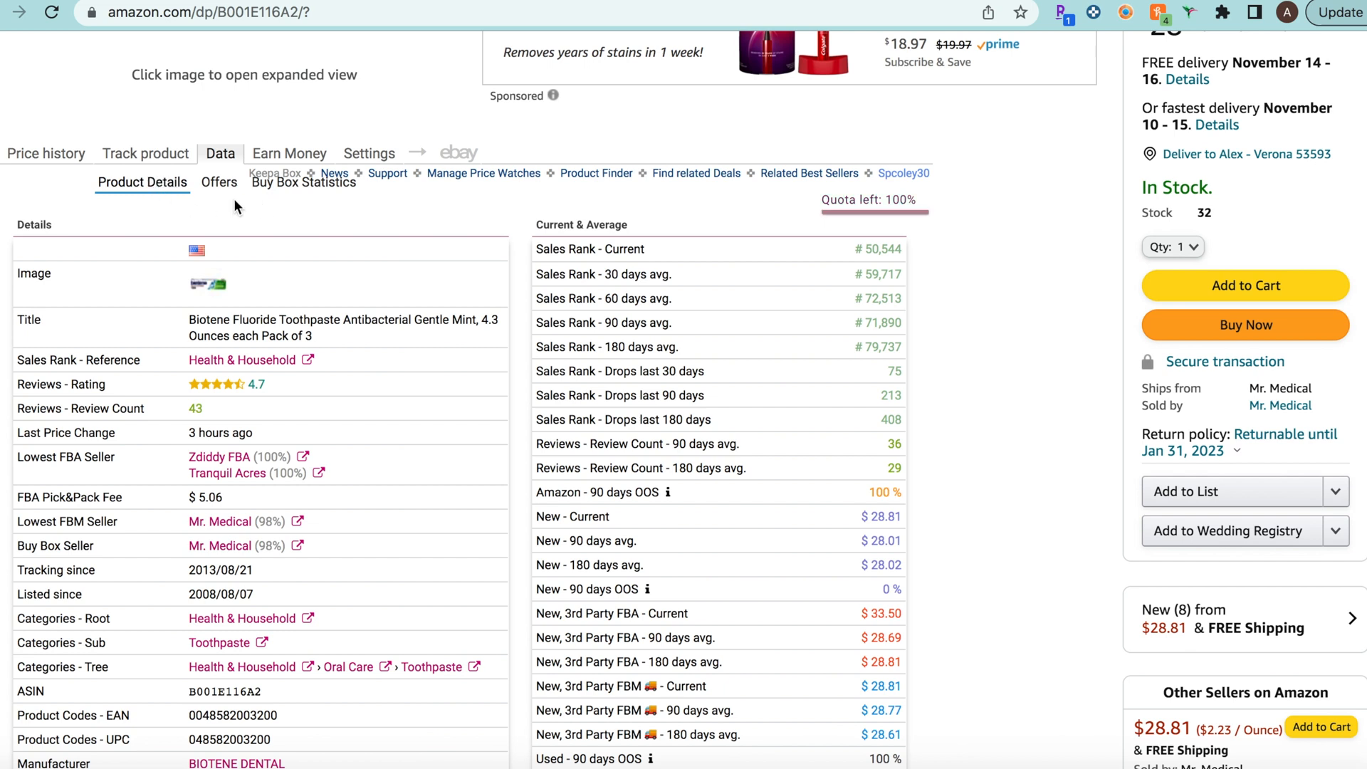
{"action": "mouse_move", "coordinate": [516, 206]}
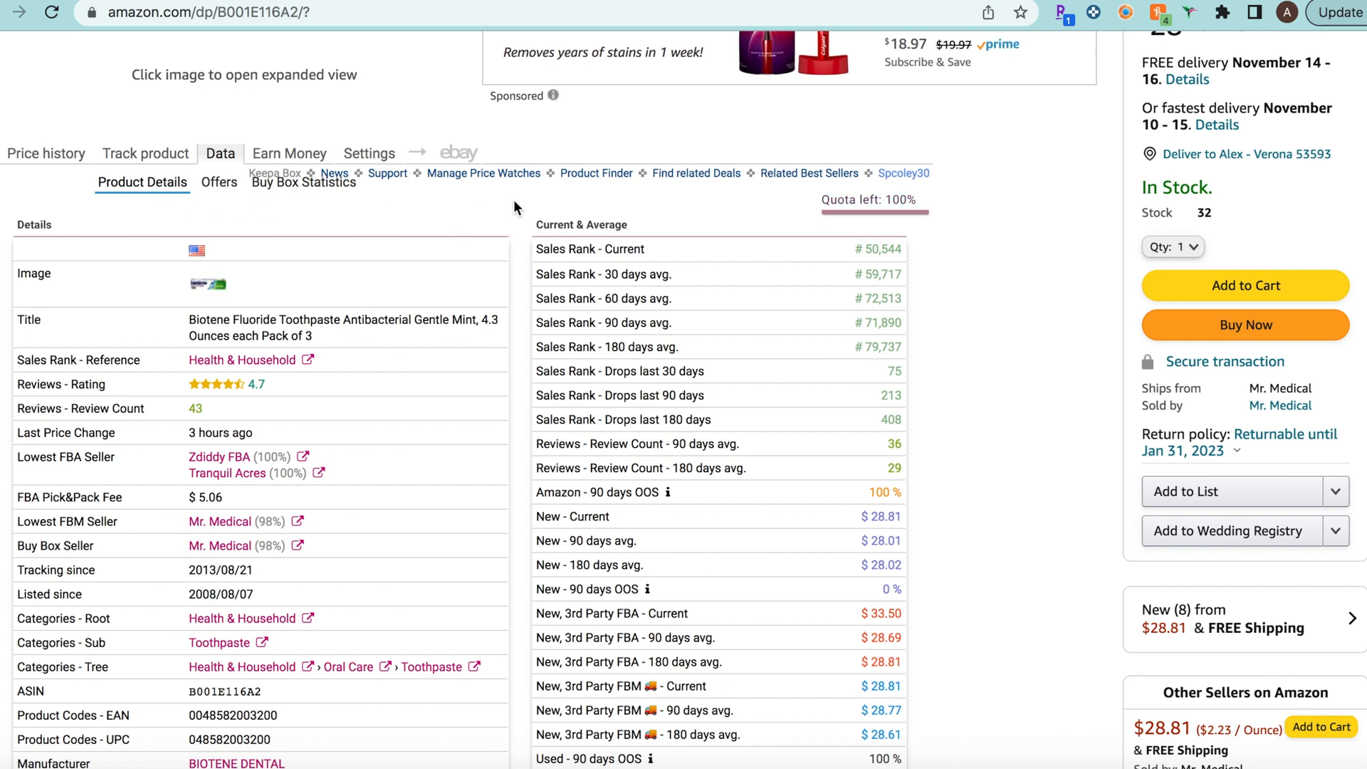
{"action": "mouse_move", "coordinate": [520, 206]}
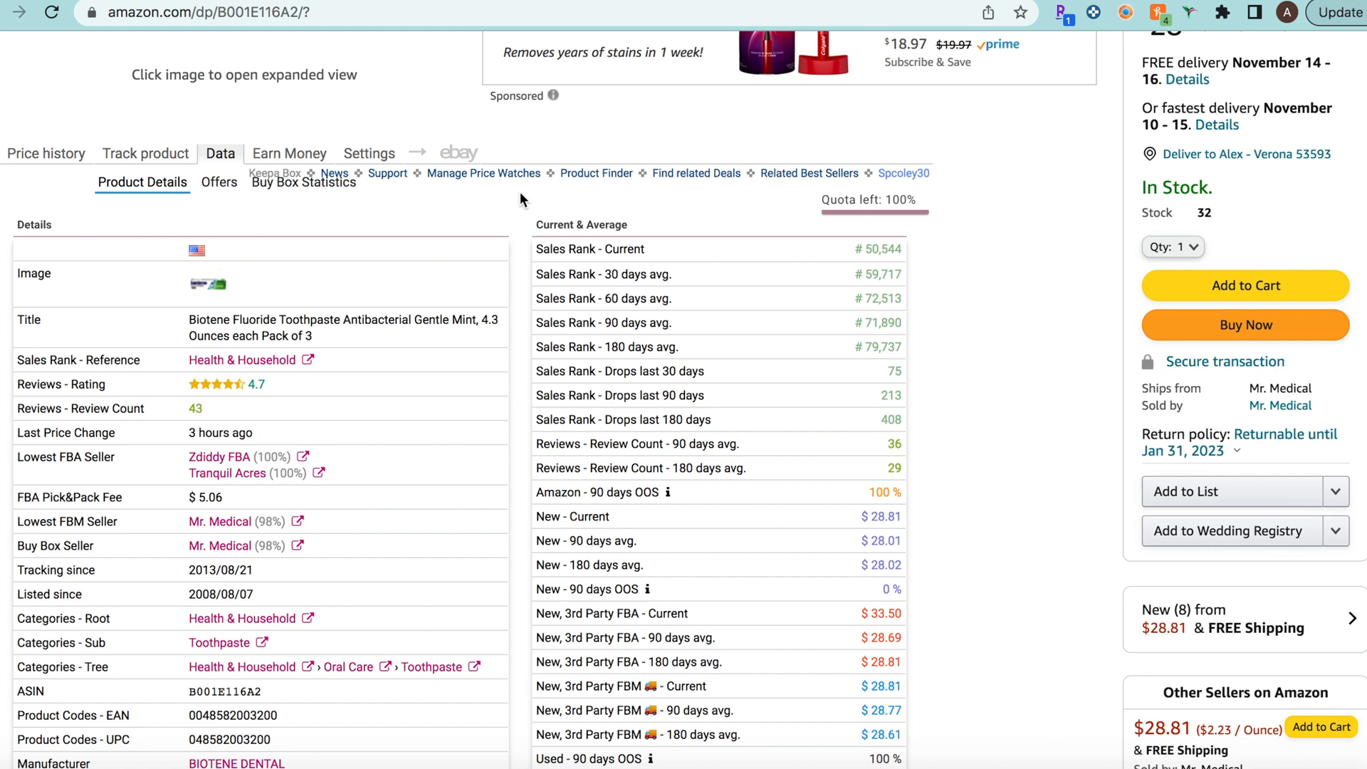
{"action": "mouse_move", "coordinate": [521, 199]}
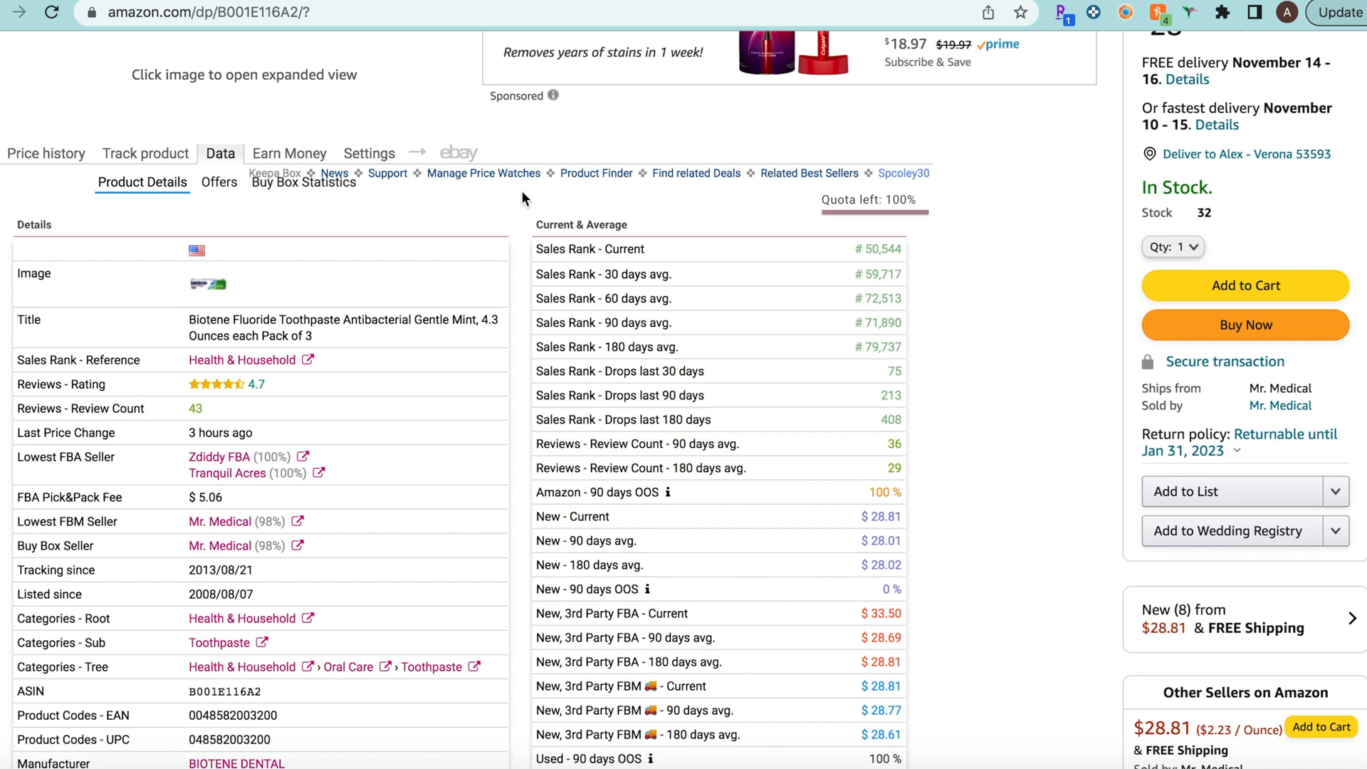
{"action": "mouse_move", "coordinate": [524, 199]}
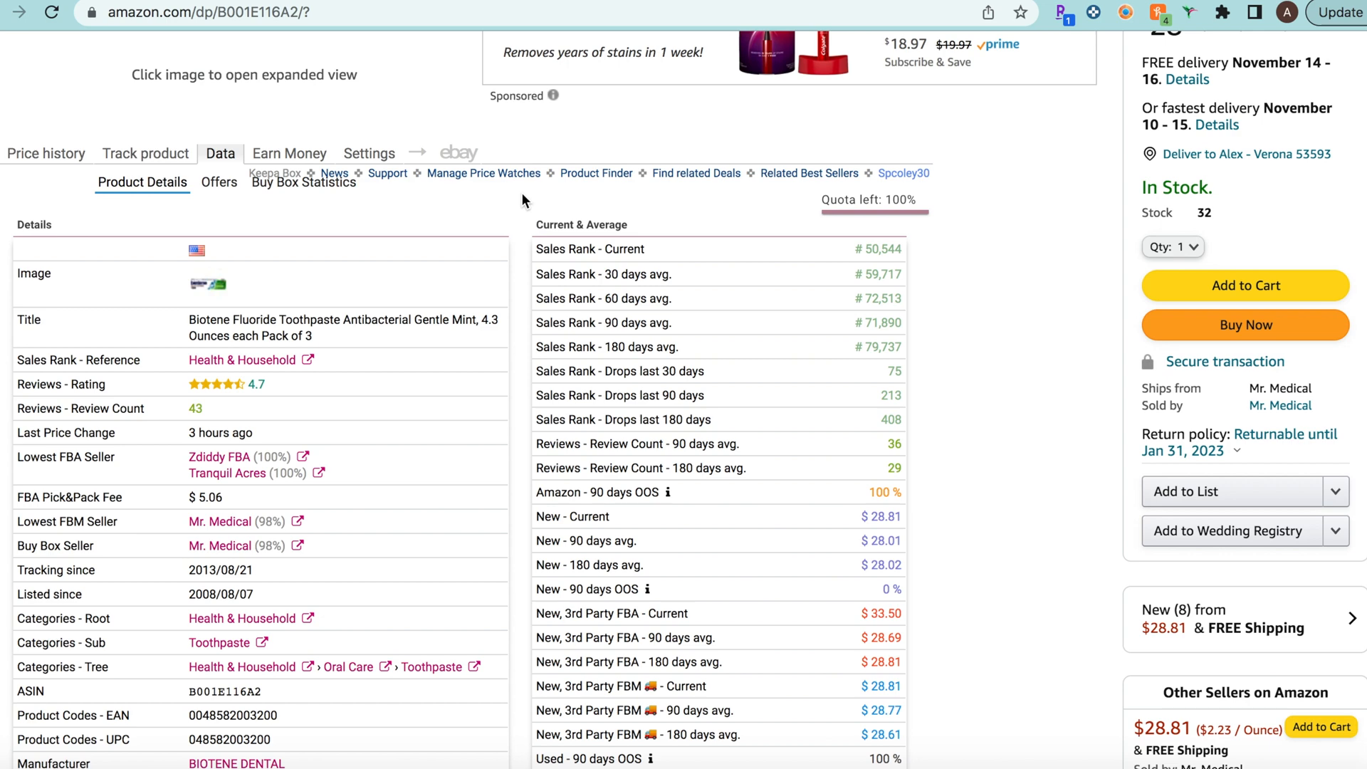
{"action": "scroll", "scroll_direction": "down", "scroll_amount": 3}
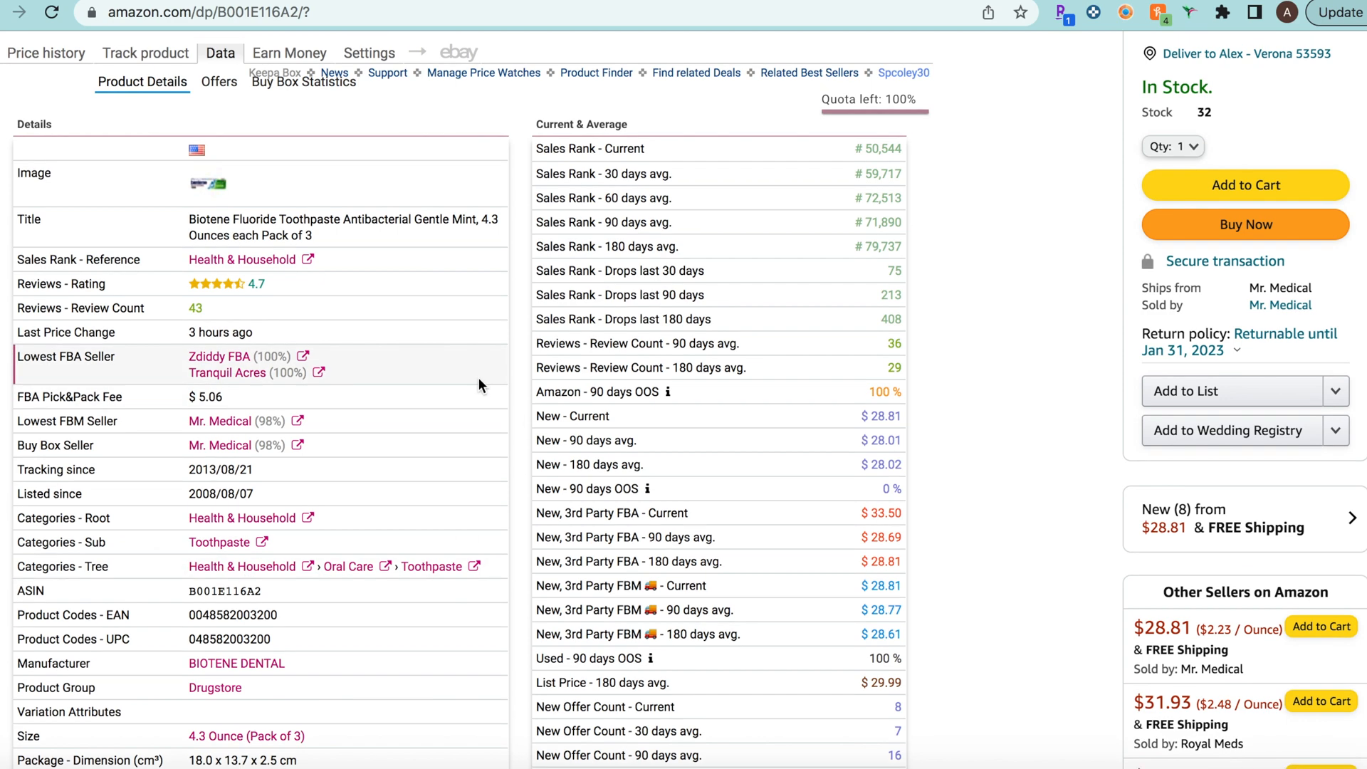
Step: Review the Price history graphs briefly, then return to the Data tab's Product Details statistics
{"action": "scroll", "scroll_direction": "down", "scroll_amount": 3}
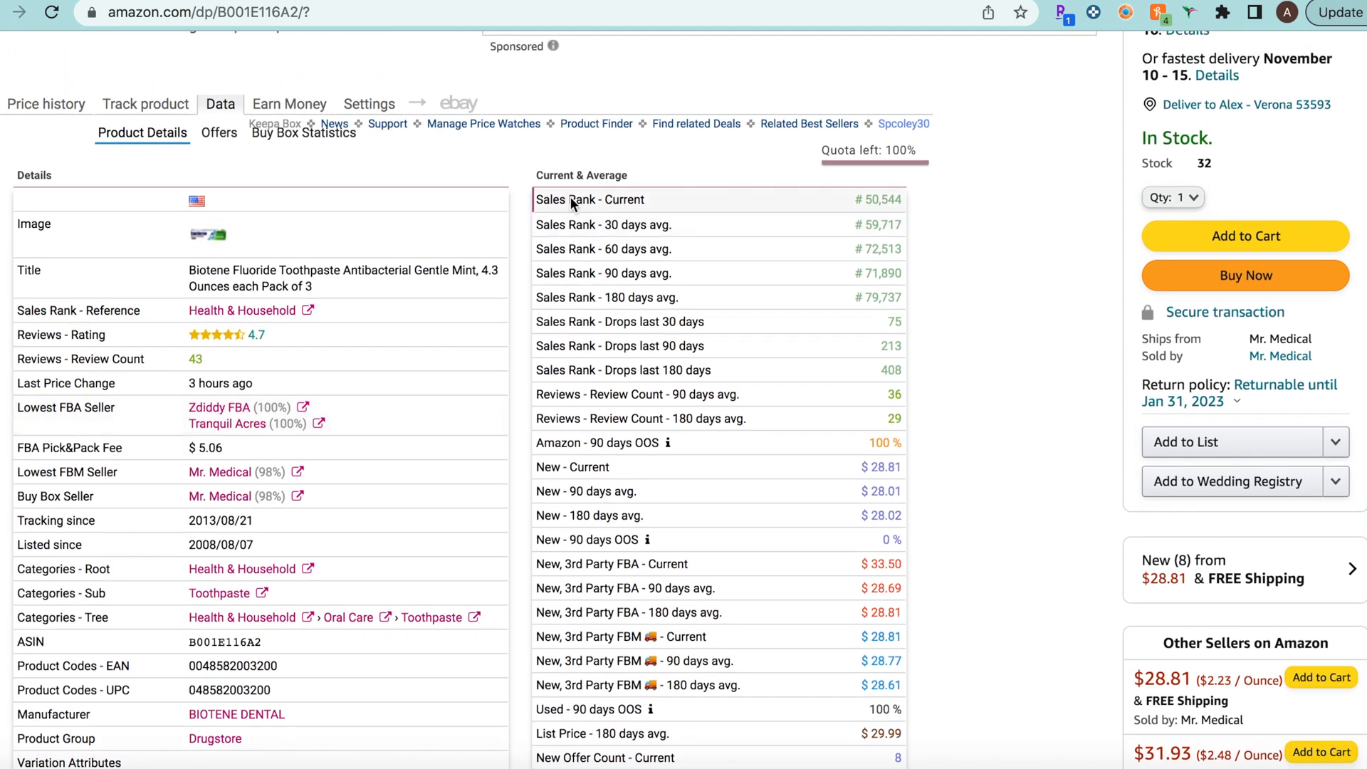
{"action": "mouse_move", "coordinate": [853, 216]}
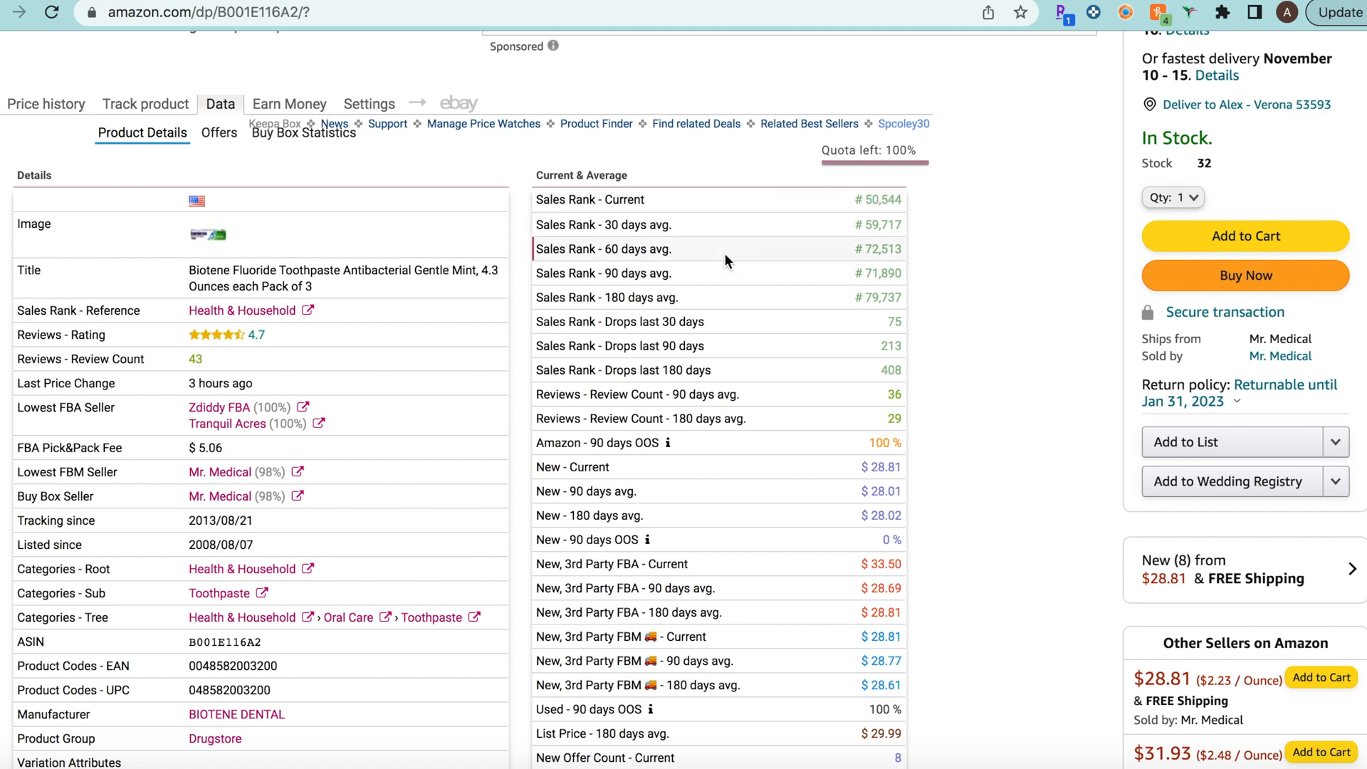
{"action": "mouse_move", "coordinate": [881, 232]}
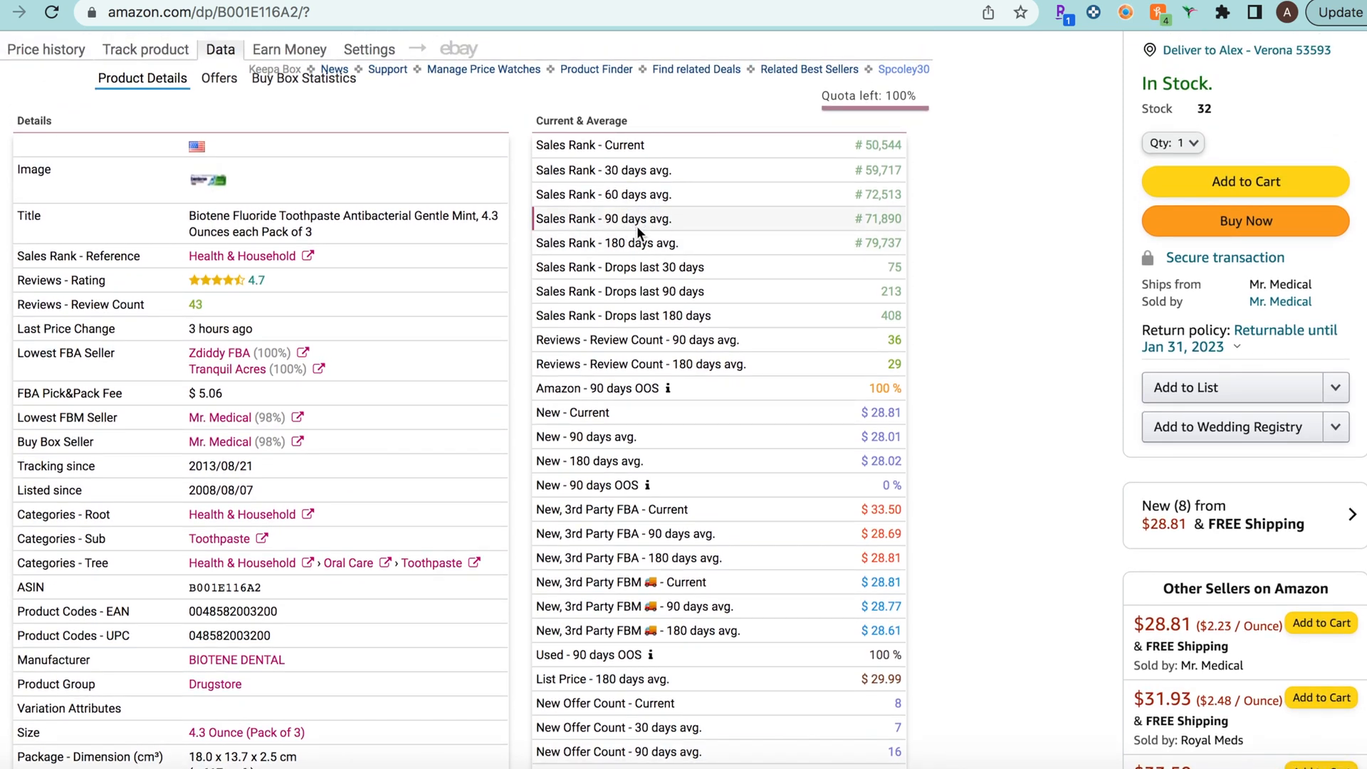
{"action": "mouse_move", "coordinate": [645, 242]}
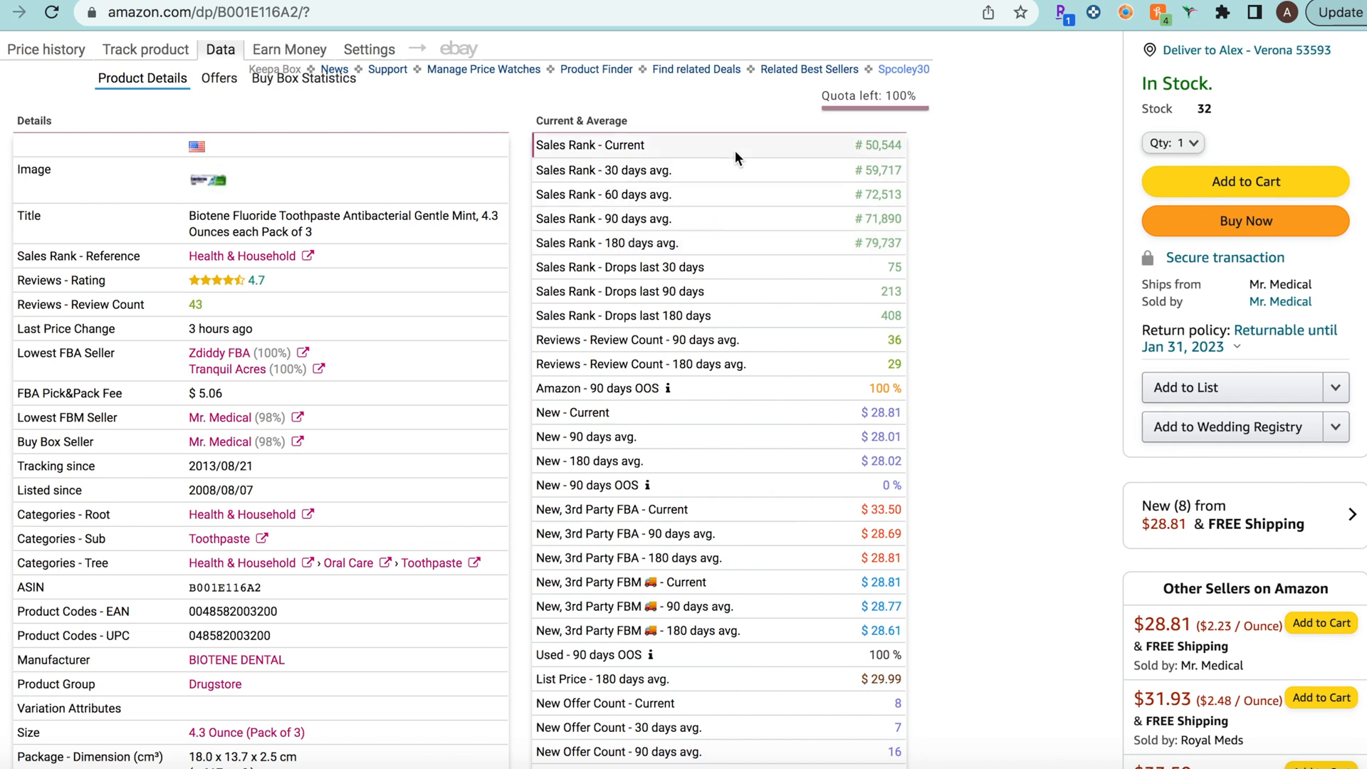
{"action": "mouse_move", "coordinate": [736, 219]}
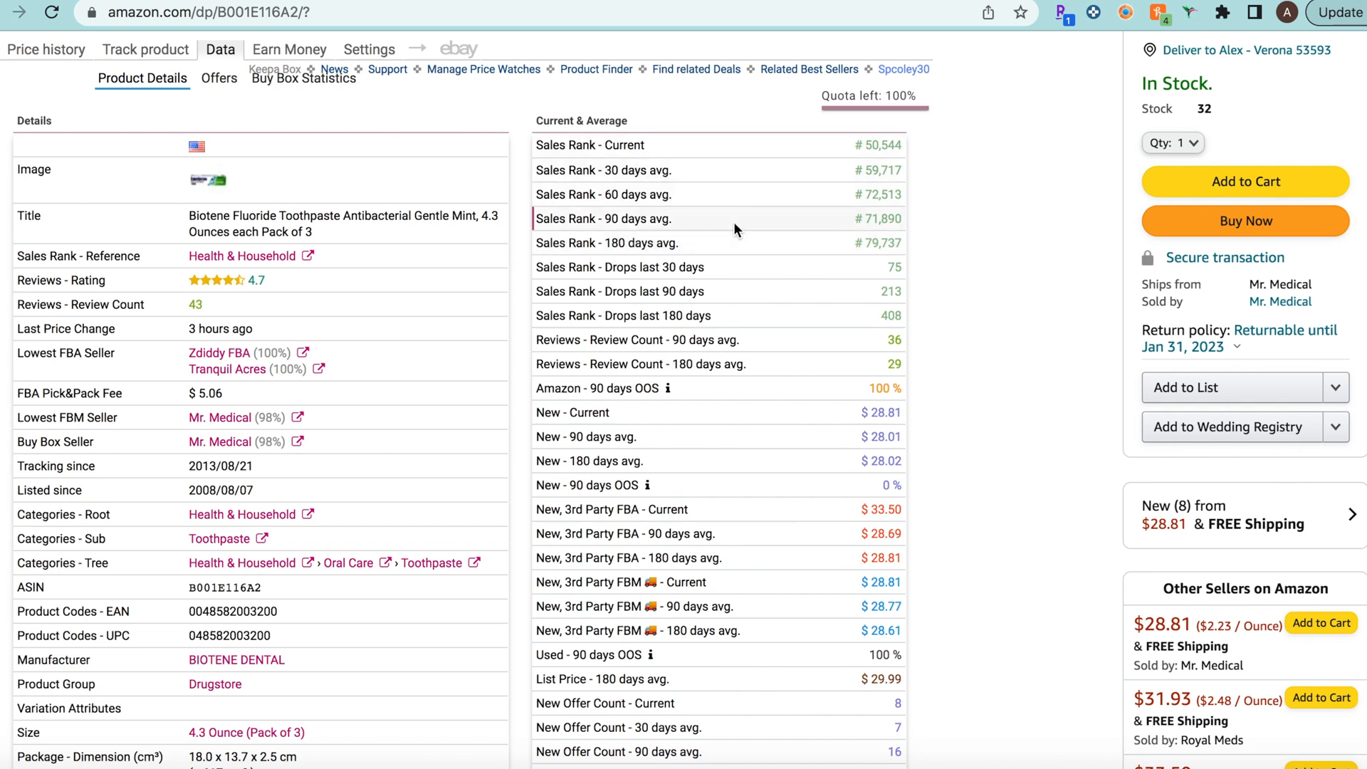
{"action": "mouse_move", "coordinate": [624, 244]}
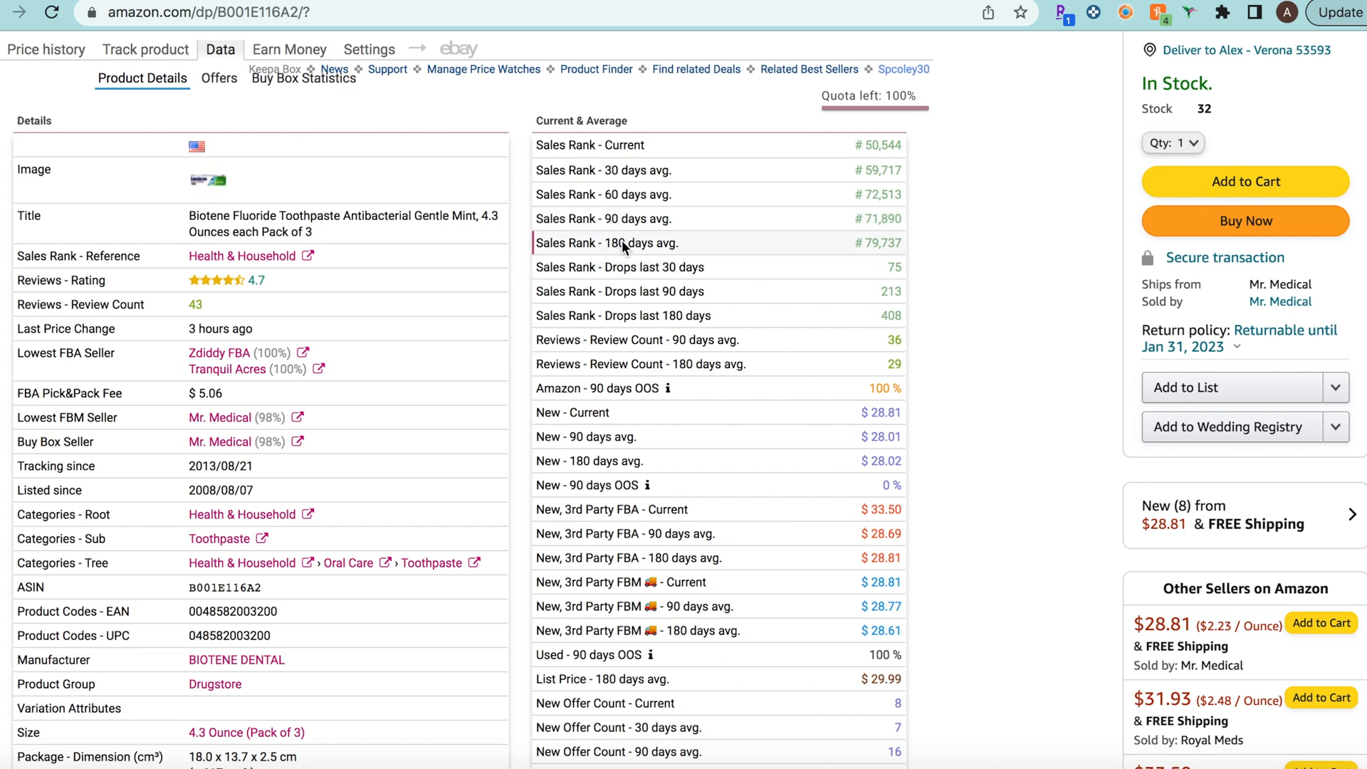
{"action": "mouse_move", "coordinate": [663, 219]}
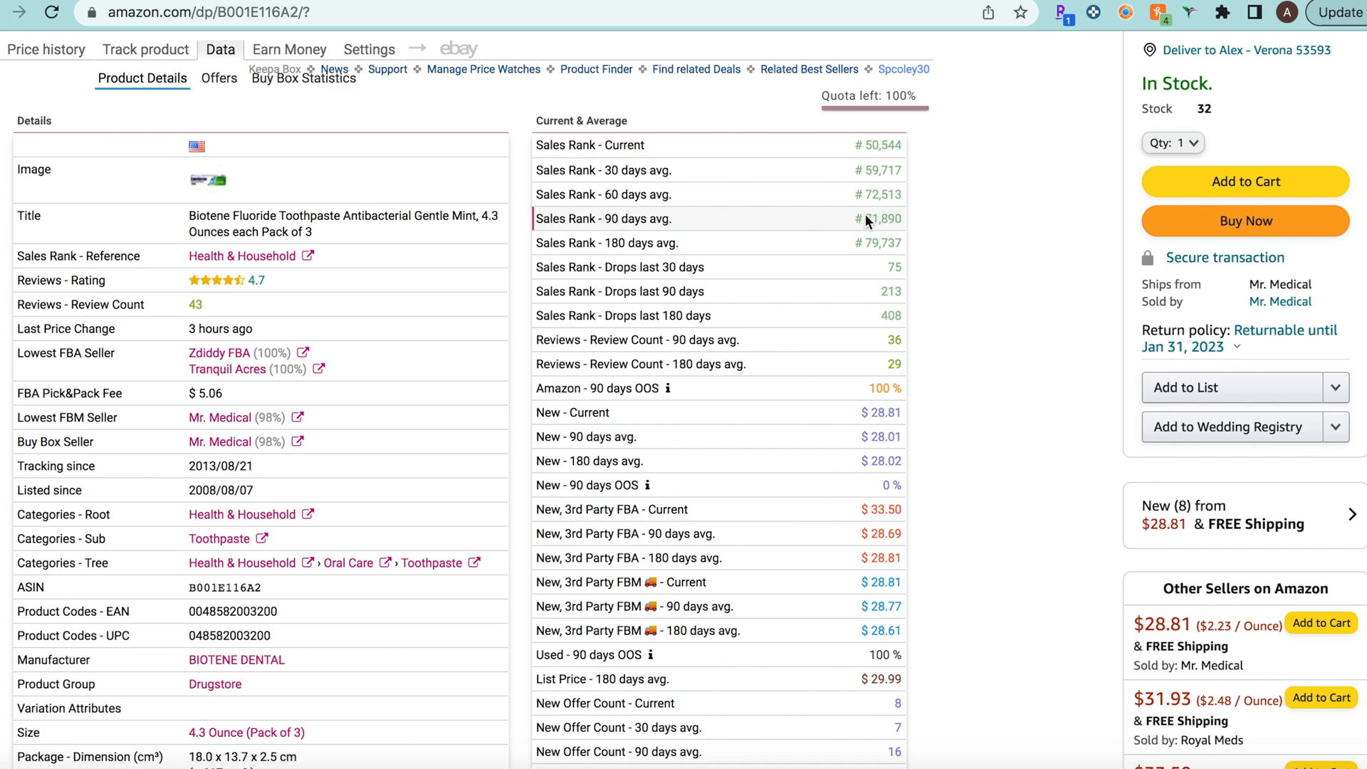
{"action": "mouse_move", "coordinate": [891, 223]}
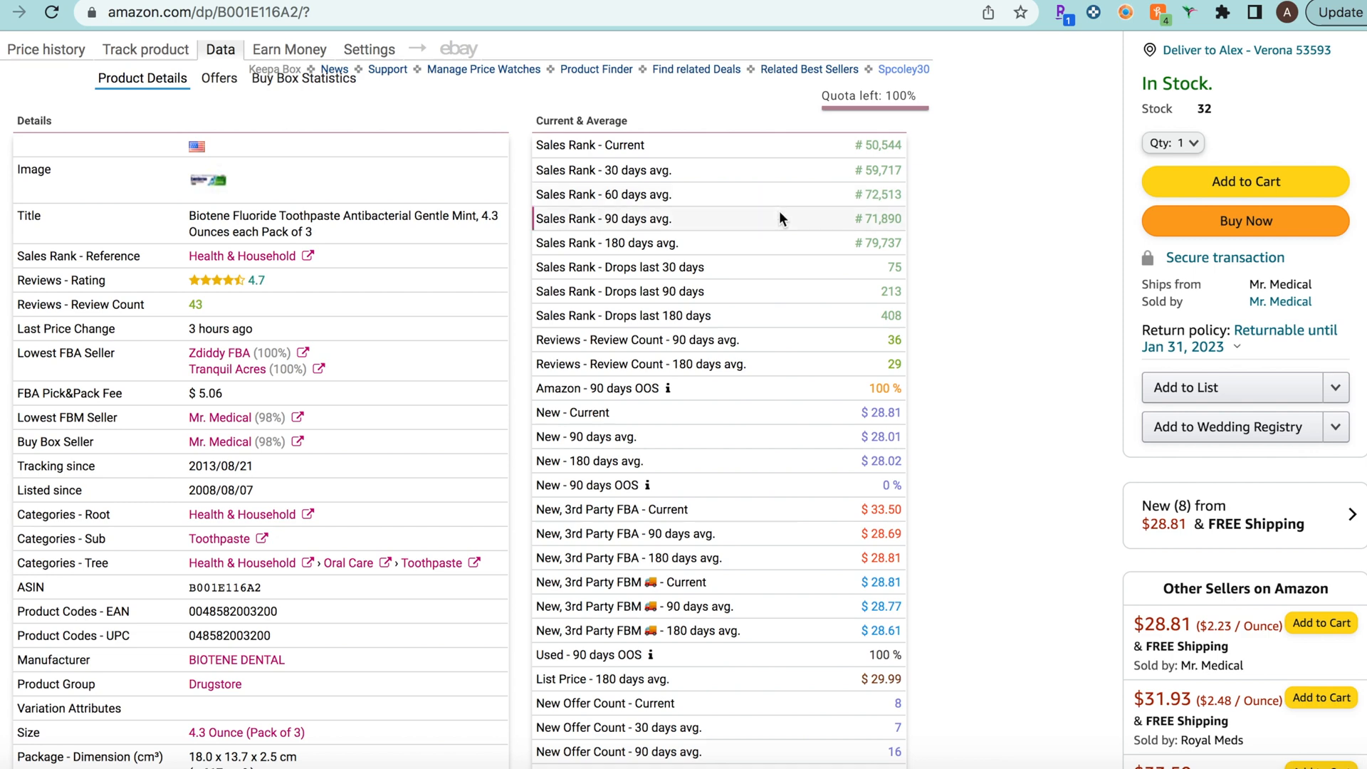
{"action": "mouse_move", "coordinate": [624, 231]}
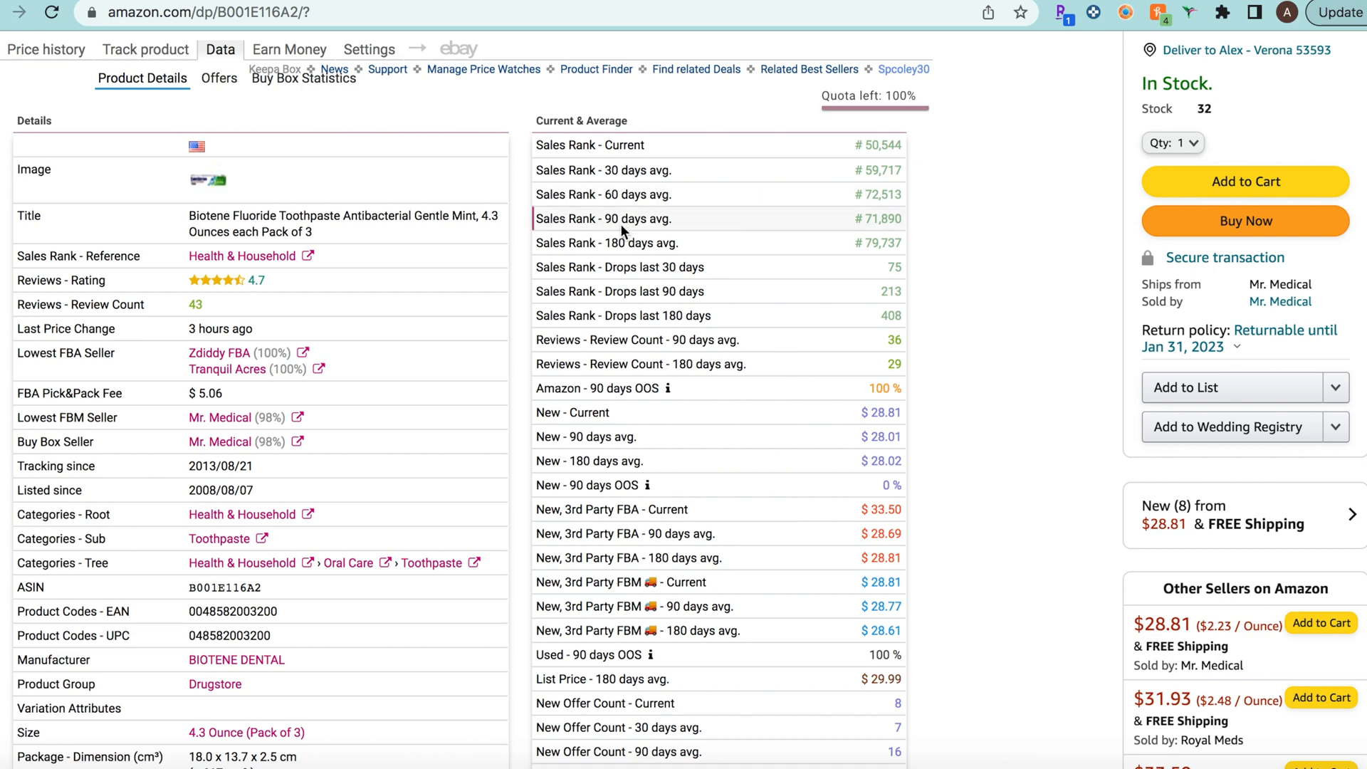
{"action": "mouse_move", "coordinate": [685, 225]}
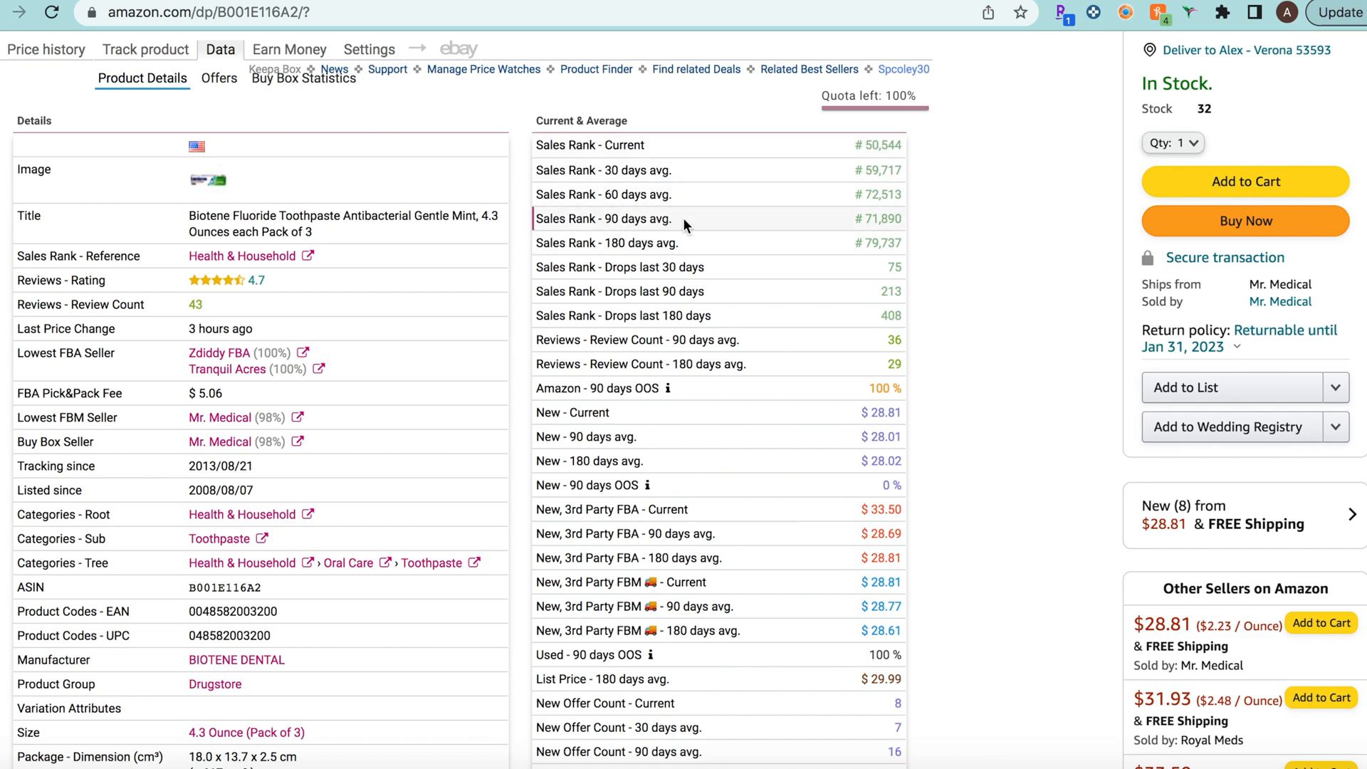
{"action": "left_click", "coordinate": [45, 48]}
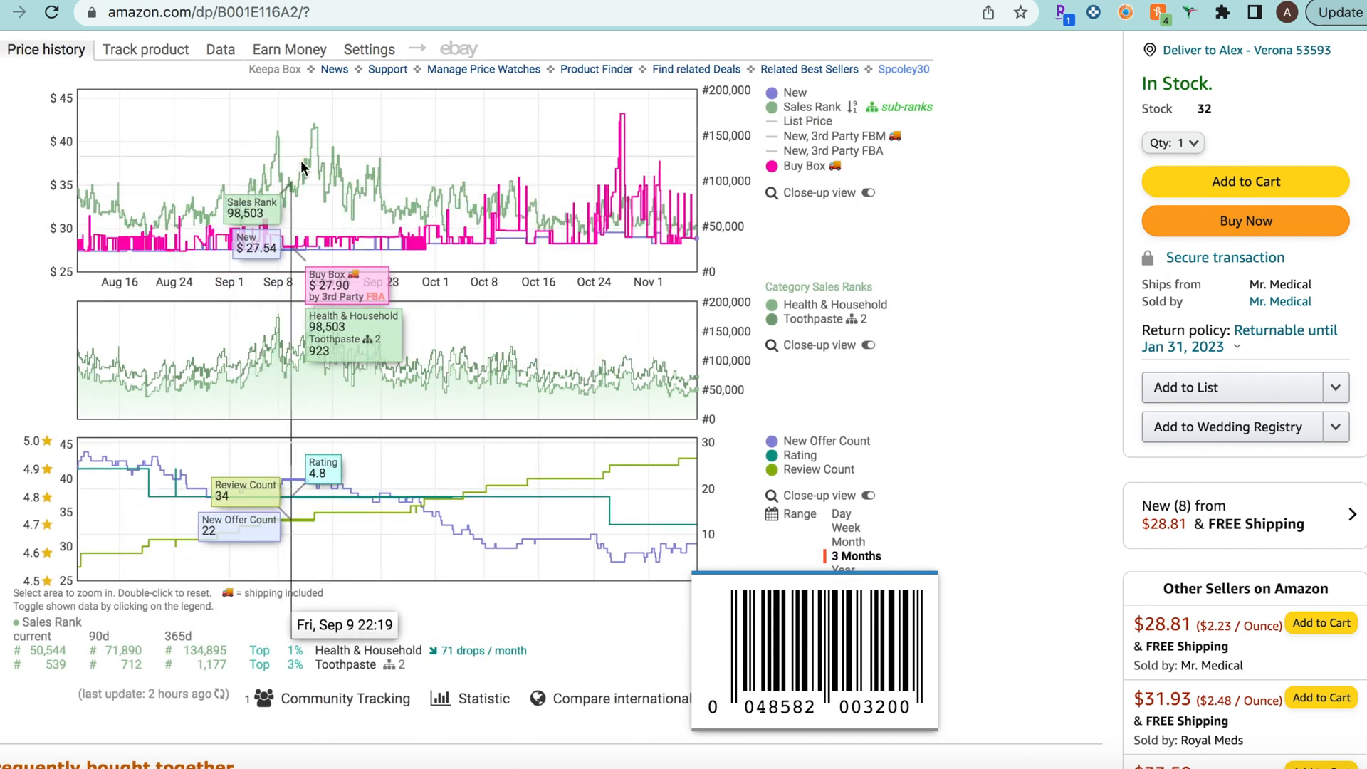
{"action": "mouse_move", "coordinate": [319, 180]}
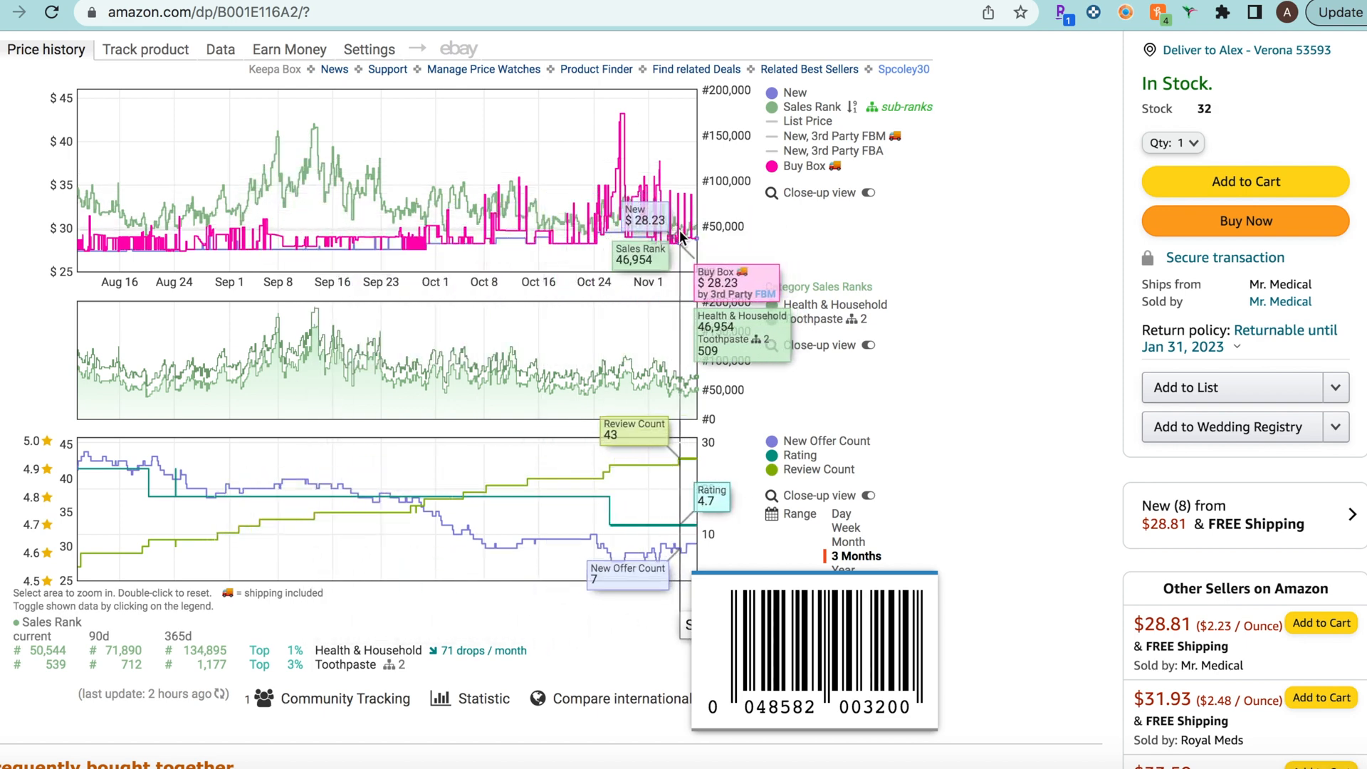
{"action": "left_click", "coordinate": [219, 48]}
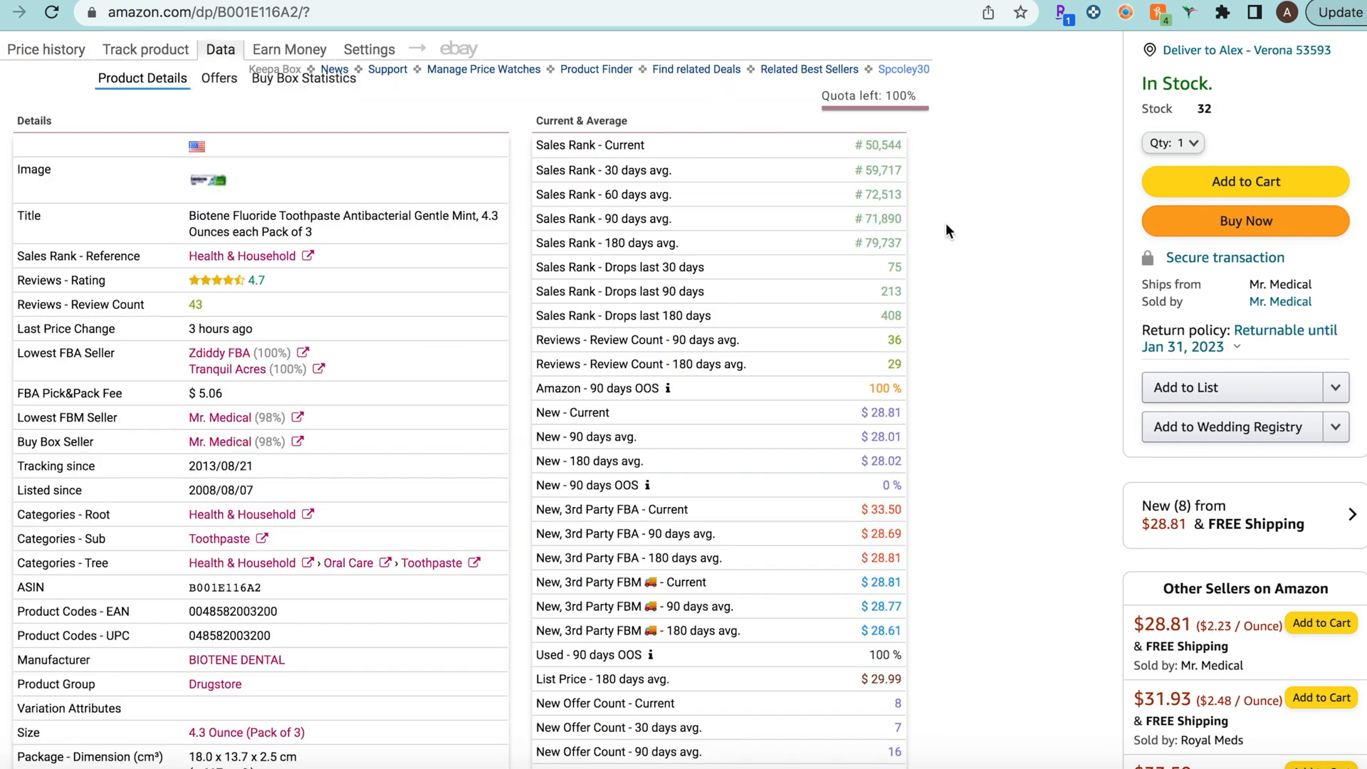
Step: Review the Buy Box current and average price rows, then switch to the Offers seller table
{"action": "scroll", "scroll_direction": "down", "scroll_amount": 3}
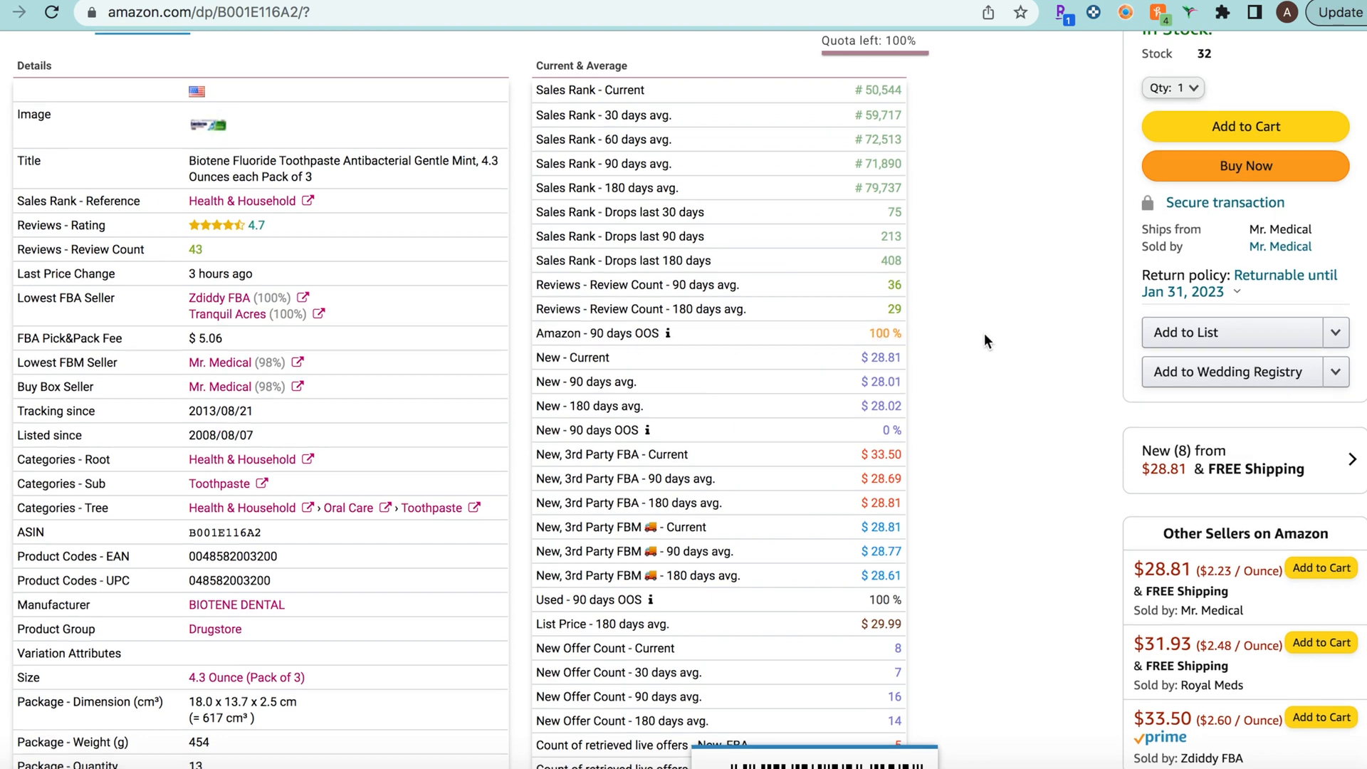
{"action": "scroll", "scroll_direction": "down", "scroll_amount": 3}
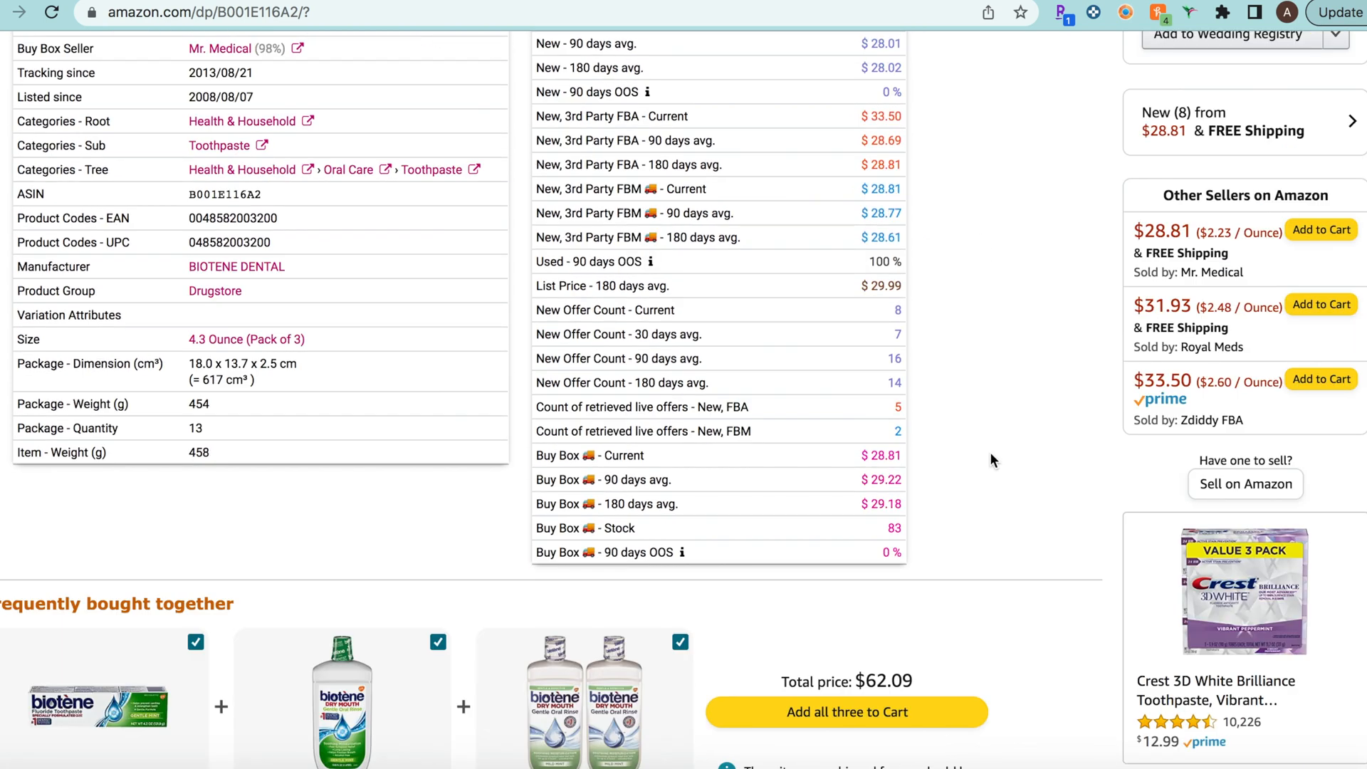
{"action": "mouse_move", "coordinate": [753, 509]}
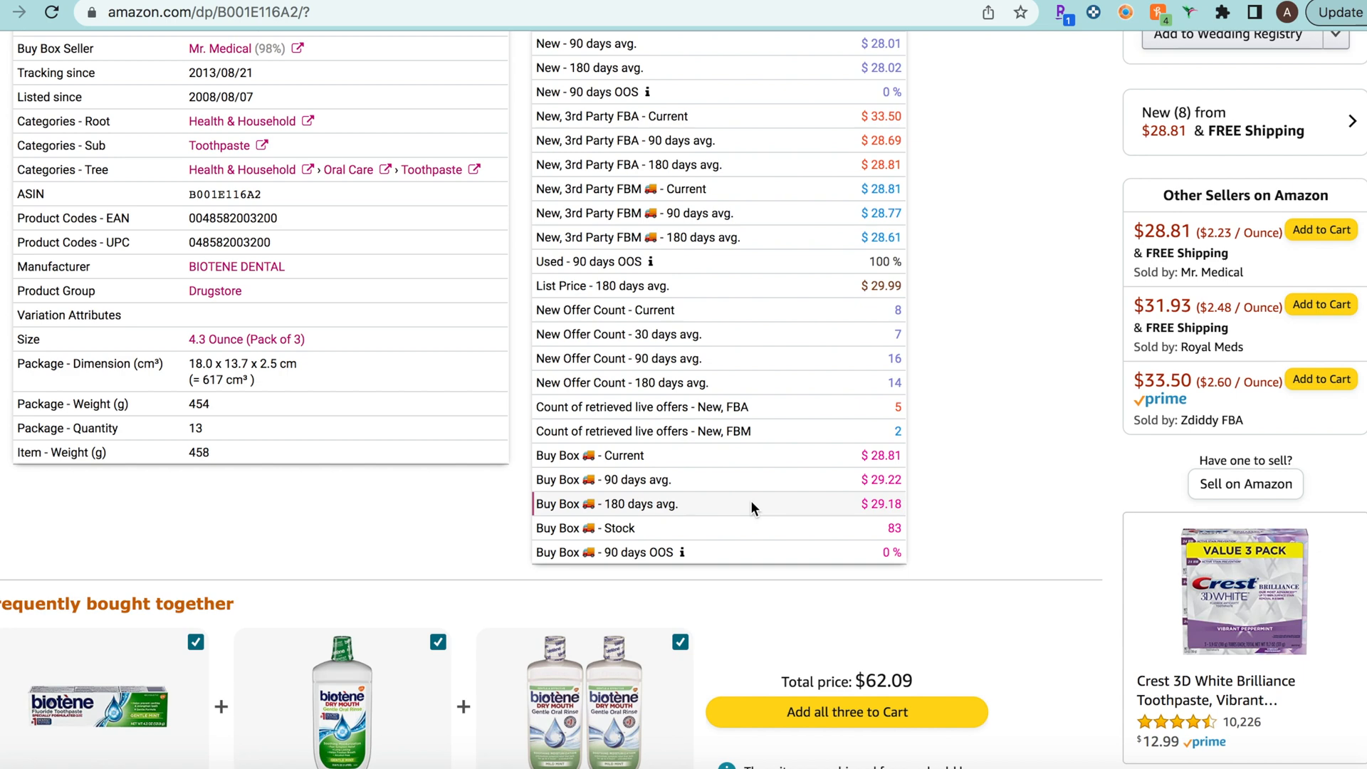
{"action": "mouse_move", "coordinate": [741, 505]}
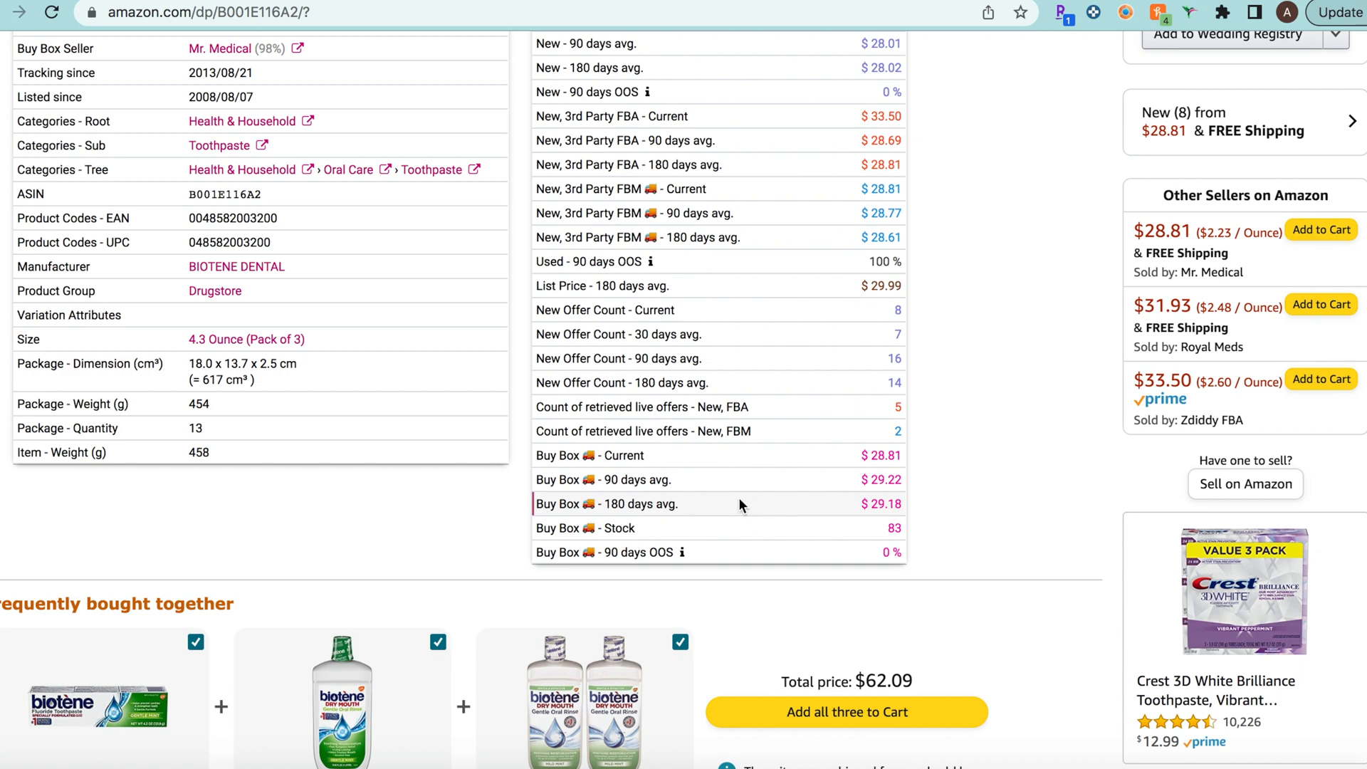
{"action": "mouse_move", "coordinate": [928, 510]}
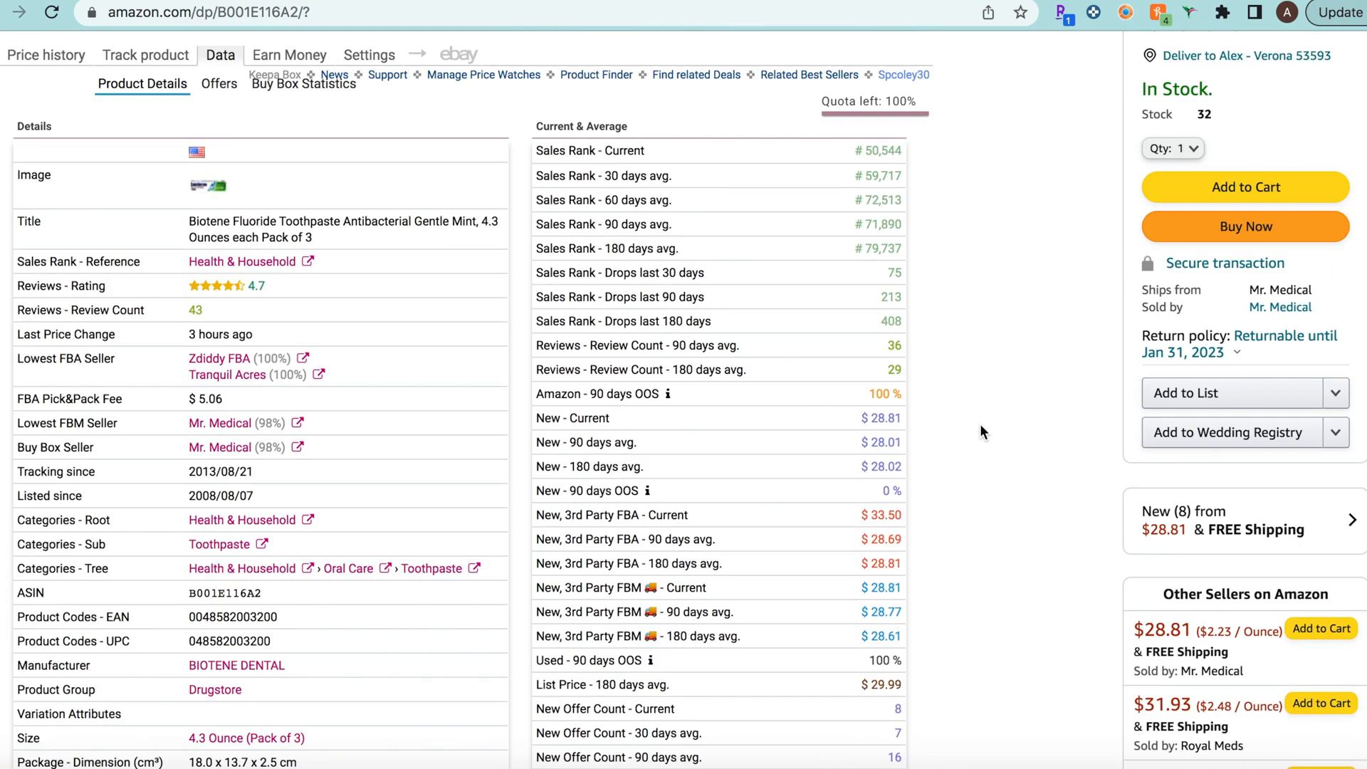
{"action": "scroll", "scroll_direction": "down", "scroll_amount": 3}
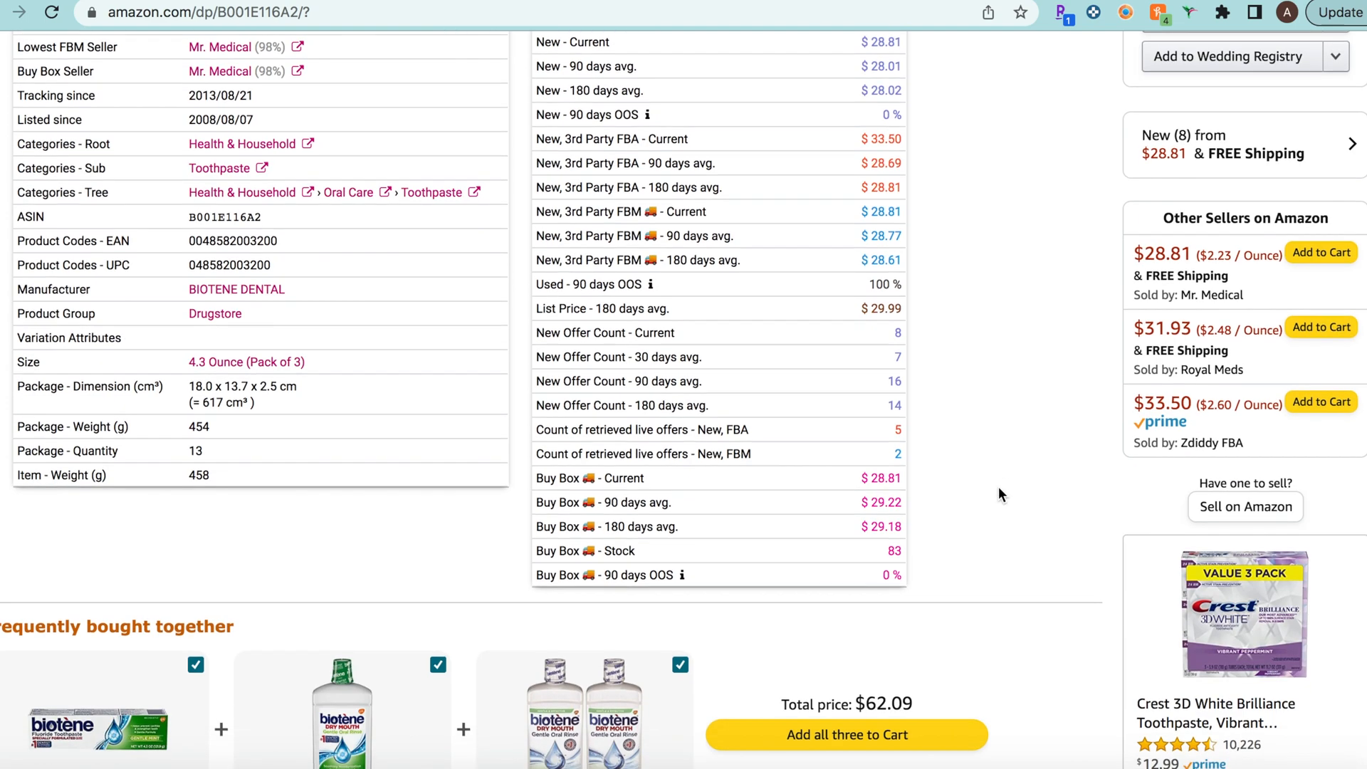
{"action": "scroll", "scroll_direction": "down", "scroll_amount": 3}
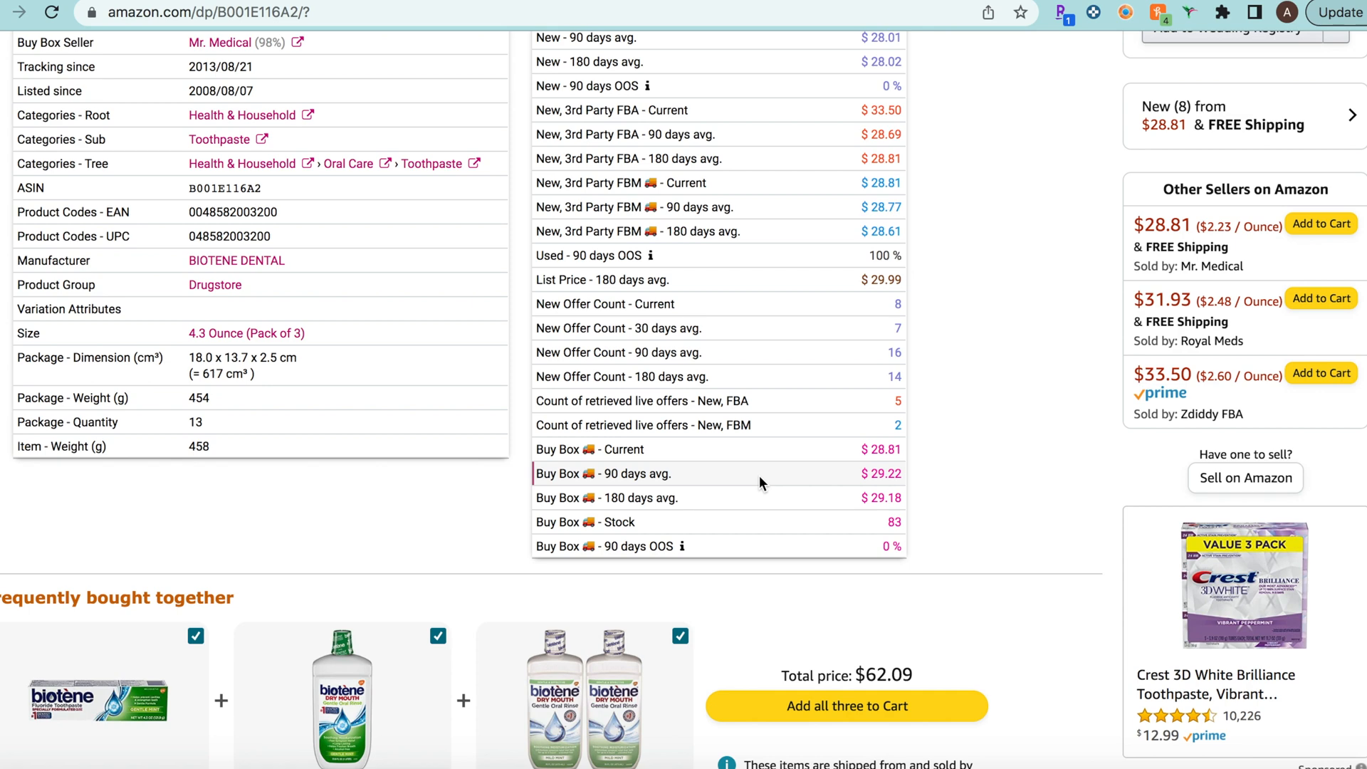
{"action": "left_click", "coordinate": [219, 158]}
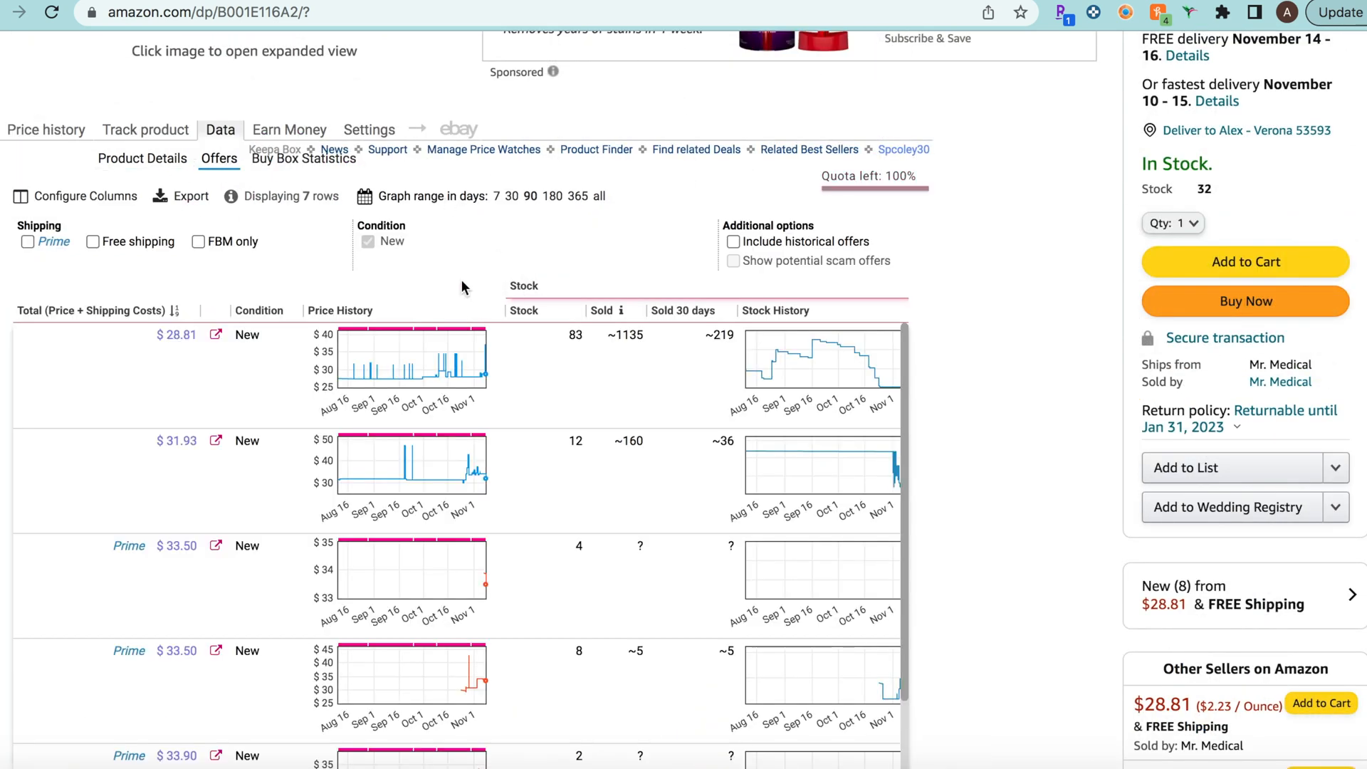
Step: Review the Offers table's seller ratings, review counts and seen dates down to GoodsGuy
{"action": "scroll", "scroll_direction": "down", "scroll_amount": 3}
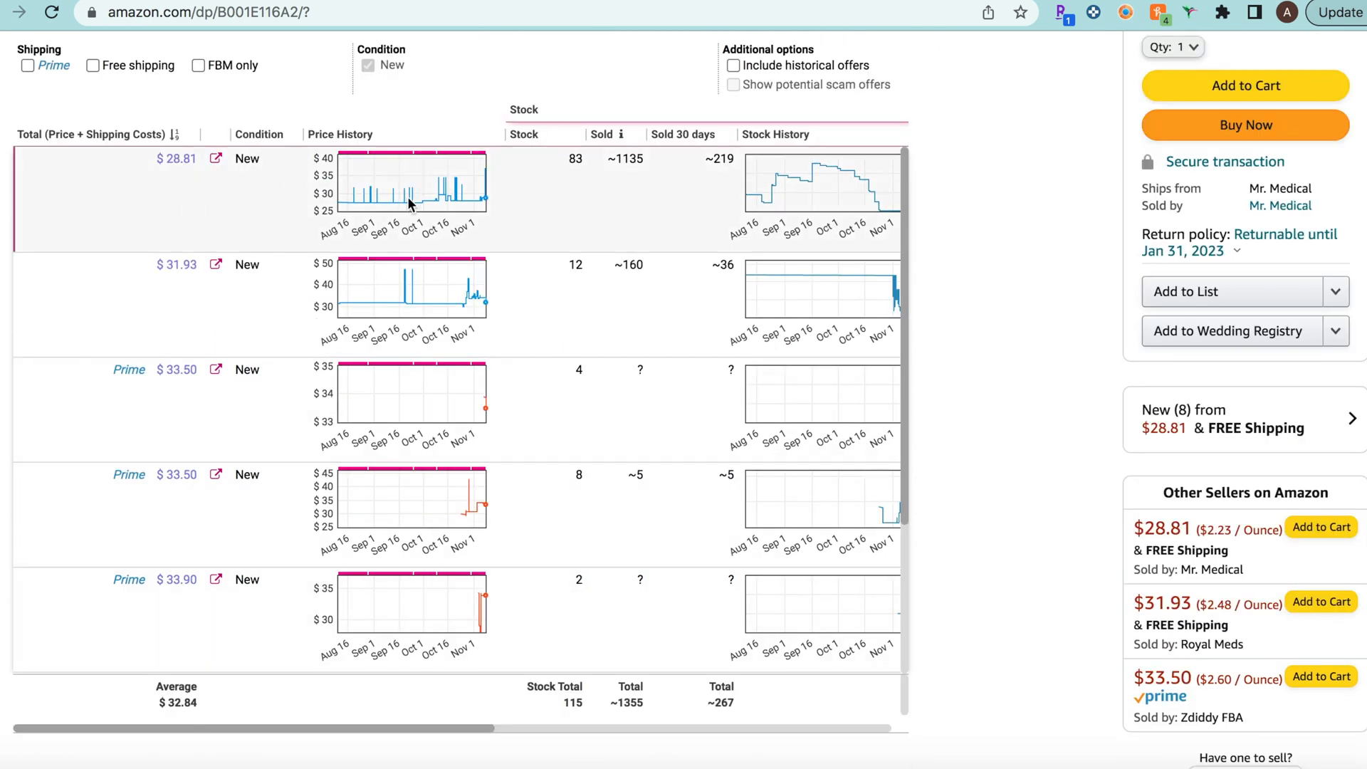
{"action": "mouse_move", "coordinate": [177, 171]}
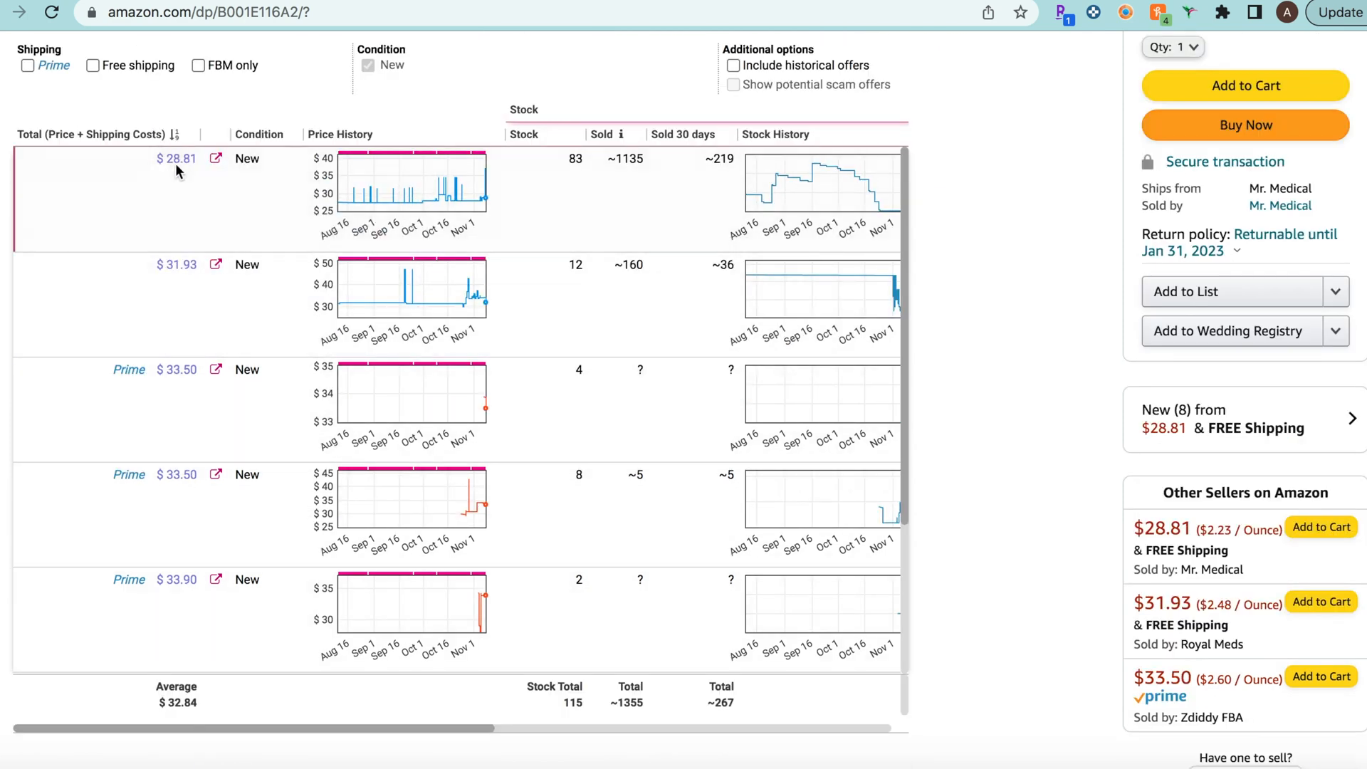
{"action": "mouse_move", "coordinate": [739, 172]}
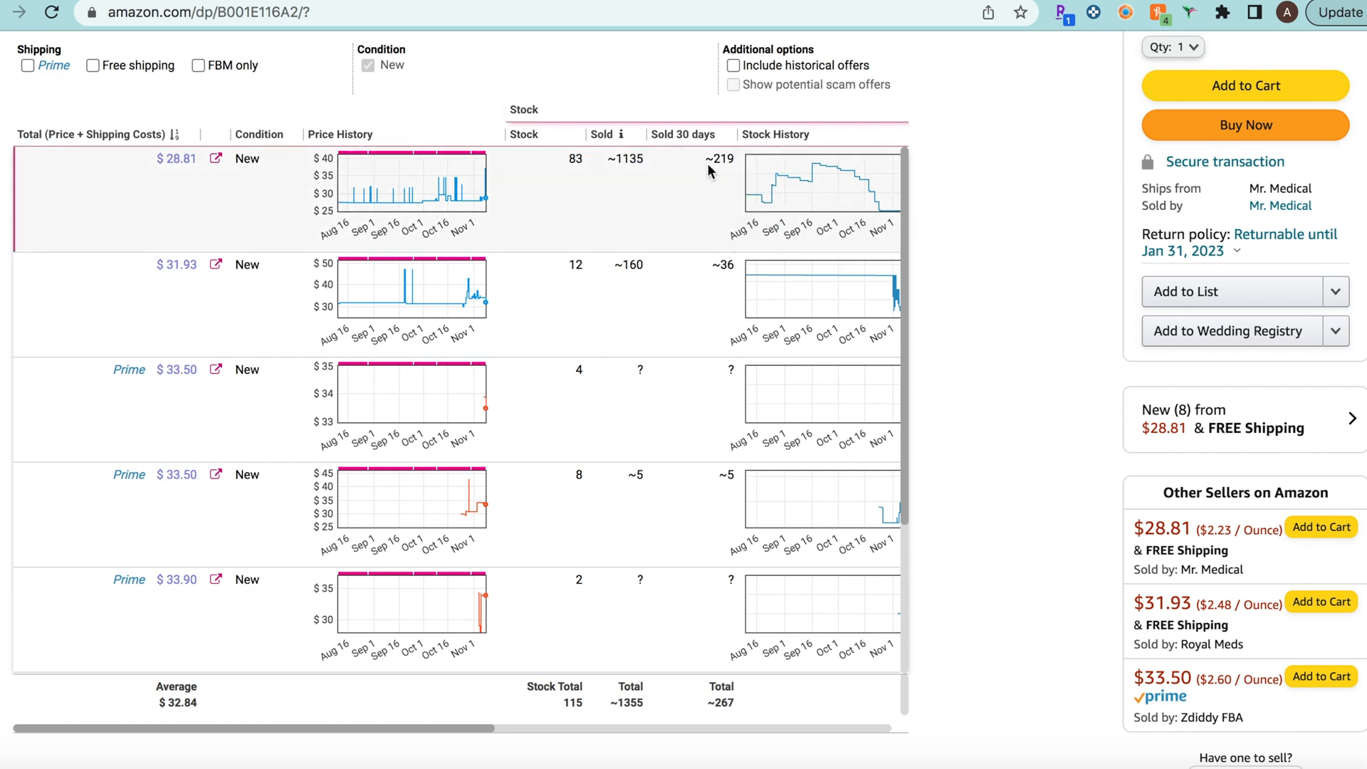
{"action": "mouse_move", "coordinate": [738, 176]}
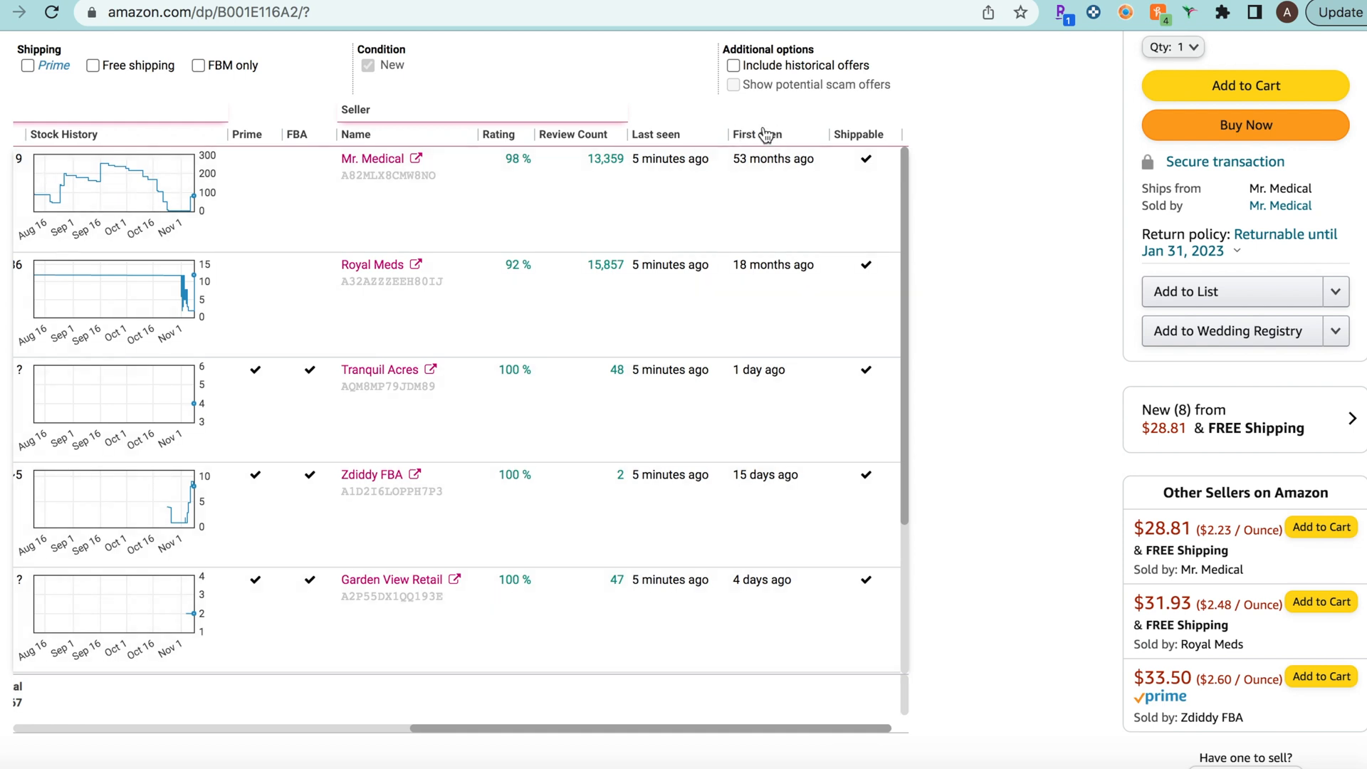
{"action": "mouse_move", "coordinate": [806, 129]}
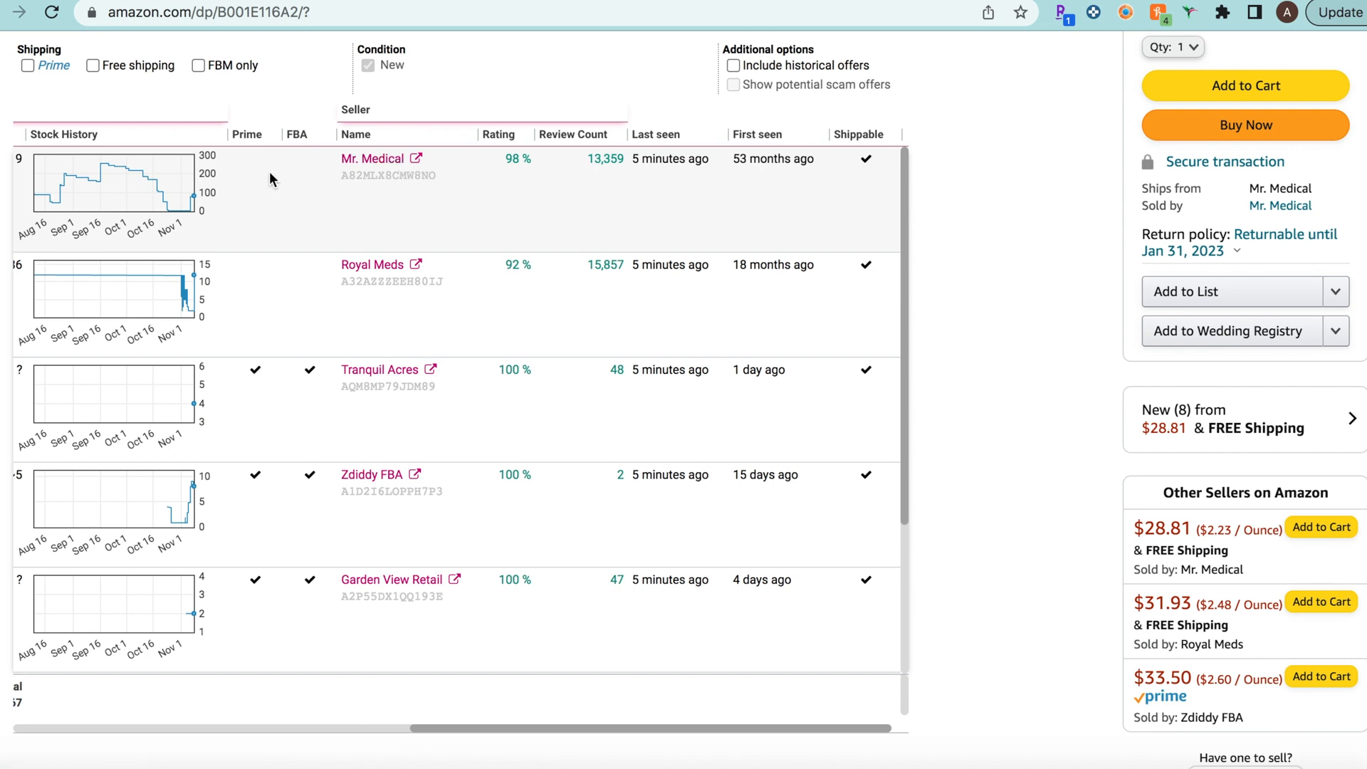
{"action": "mouse_move", "coordinate": [752, 174]}
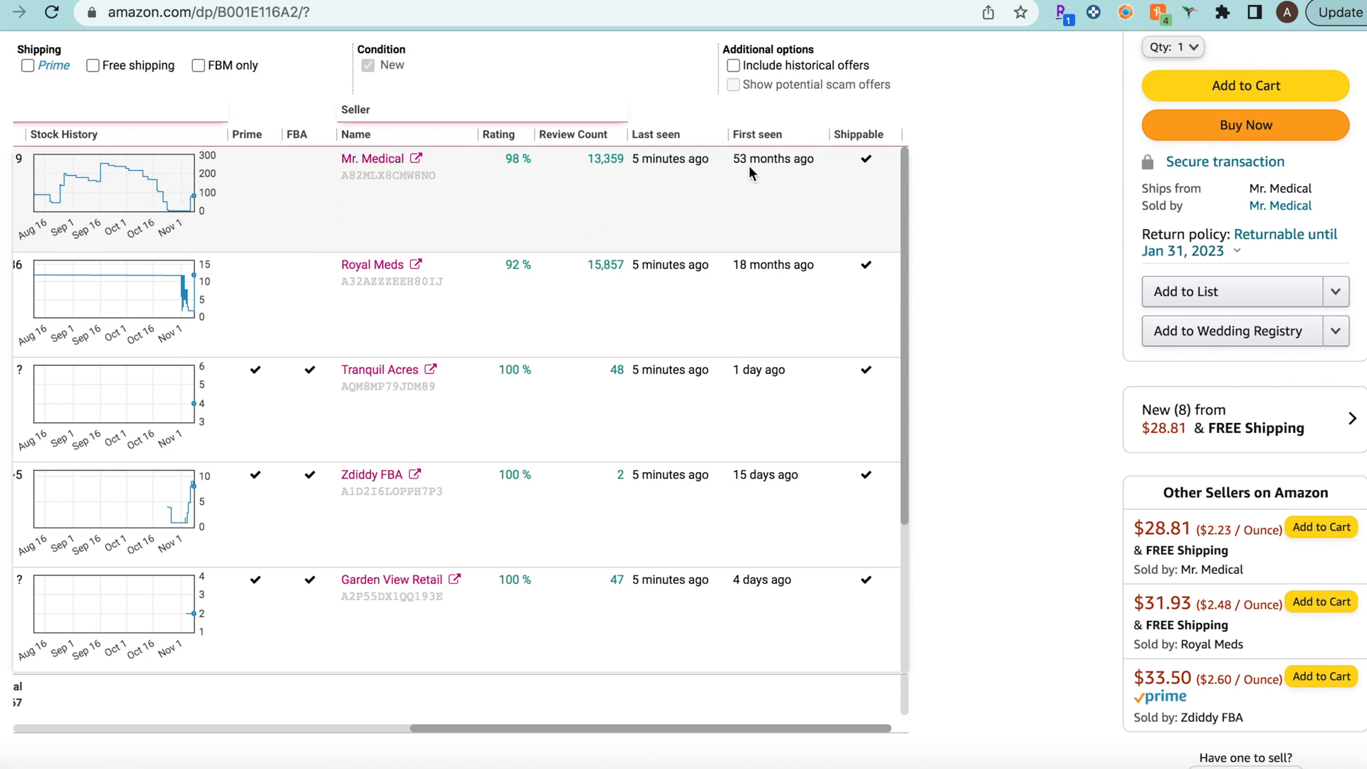
{"action": "mouse_move", "coordinate": [770, 176]}
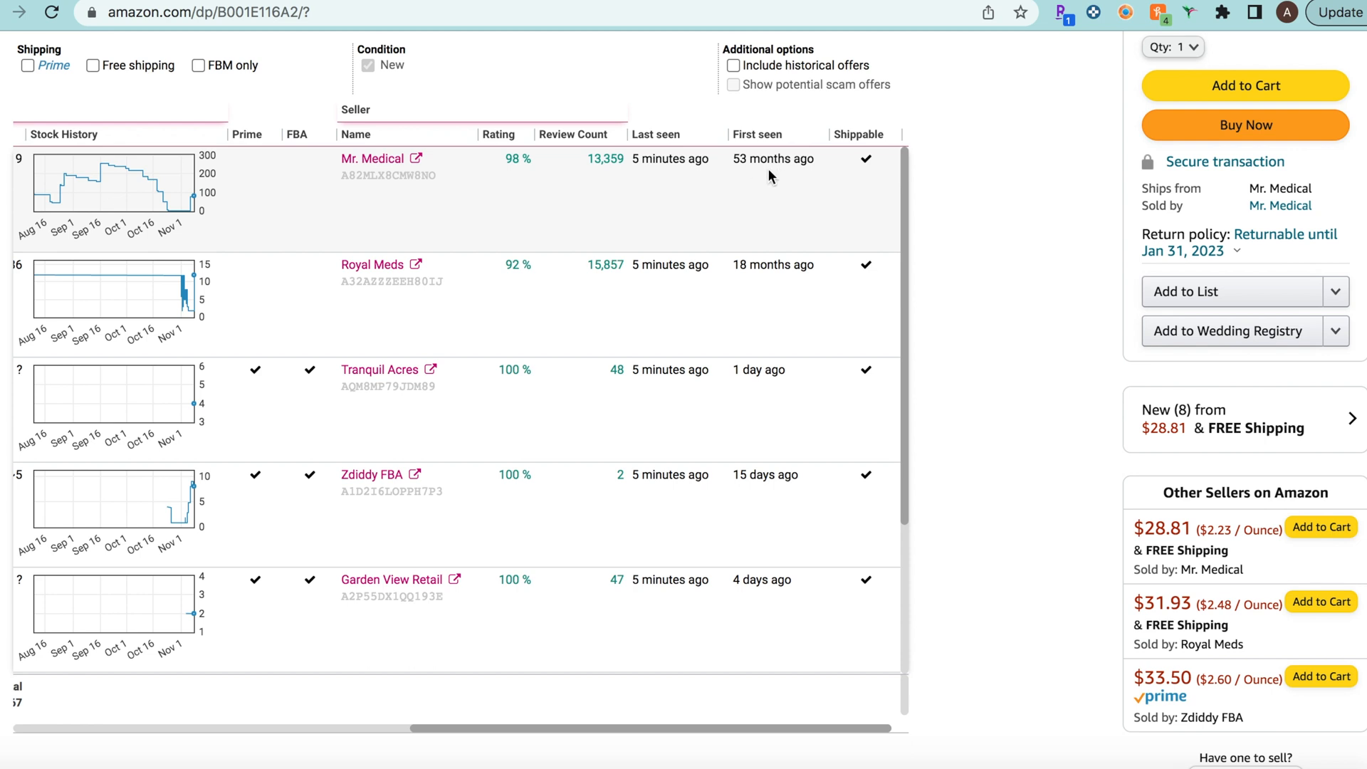
{"action": "mouse_move", "coordinate": [792, 372]}
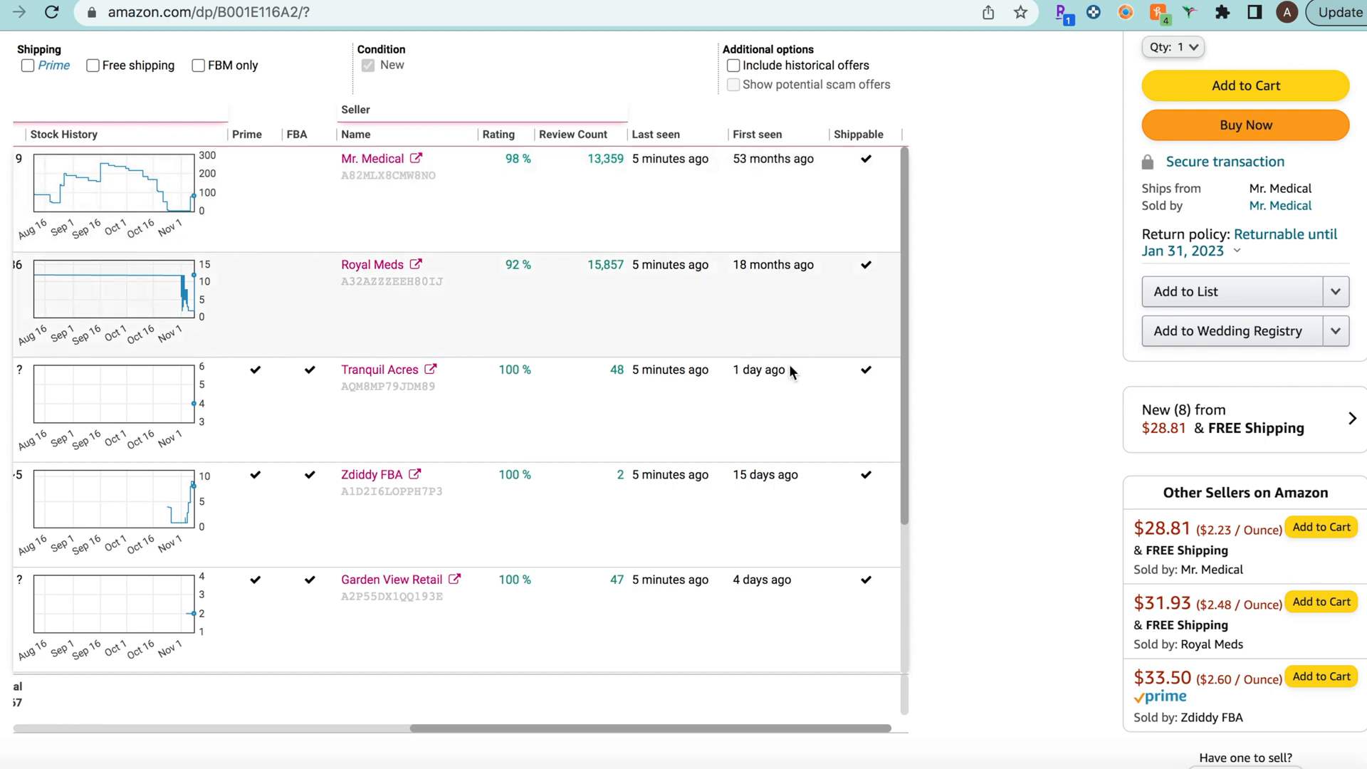
{"action": "scroll", "scroll_direction": "down", "scroll_amount": 3}
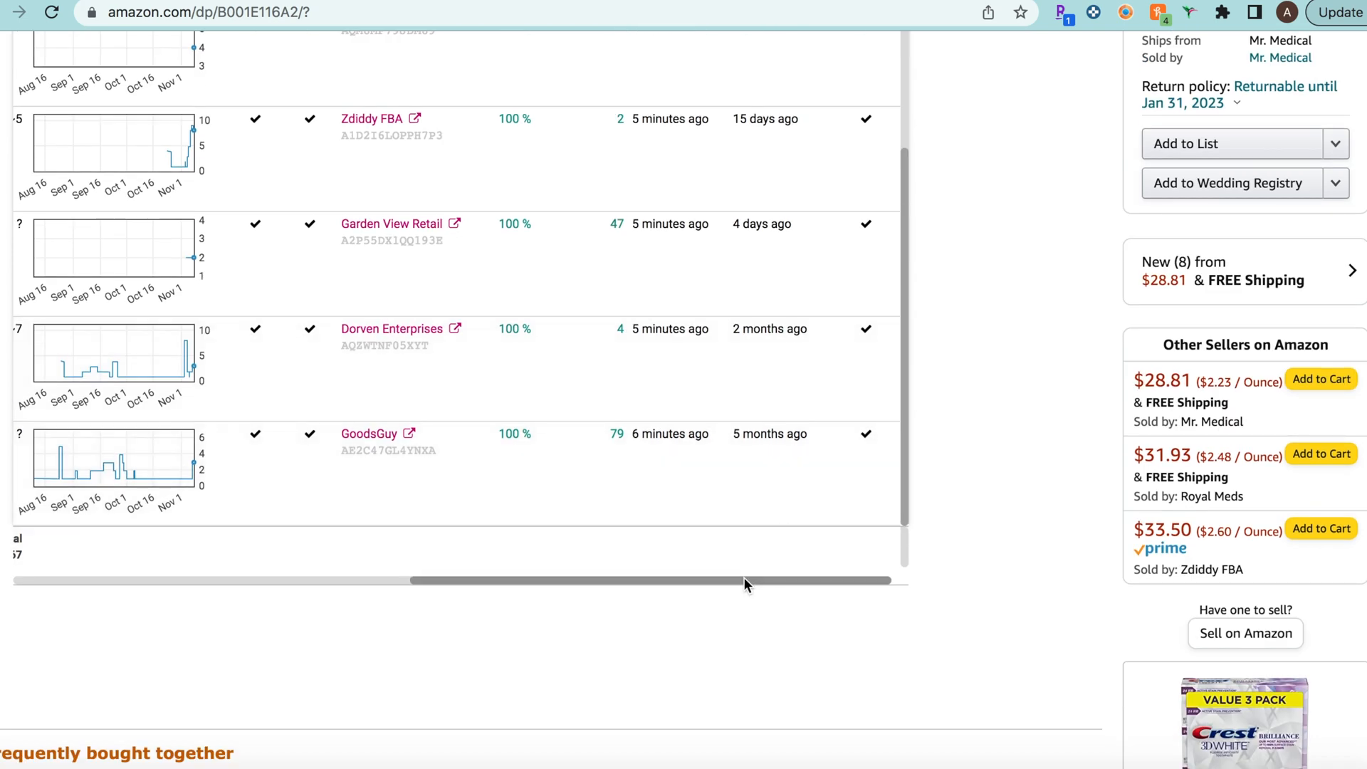
{"action": "left_click_drag", "start_coordinate": [745, 579], "coordinate": [323, 580]}
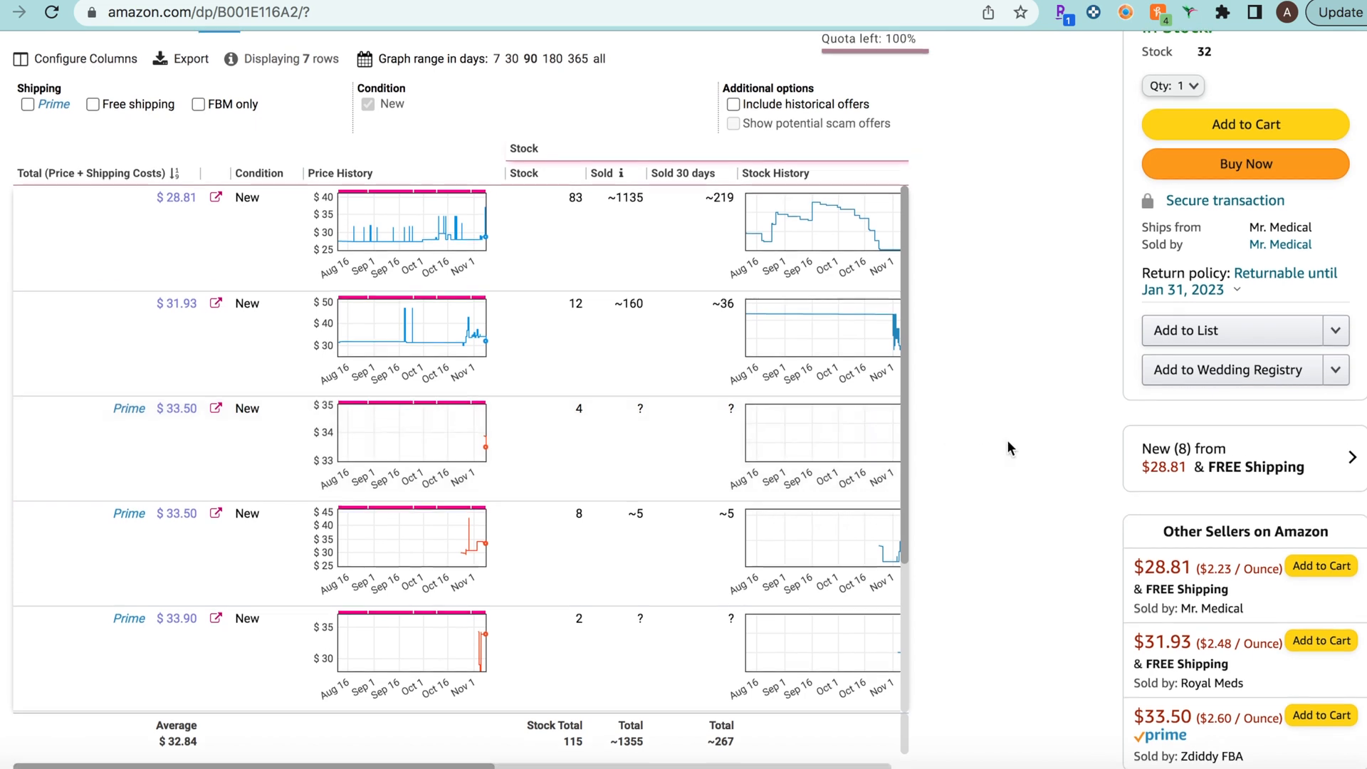
{"action": "scroll", "scroll_direction": "down", "scroll_amount": 3}
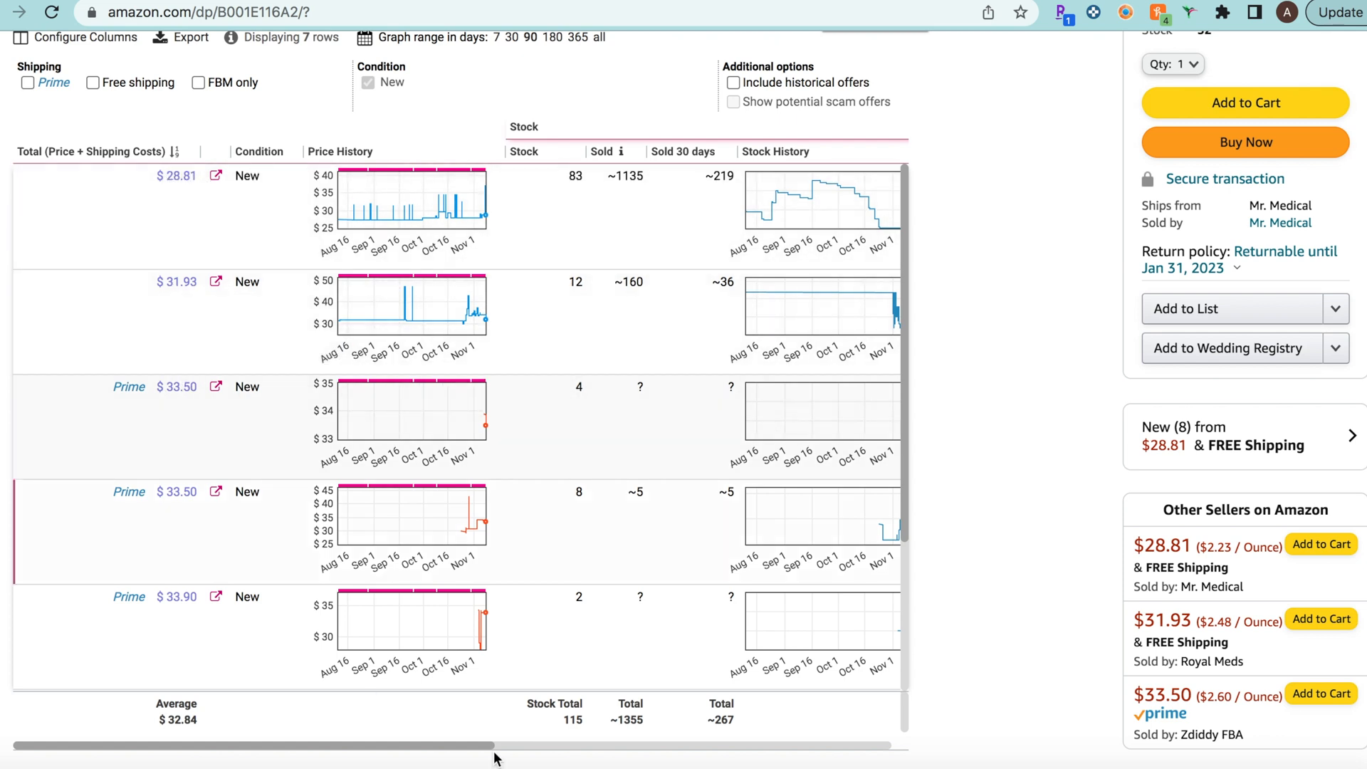
{"action": "left_click_drag", "start_coordinate": [497, 745], "coordinate": [464, 745]}
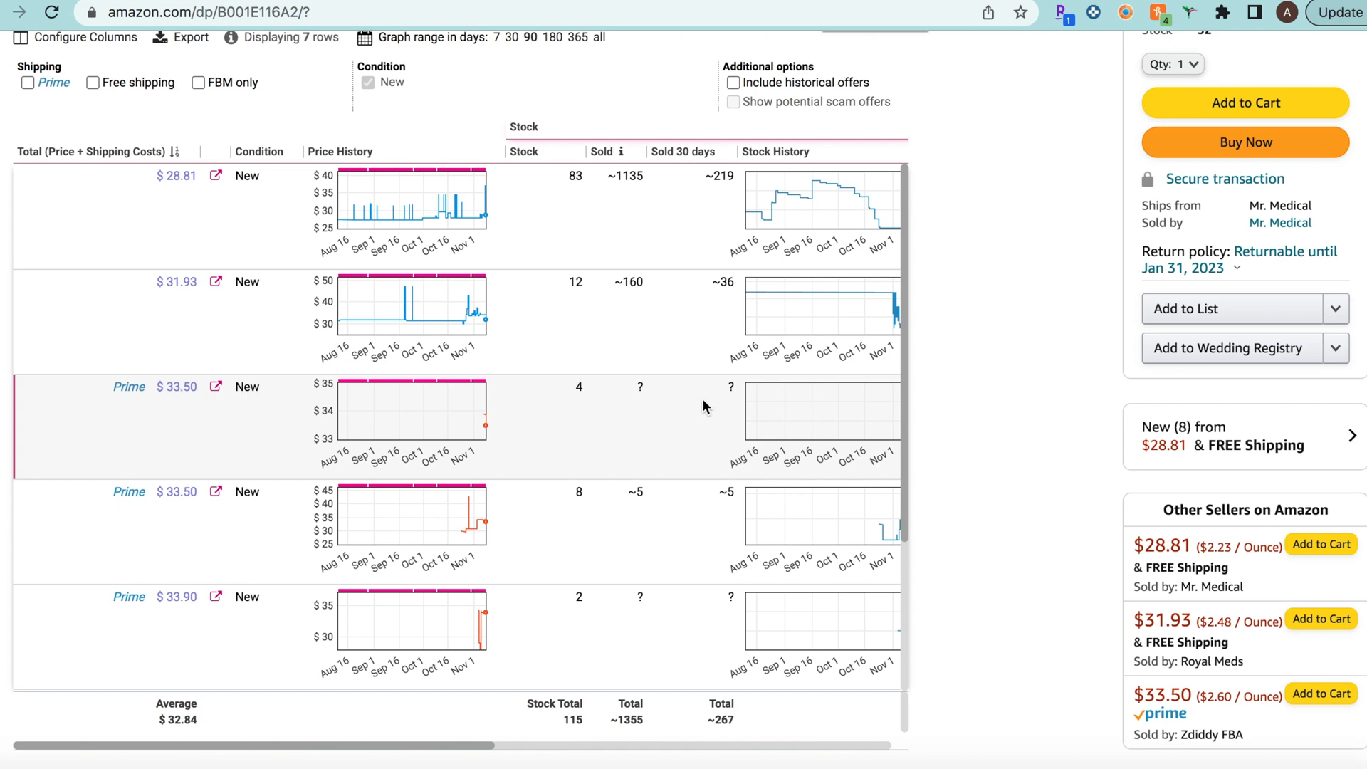
{"action": "mouse_move", "coordinate": [665, 383]}
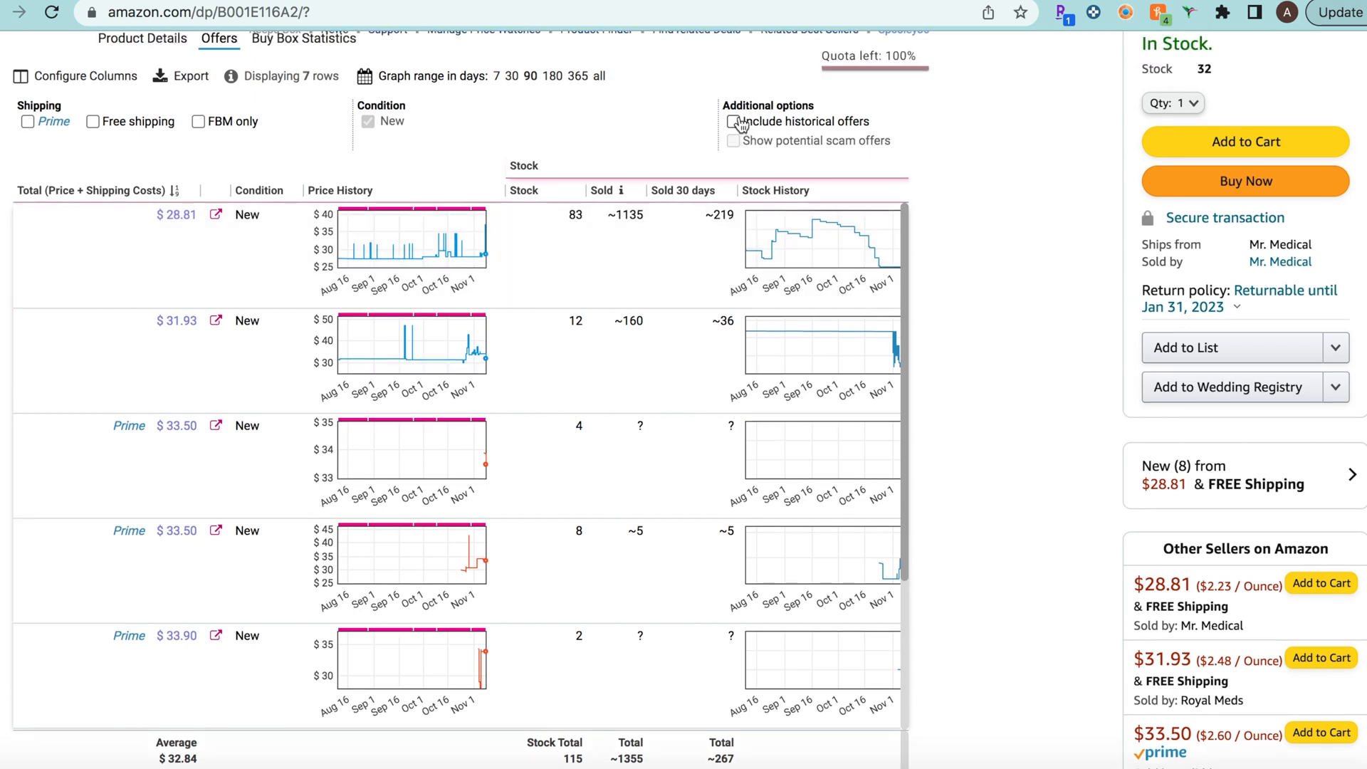
{"action": "scroll", "scroll_direction": "down", "scroll_amount": 3}
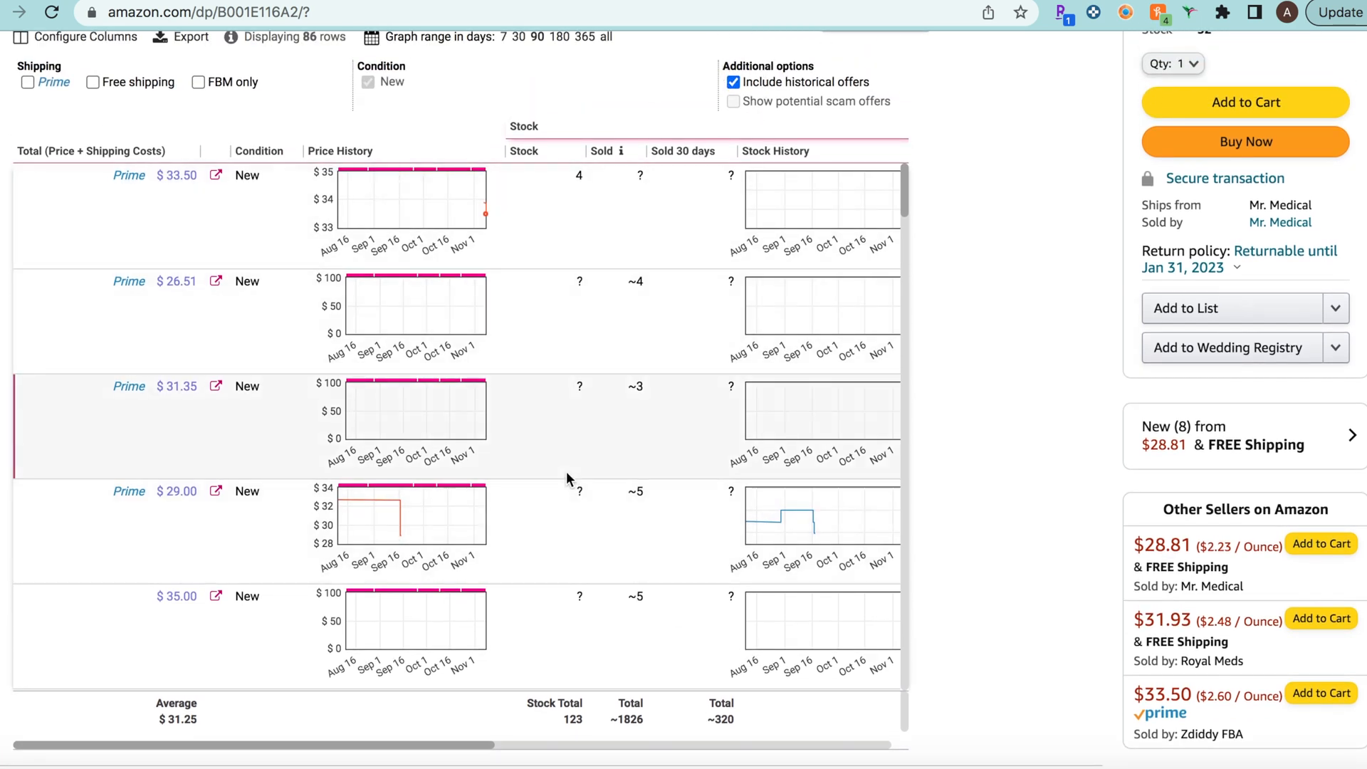
{"action": "mouse_move", "coordinate": [562, 447]}
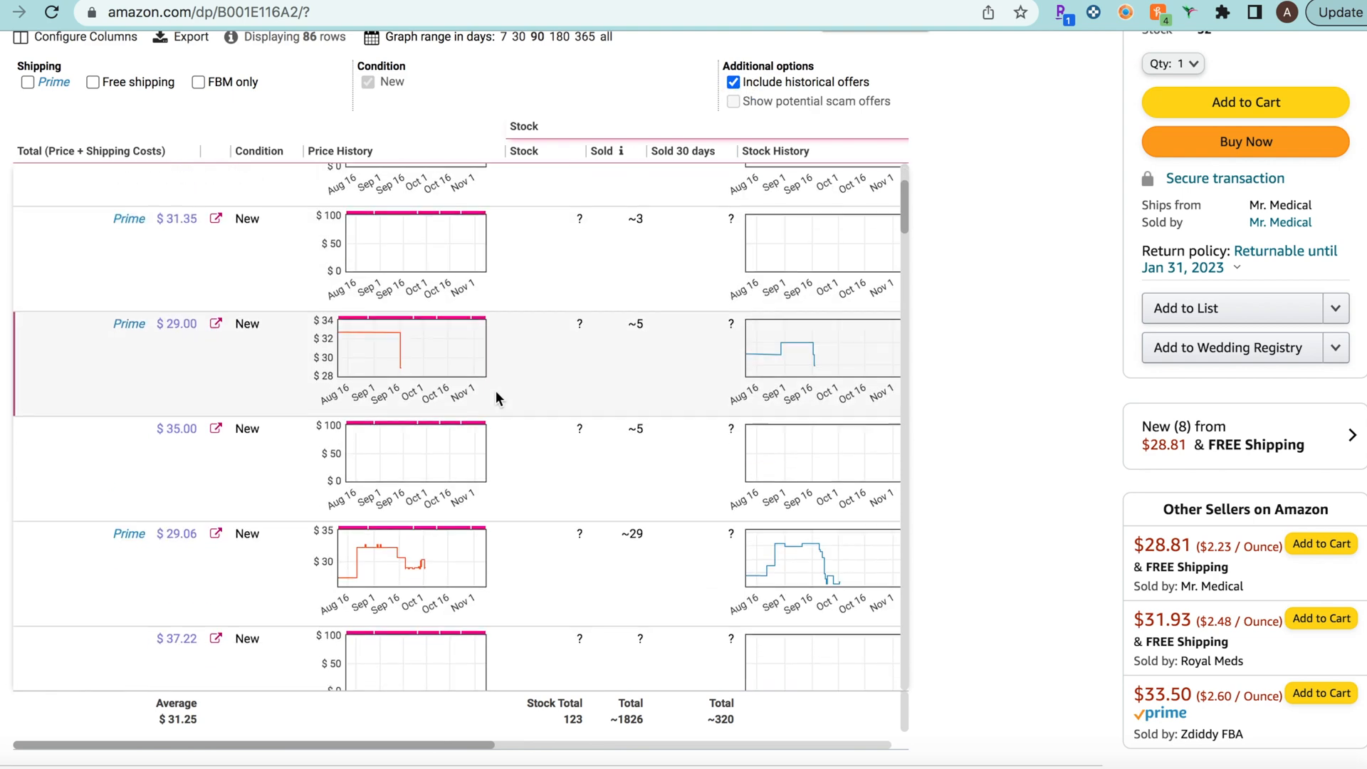
{"action": "scroll", "scroll_direction": "down", "scroll_amount": 3}
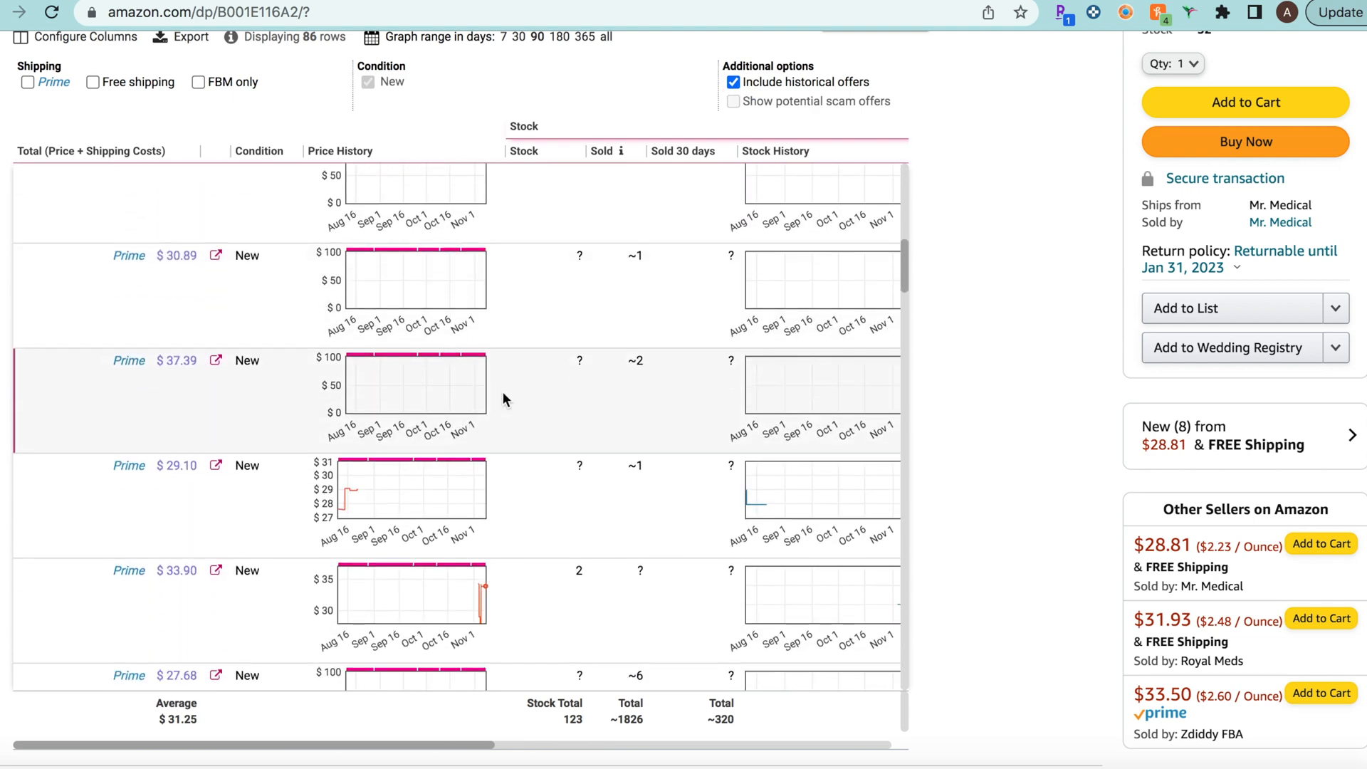
{"action": "scroll", "scroll_direction": "down", "scroll_amount": 3}
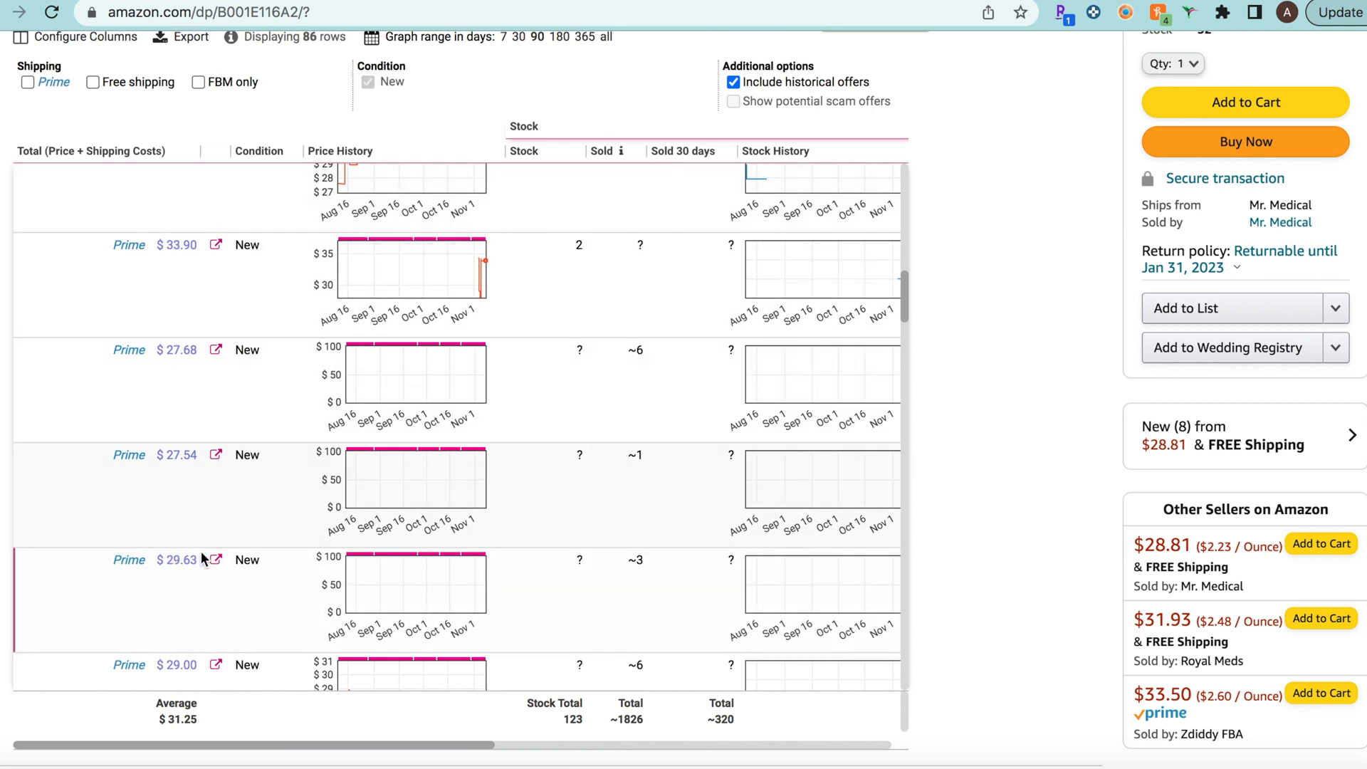
{"action": "mouse_move", "coordinate": [424, 745]}
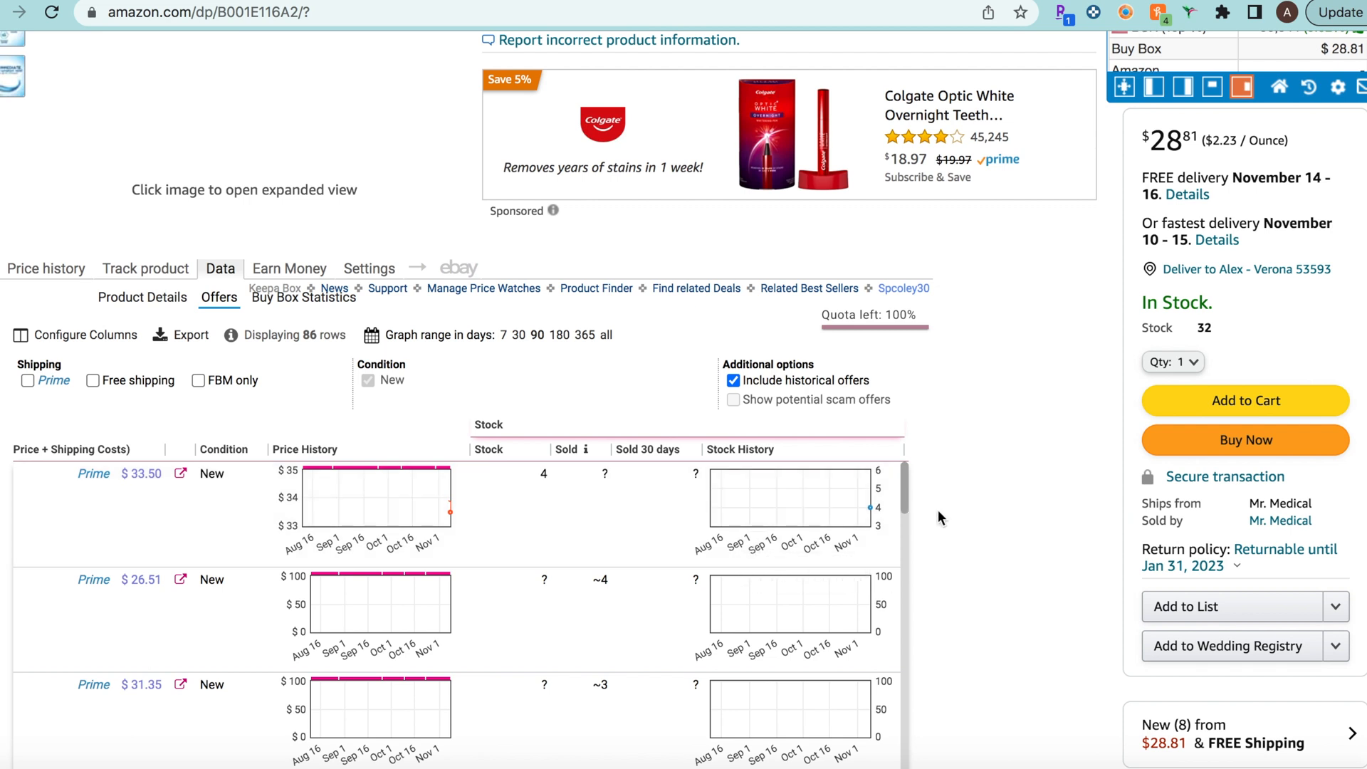
{"action": "mouse_move", "coordinate": [1000, 504]}
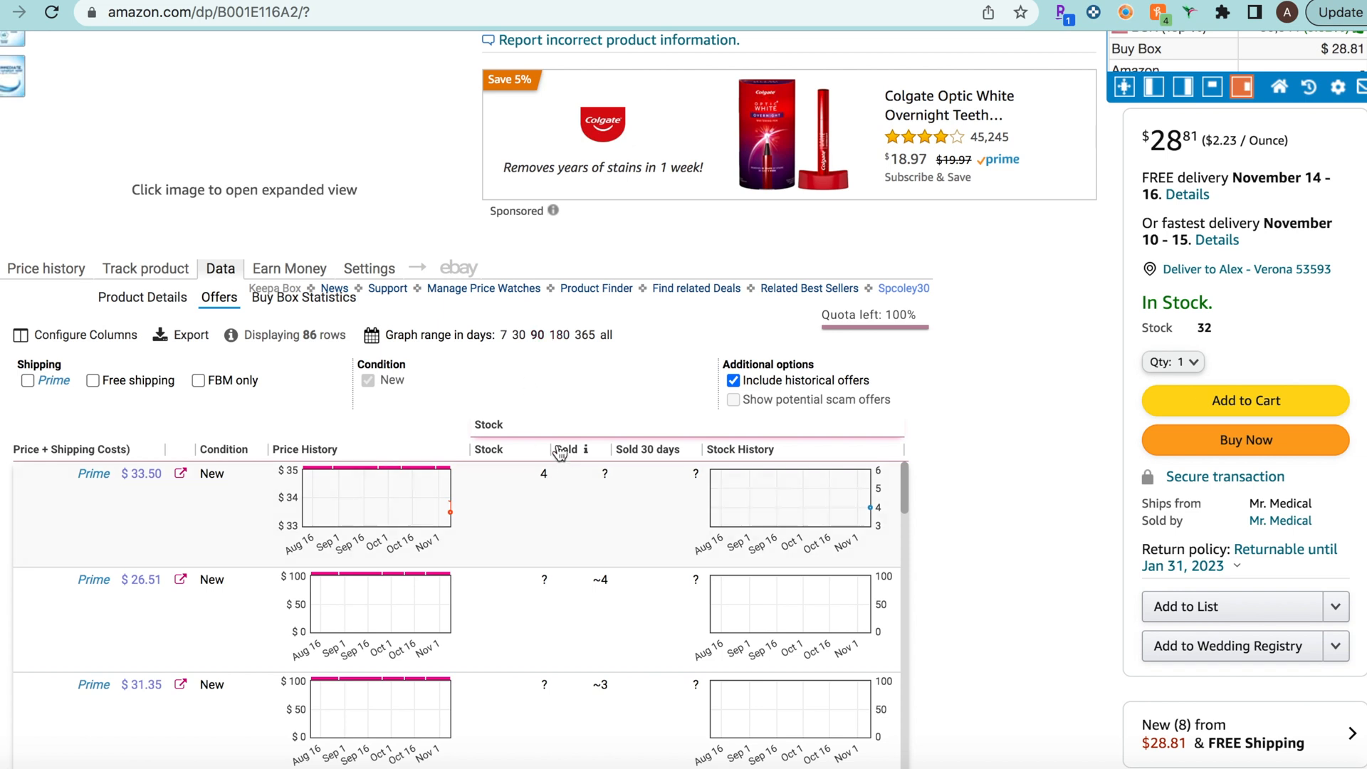
Step: Set the offers' graph range to 30 days so price and stock histories span the last month
{"action": "scroll", "scroll_direction": "down", "scroll_amount": 3}
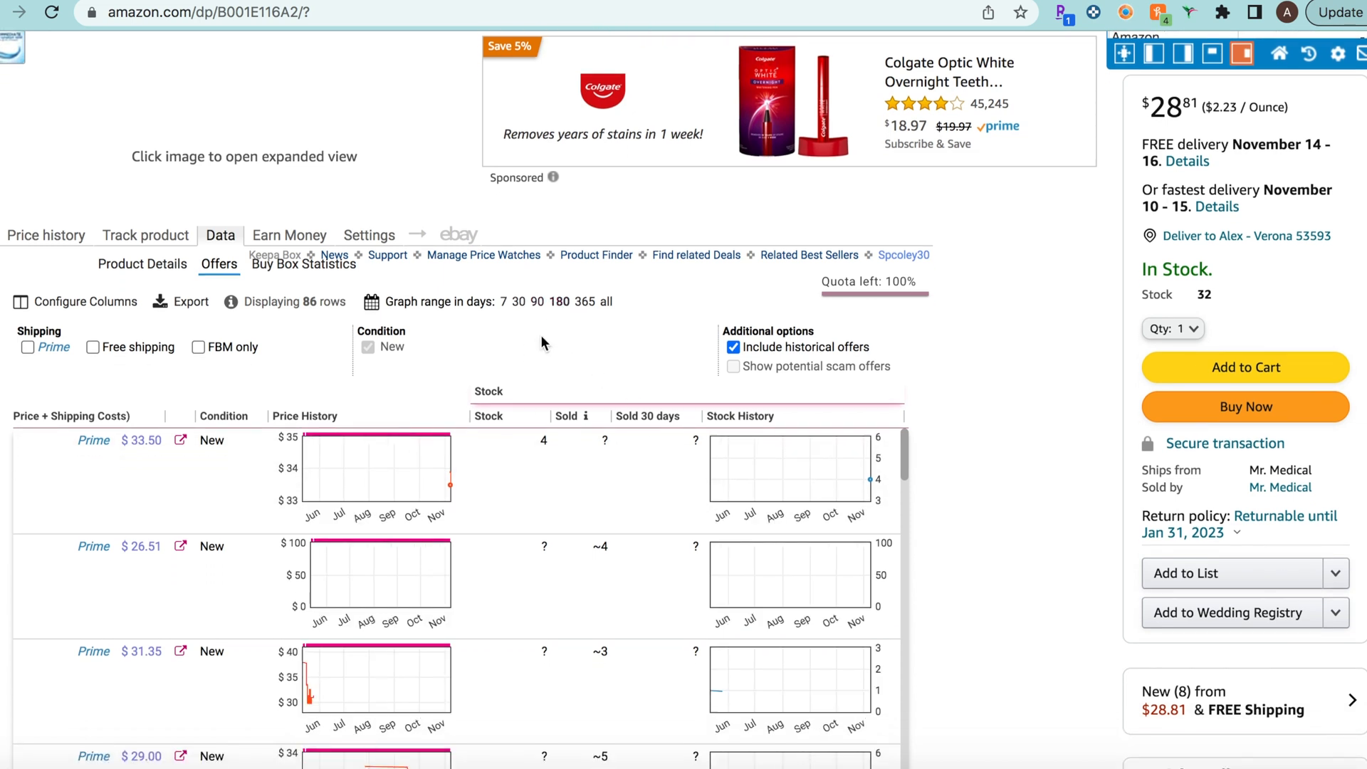
{"action": "scroll", "scroll_direction": "down", "scroll_amount": 3}
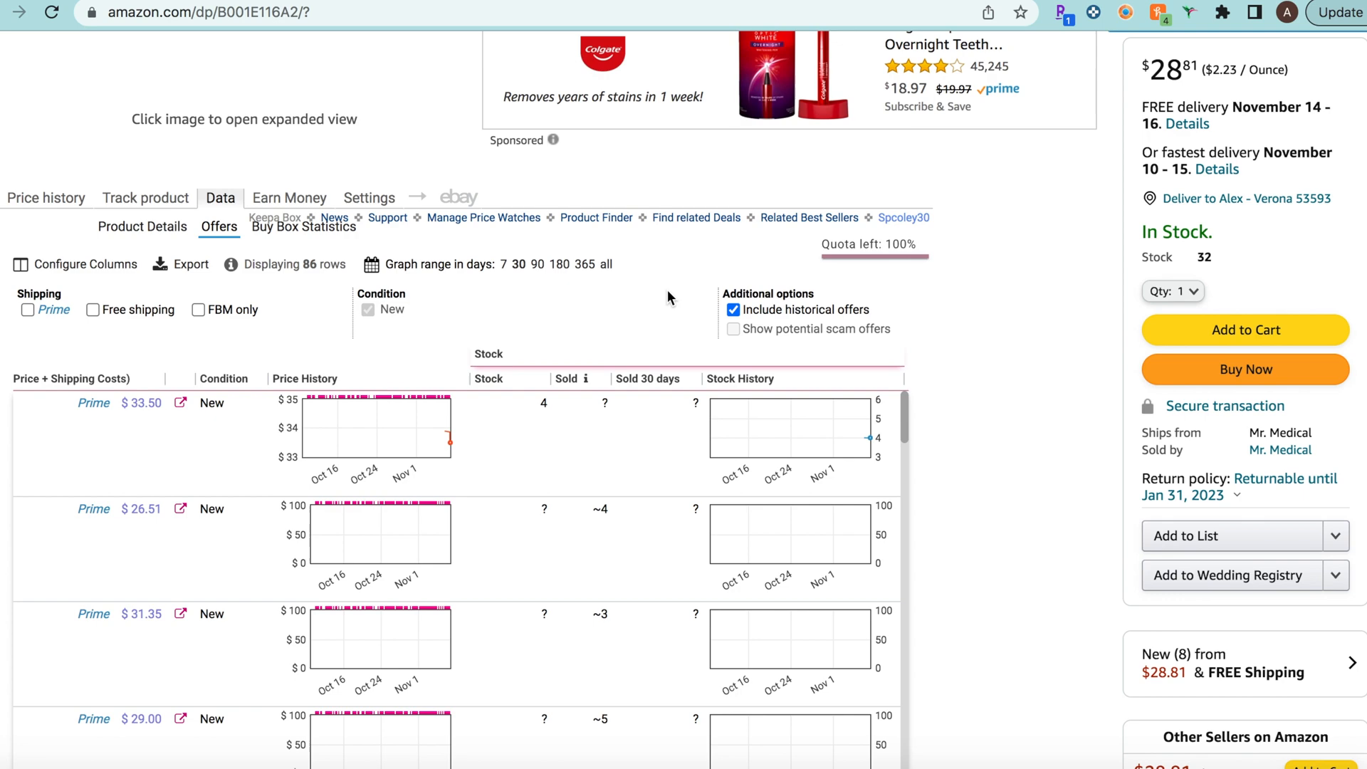
{"action": "scroll", "scroll_direction": "down", "scroll_amount": 3}
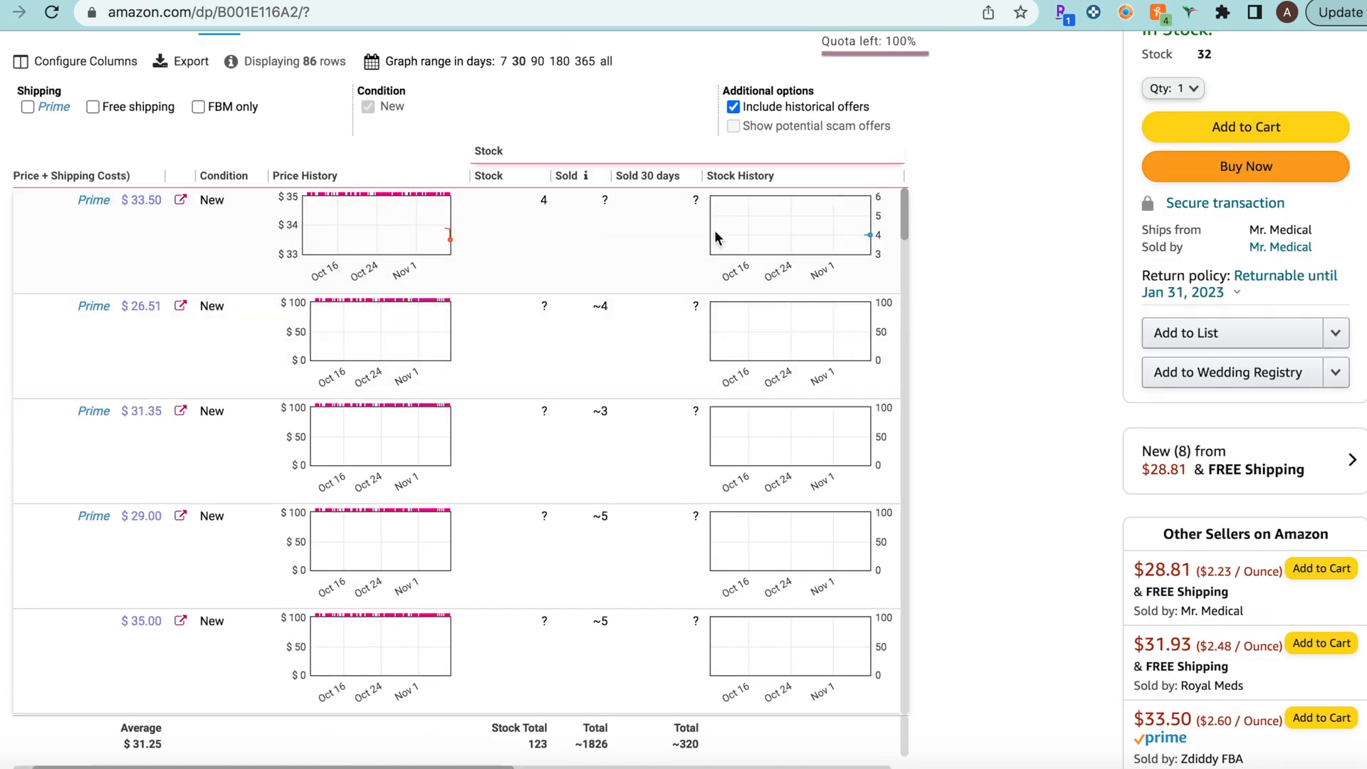
{"action": "mouse_move", "coordinate": [533, 79]}
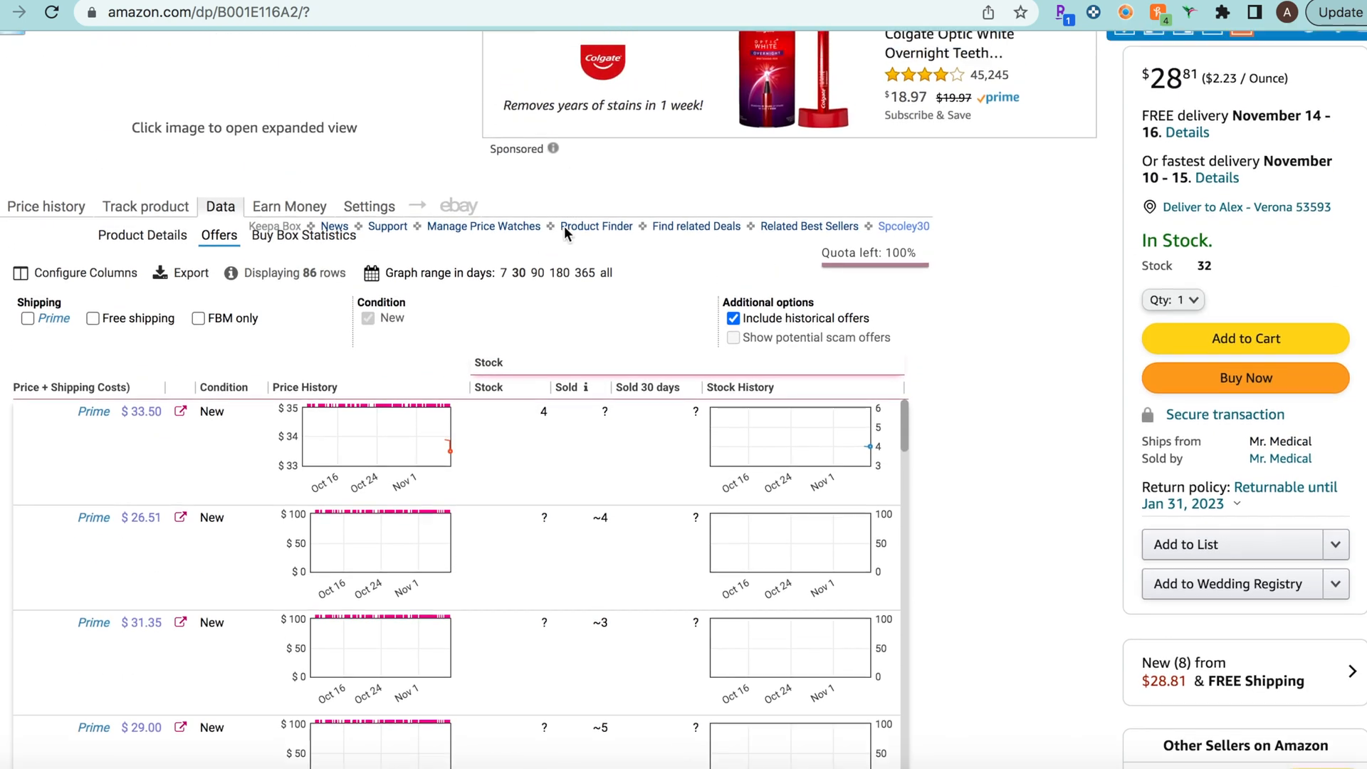
Step: Show Buy Box Statistics listing 16 sellers' New buy box share, led by Mr. Medical at 56%
{"action": "left_click", "coordinate": [304, 235]}
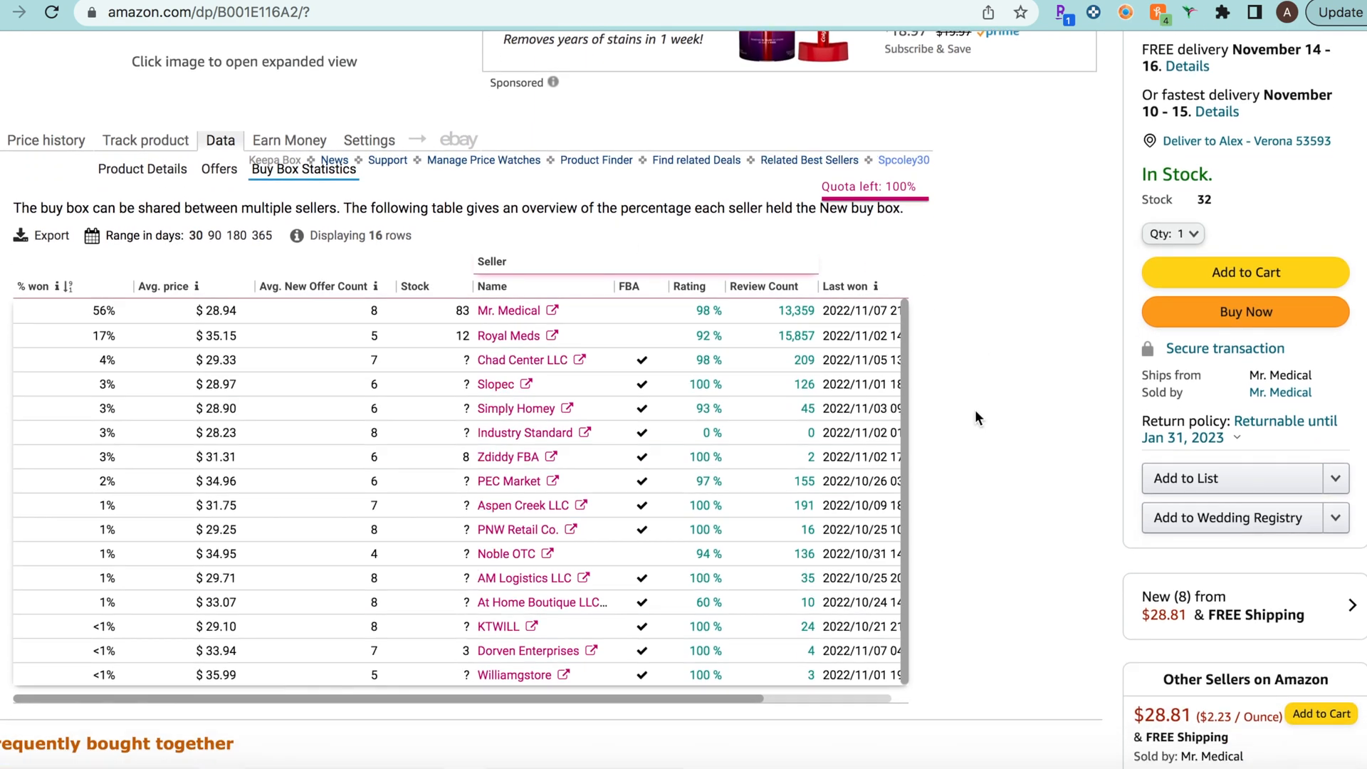
{"action": "scroll", "scroll_direction": "down", "scroll_amount": 3}
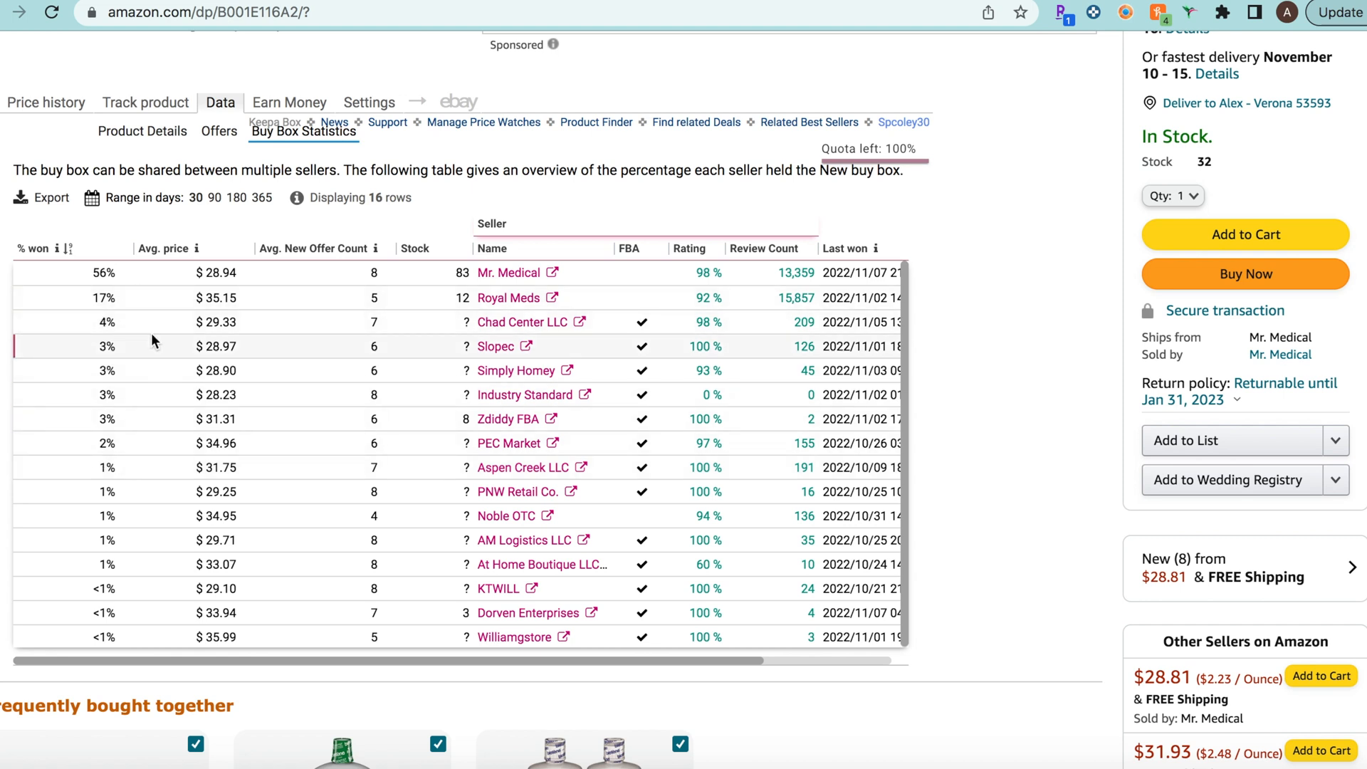
{"action": "mouse_move", "coordinate": [402, 326]}
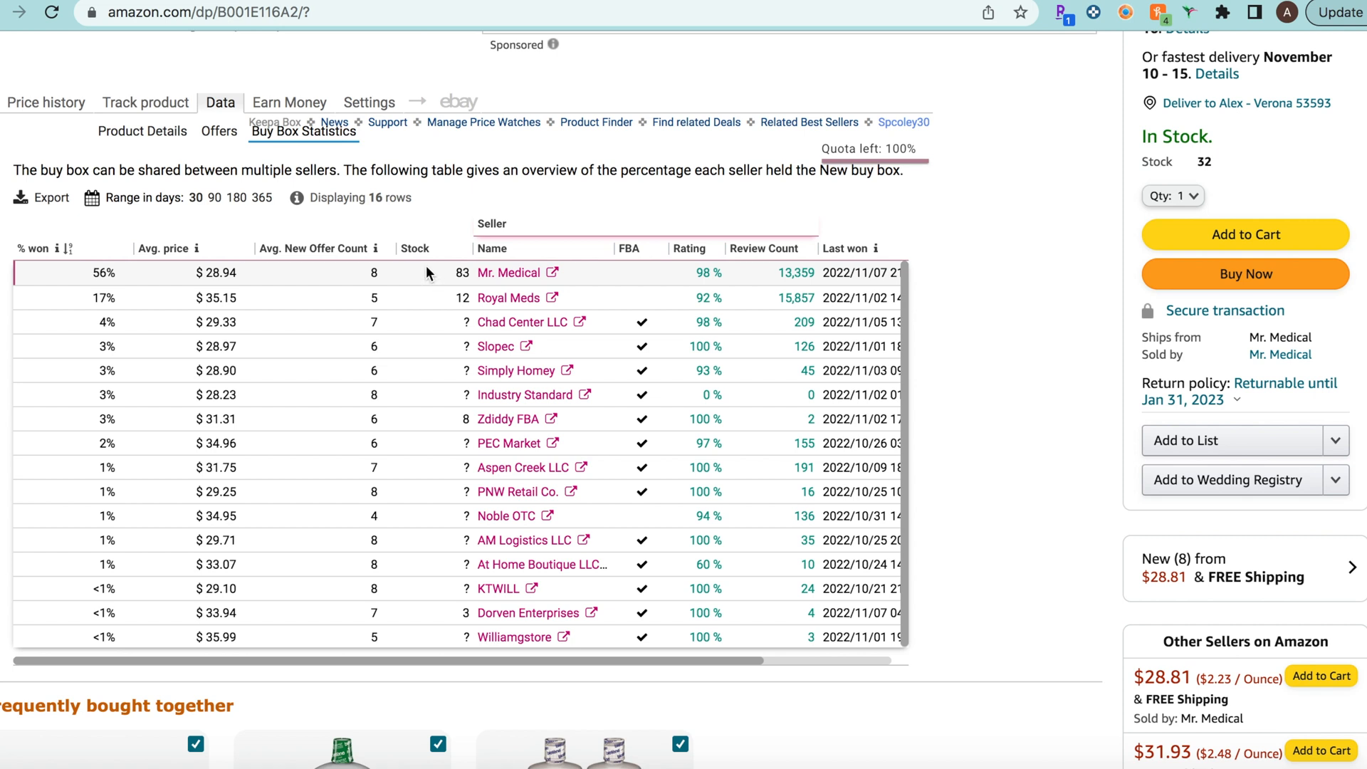
{"action": "mouse_move", "coordinate": [128, 270]}
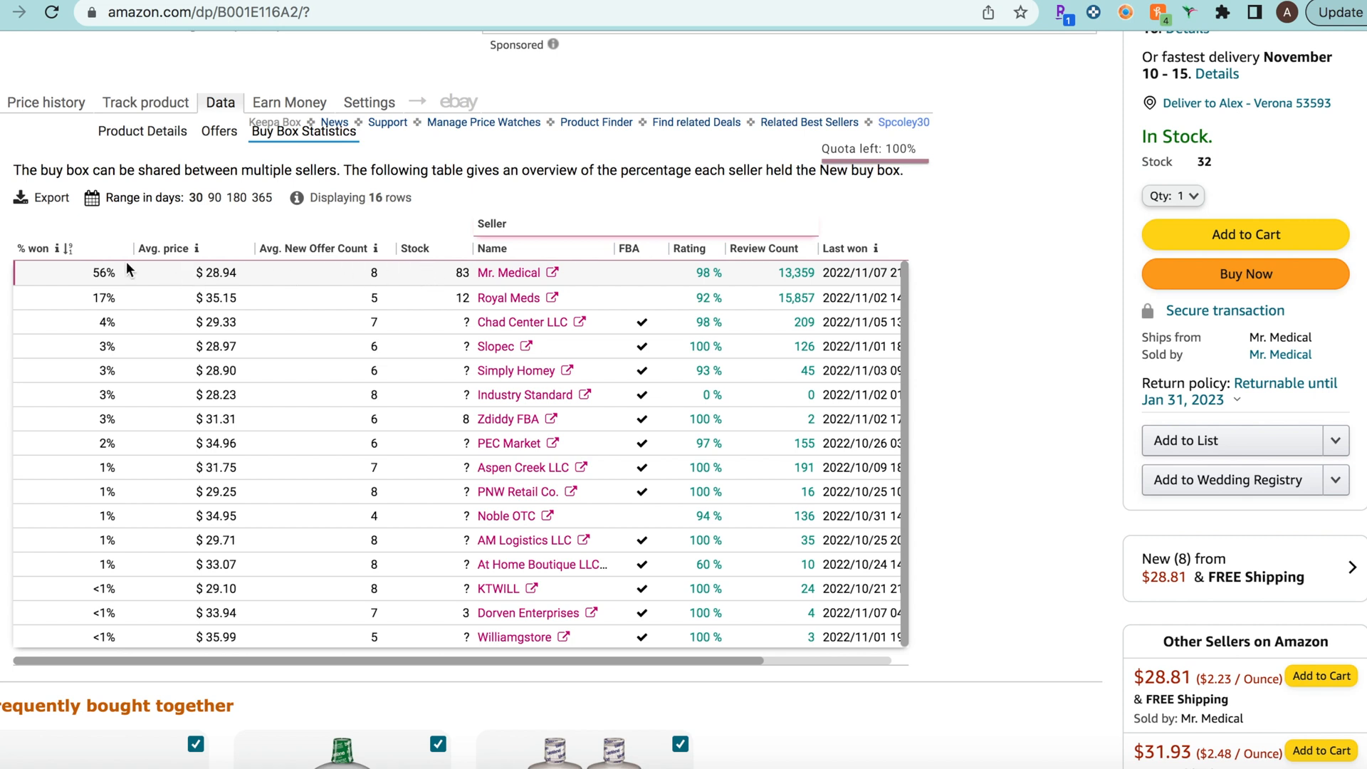
{"action": "mouse_move", "coordinate": [534, 290]}
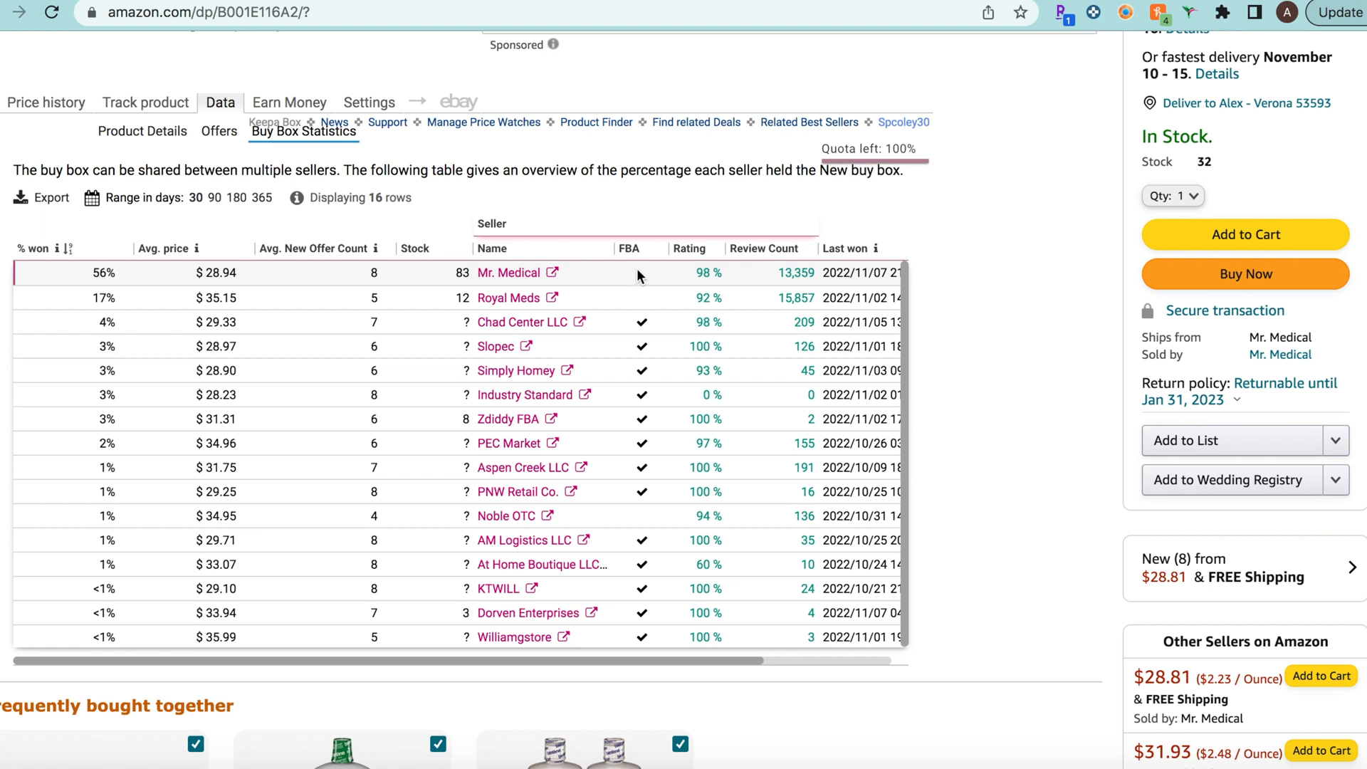
{"action": "mouse_move", "coordinate": [519, 289]}
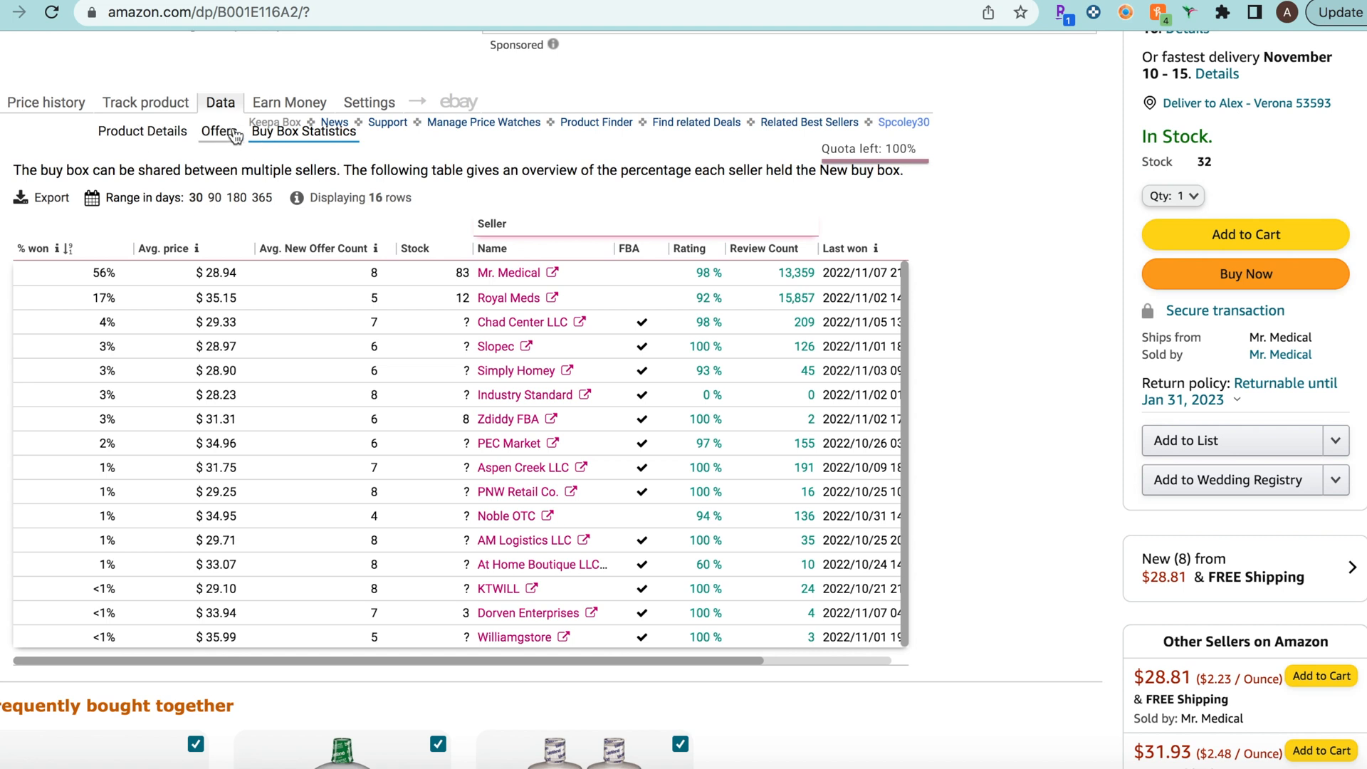
{"action": "mouse_move", "coordinate": [584, 209]}
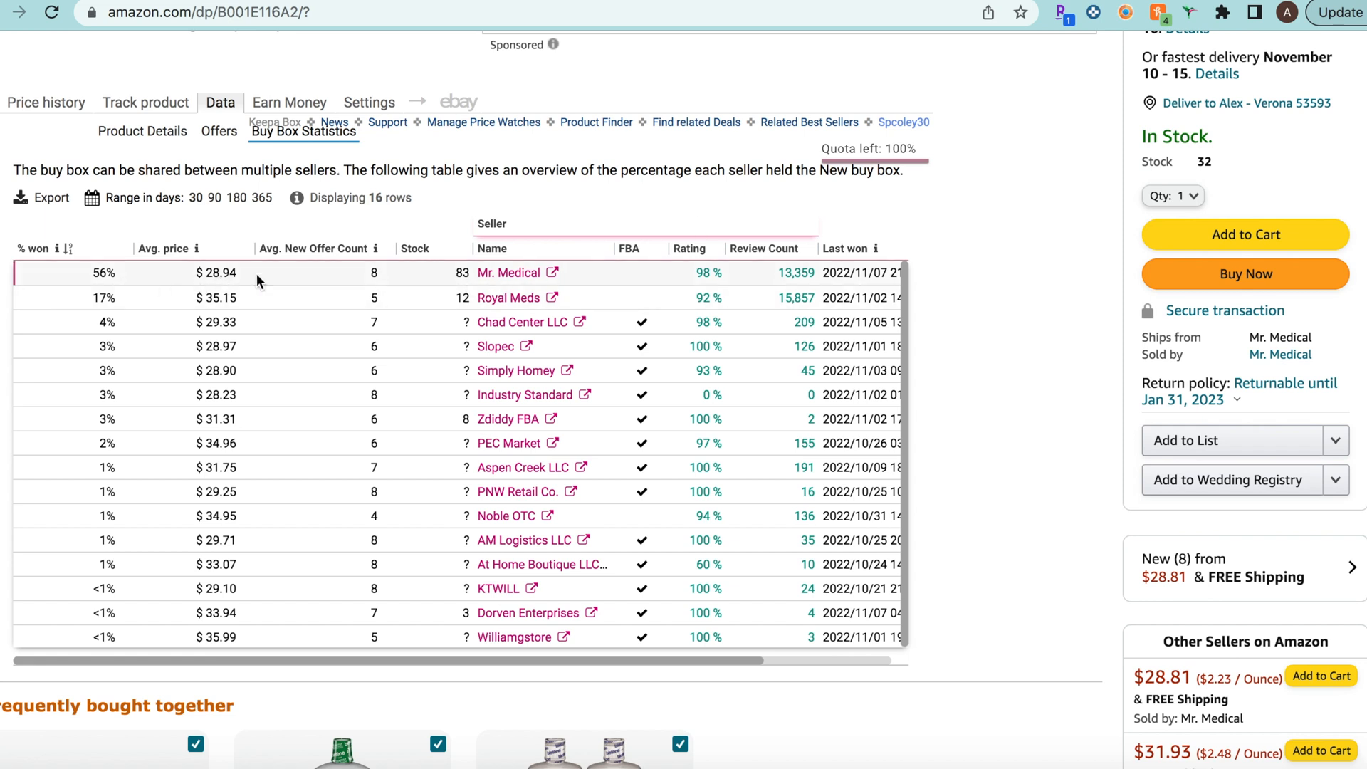
{"action": "mouse_move", "coordinate": [119, 279]}
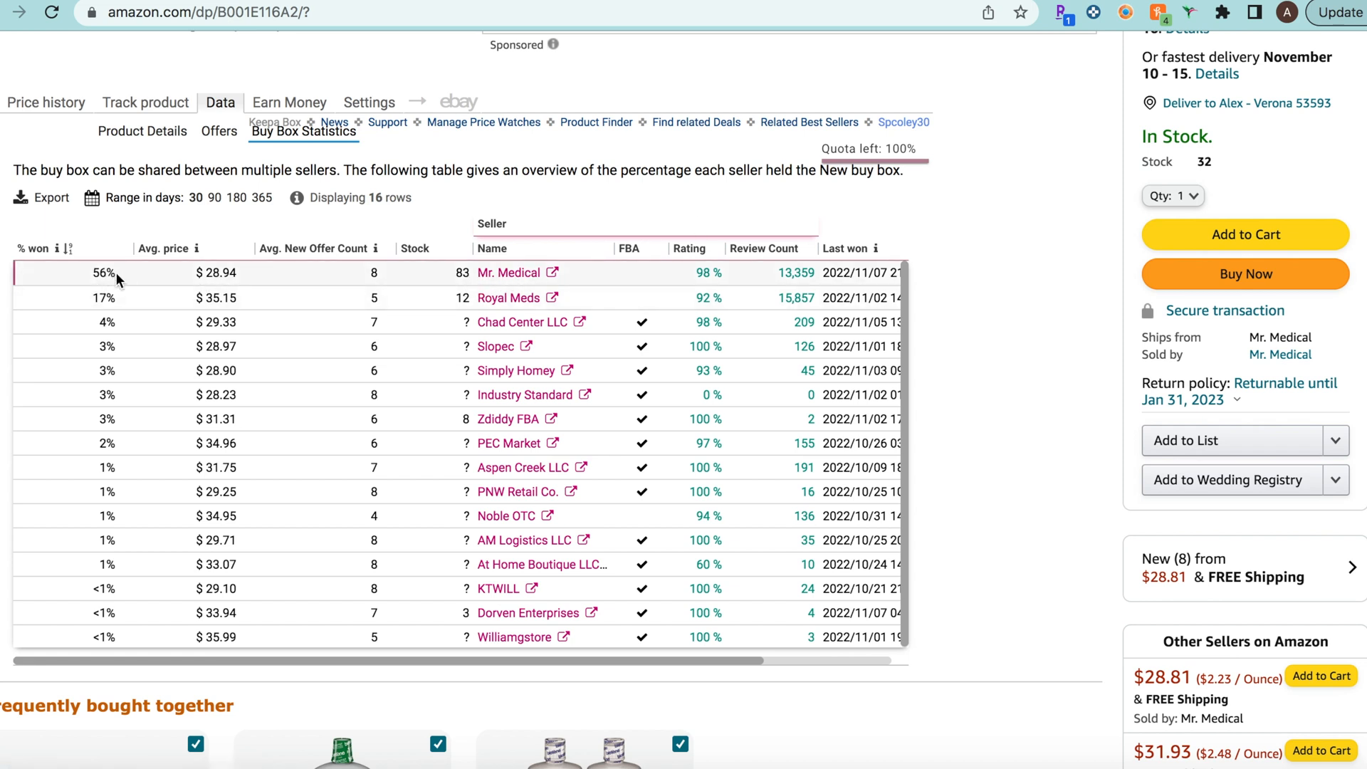
{"action": "mouse_move", "coordinate": [207, 437]}
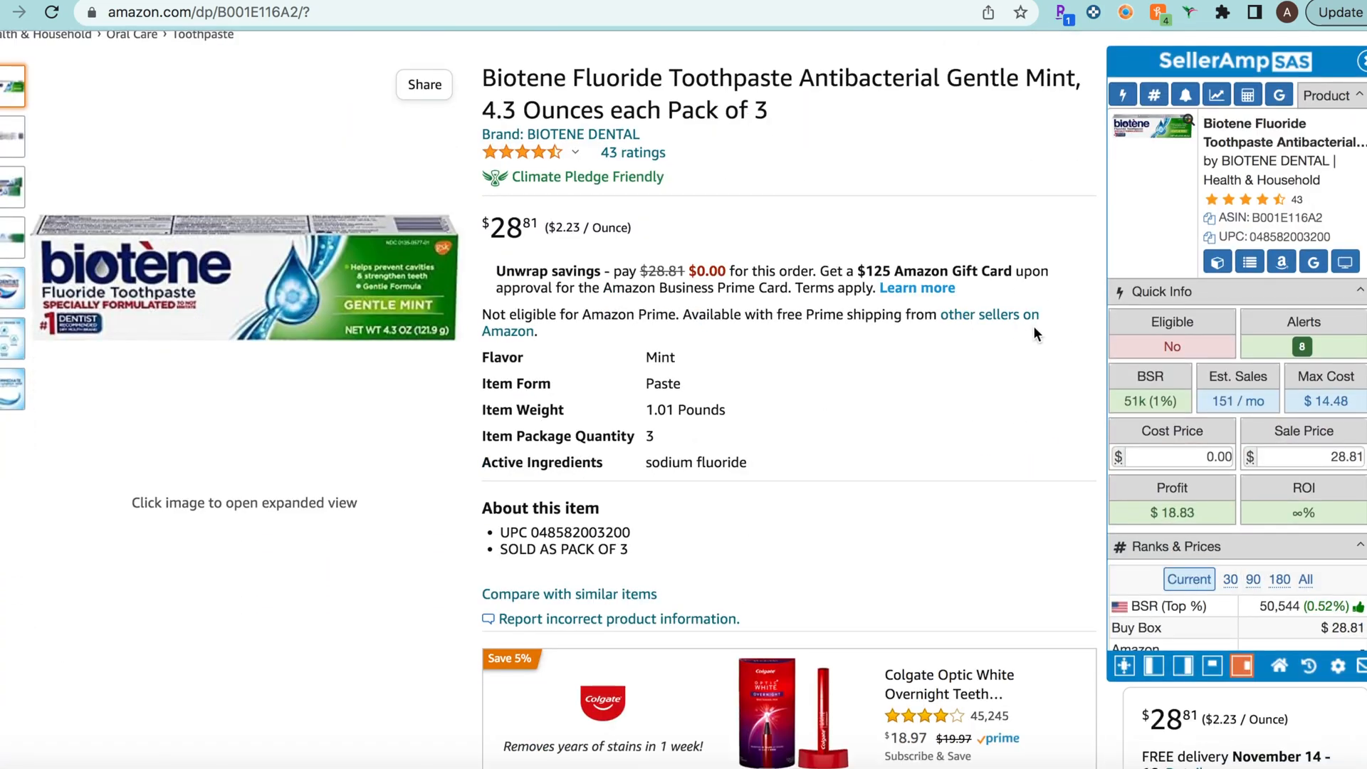
{"action": "mouse_move", "coordinate": [882, 432]}
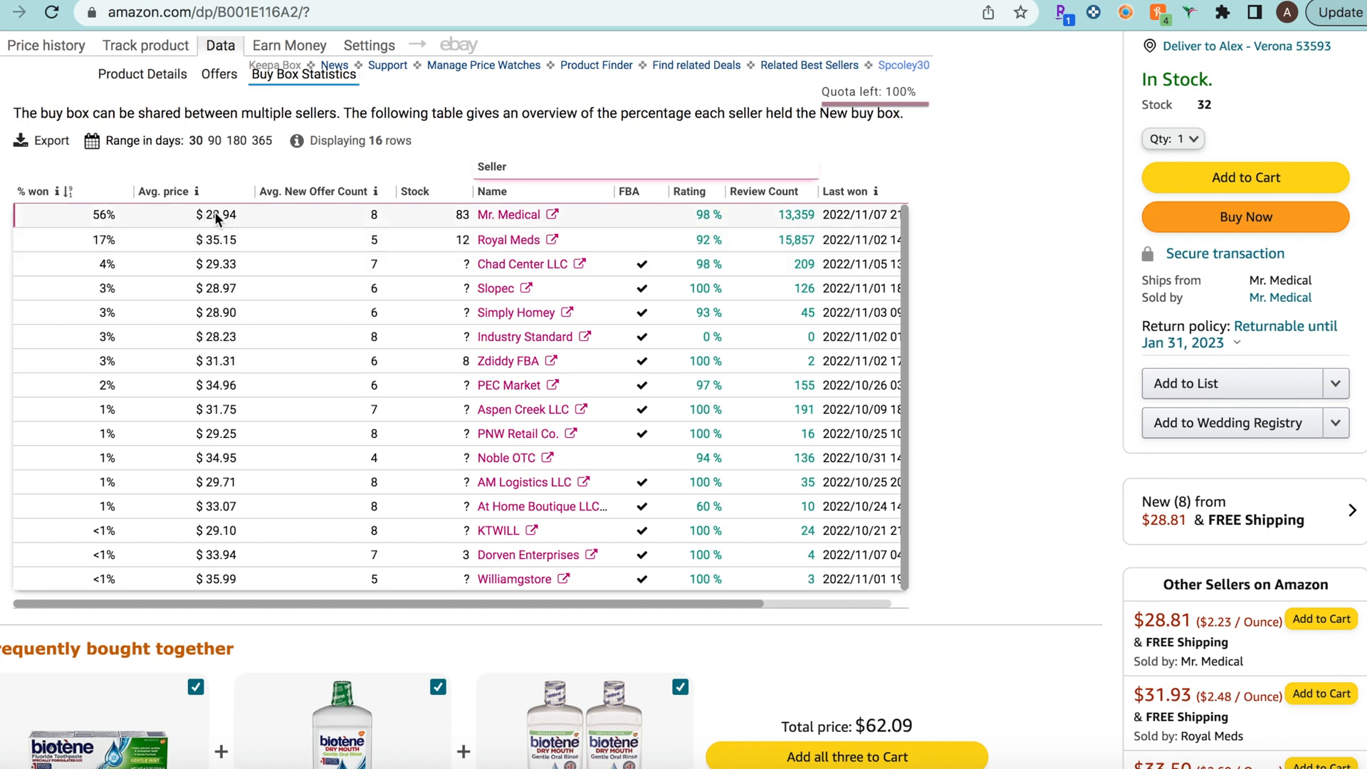
{"action": "mouse_move", "coordinate": [228, 215]}
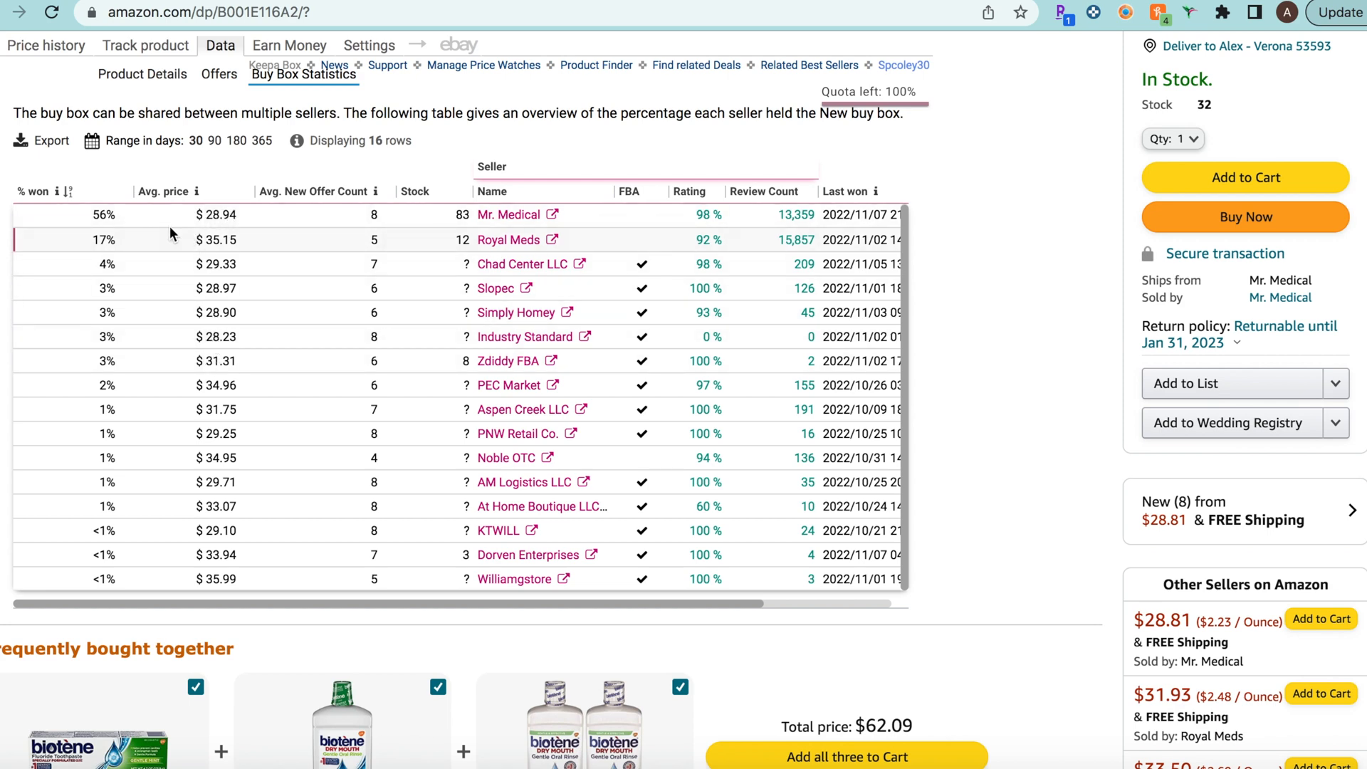
{"action": "mouse_move", "coordinate": [161, 311]}
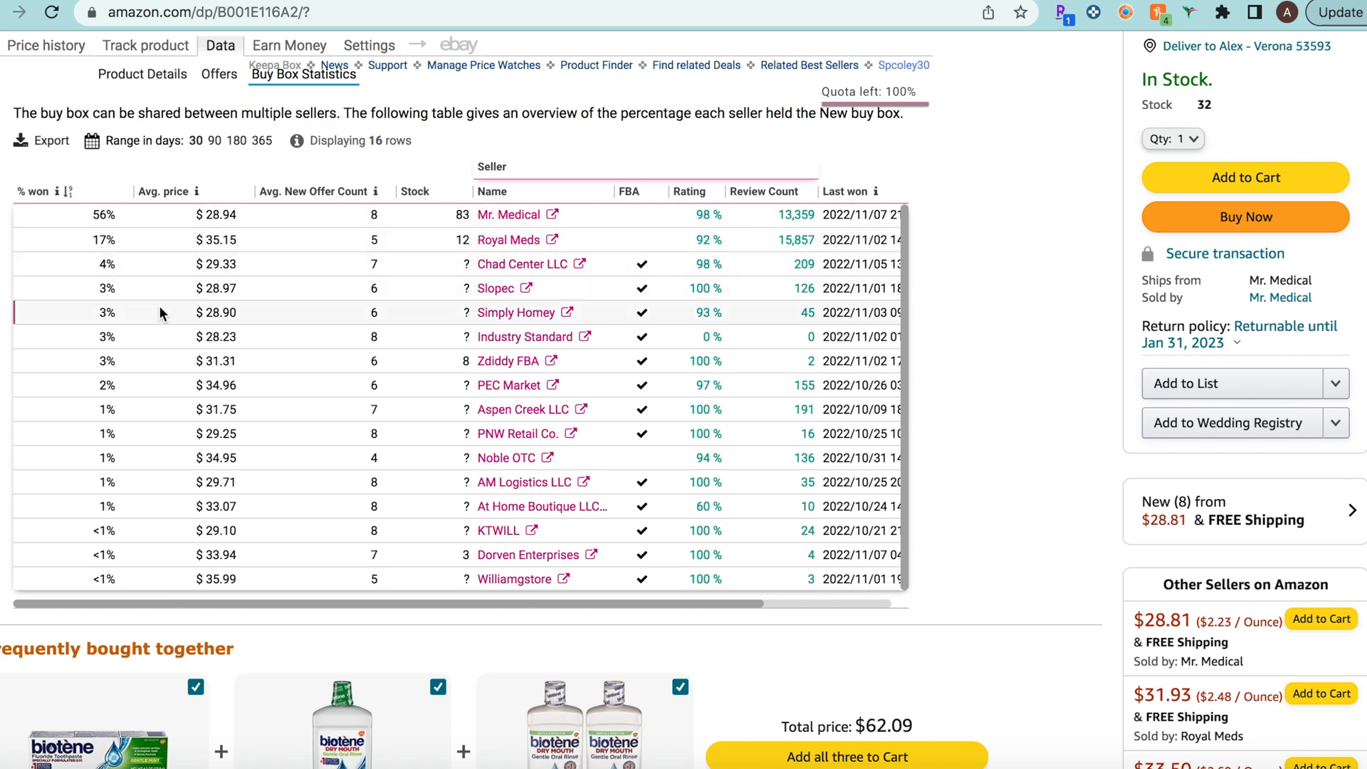
{"action": "left_click", "coordinate": [234, 141]}
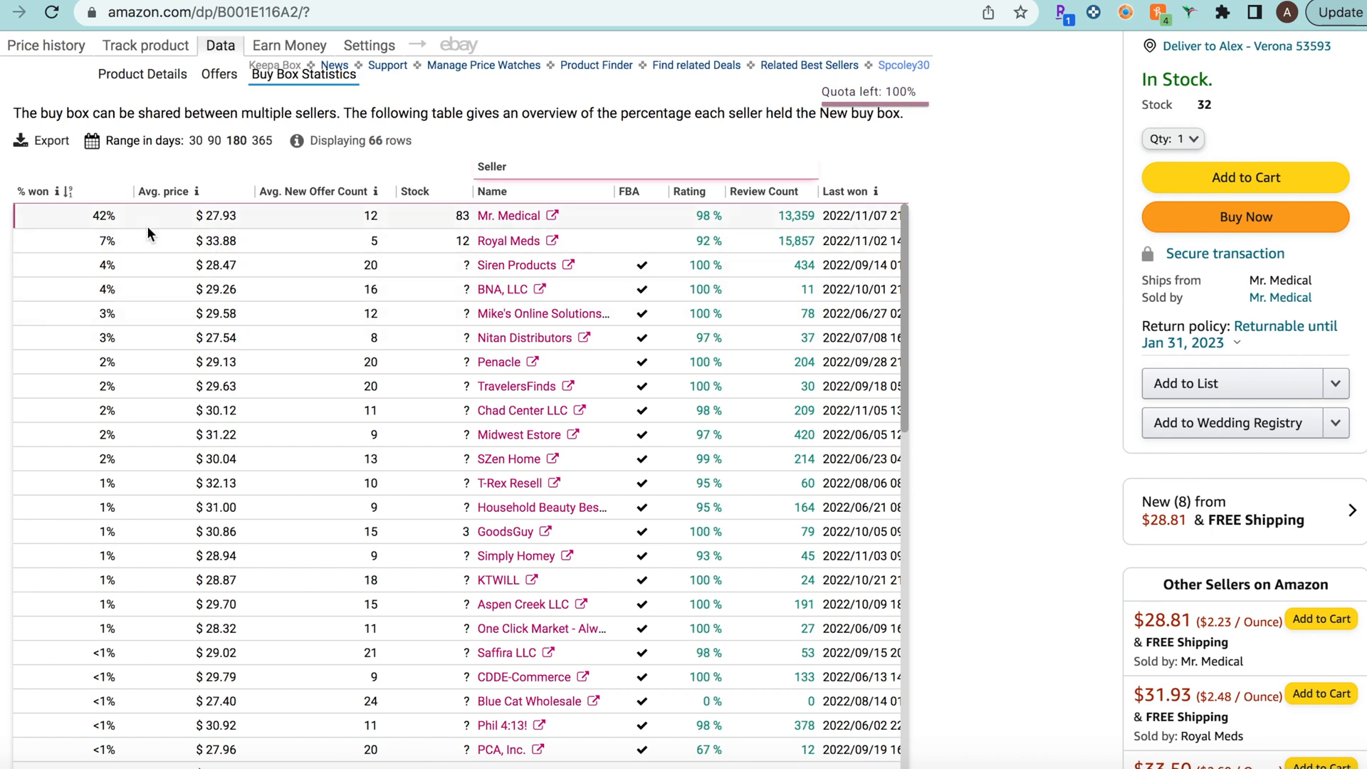
{"action": "mouse_move", "coordinate": [433, 215]}
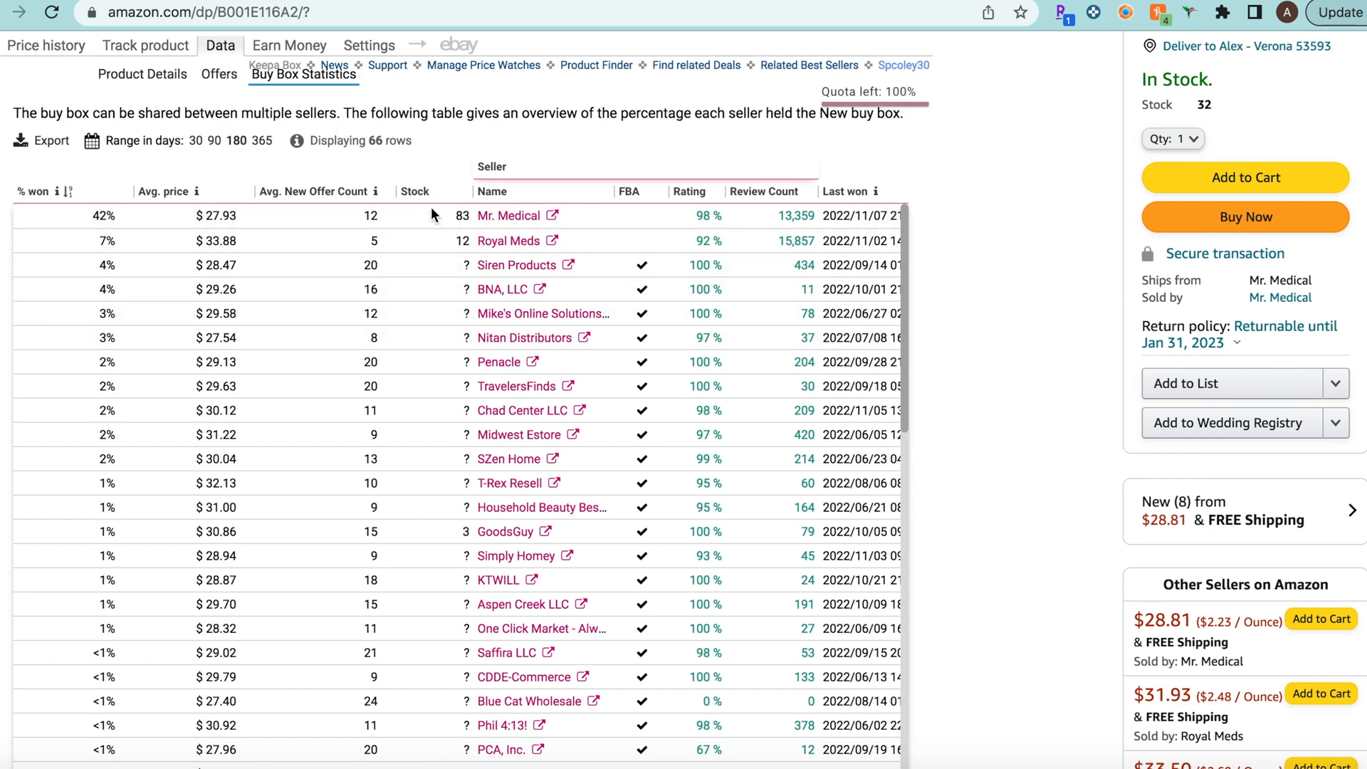
{"action": "left_click", "coordinate": [236, 141]}
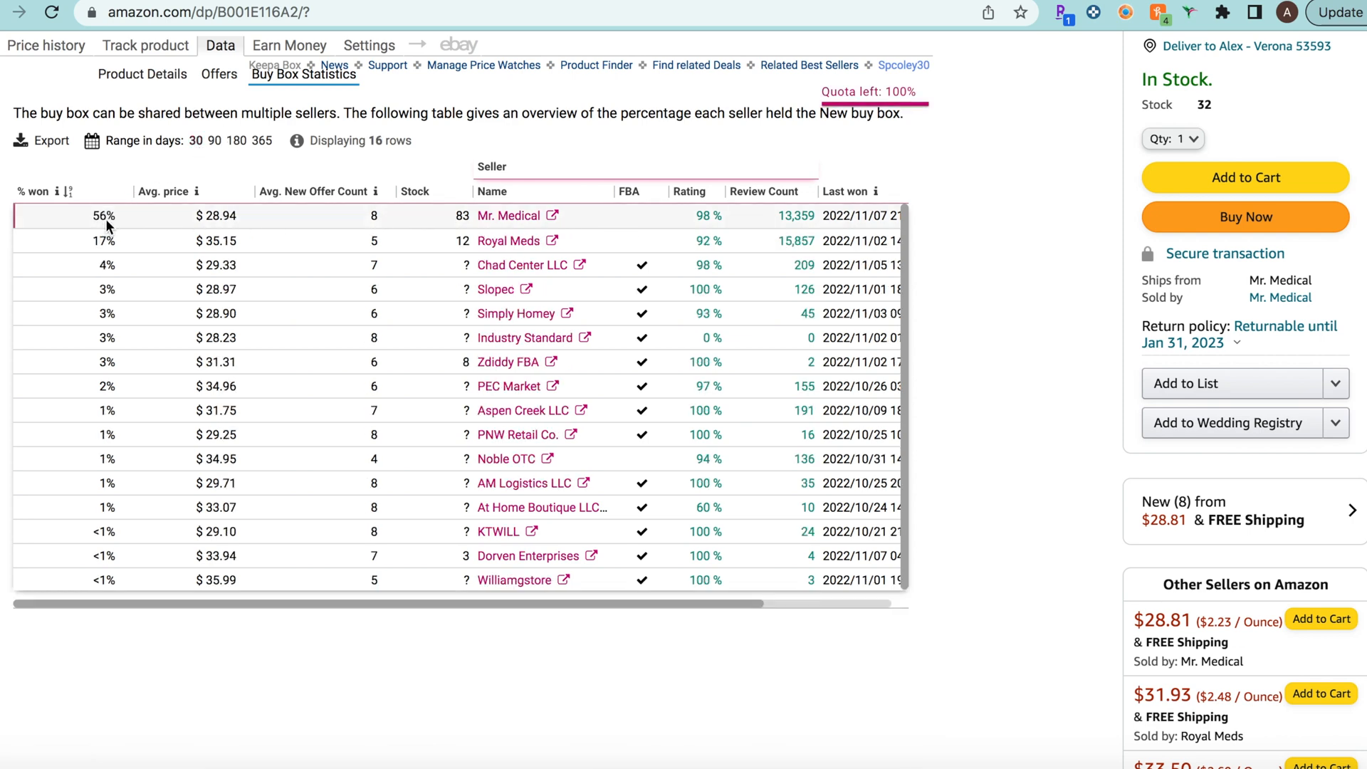
{"action": "mouse_move", "coordinate": [161, 219]}
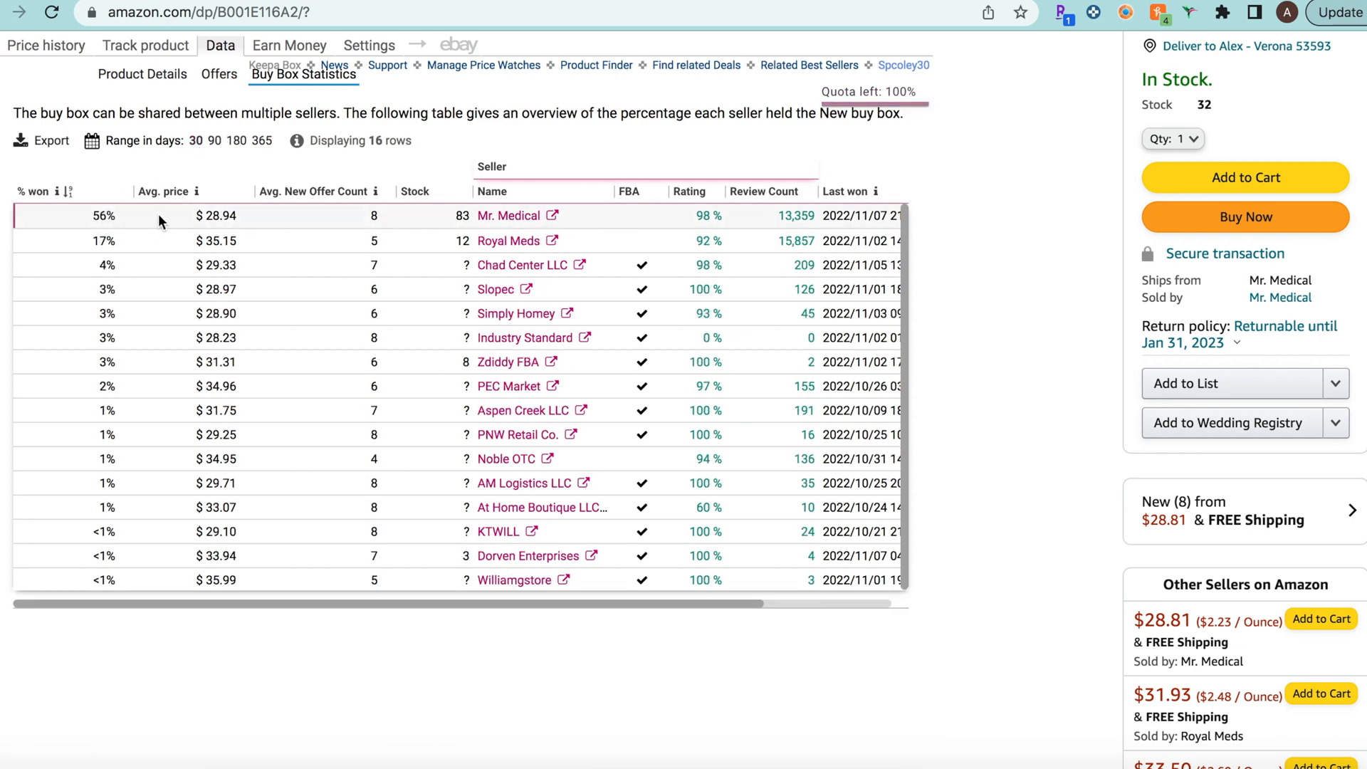
{"action": "mouse_move", "coordinate": [312, 325]}
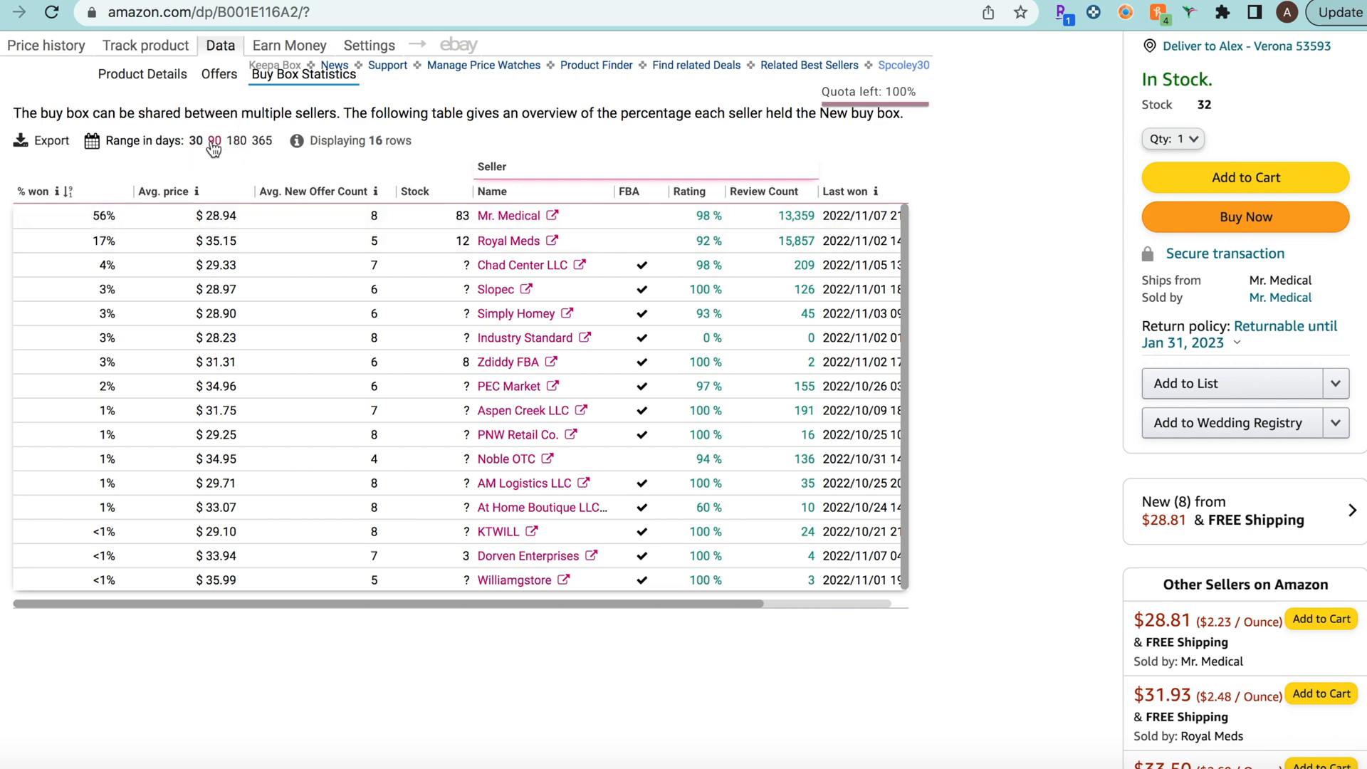
{"action": "left_click", "coordinate": [216, 141]}
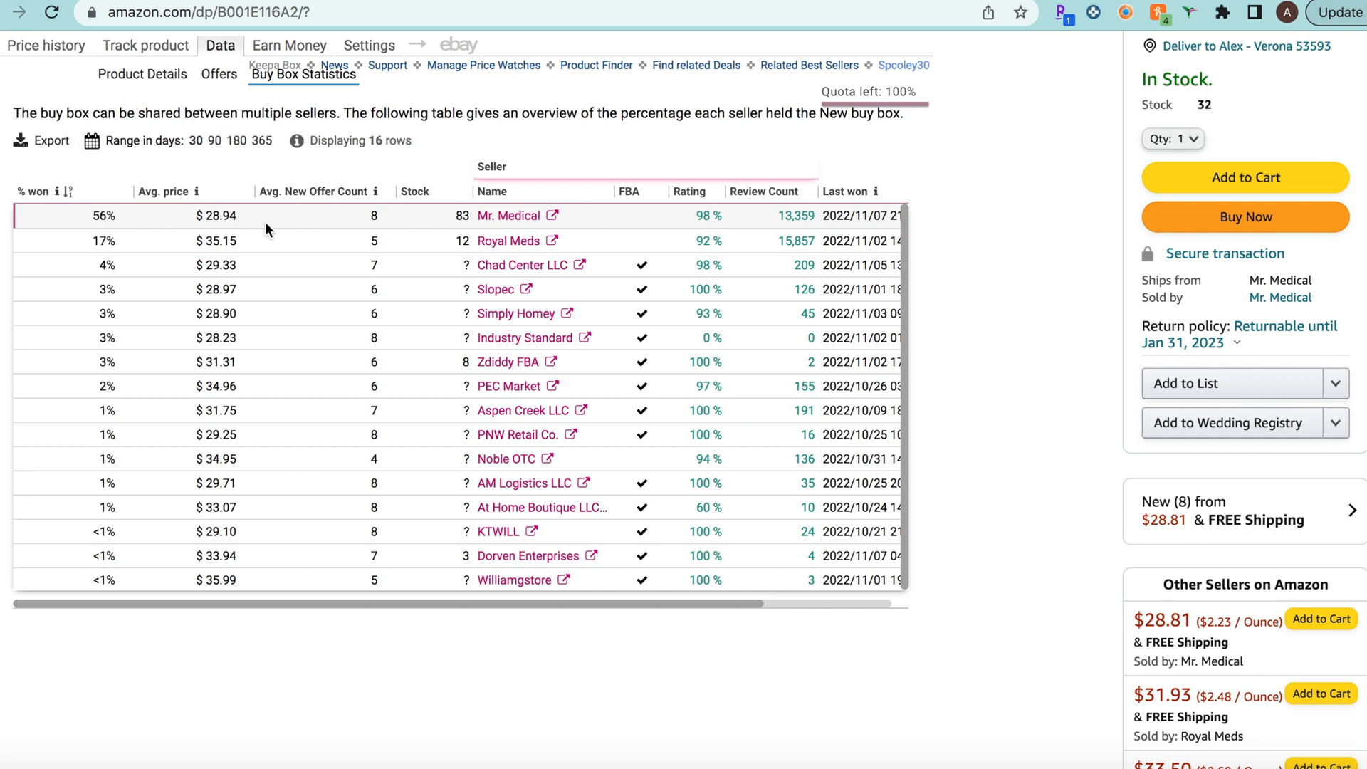
{"action": "mouse_move", "coordinate": [269, 231]}
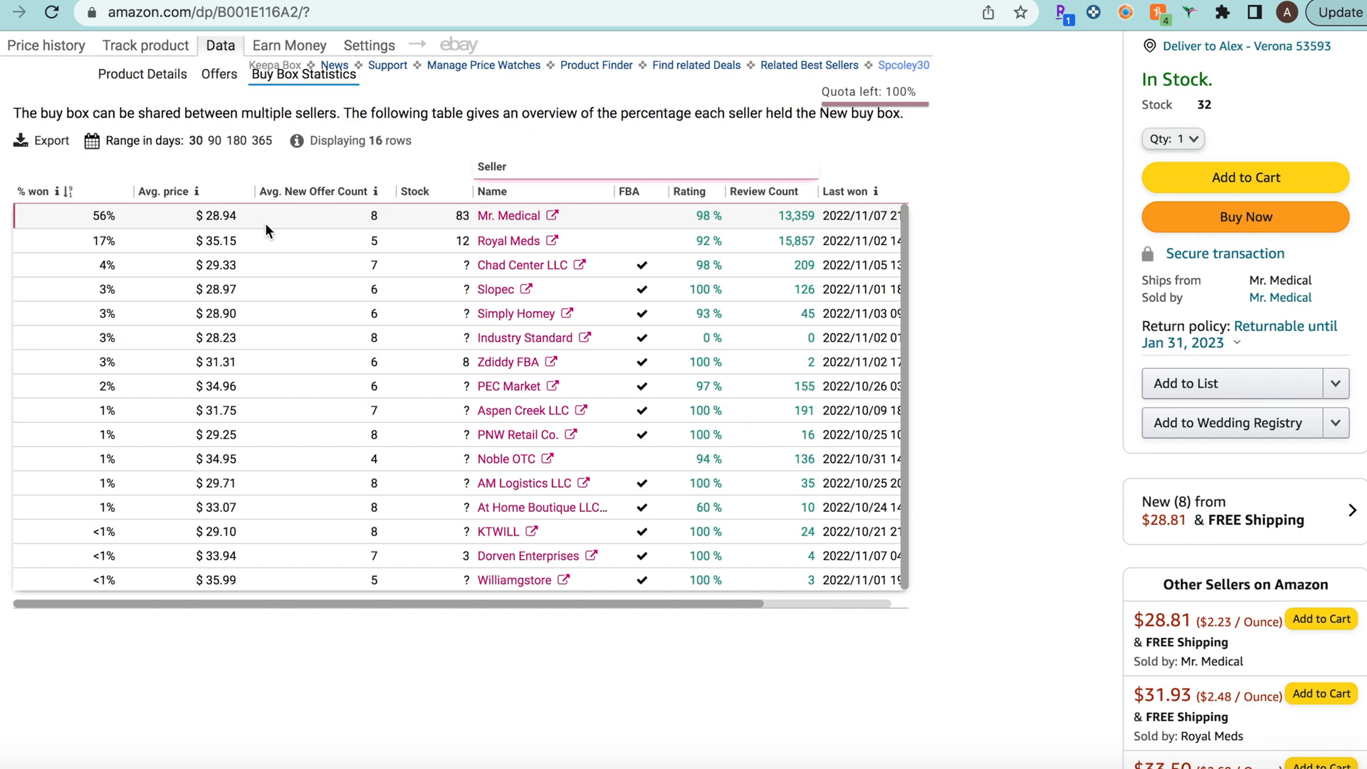